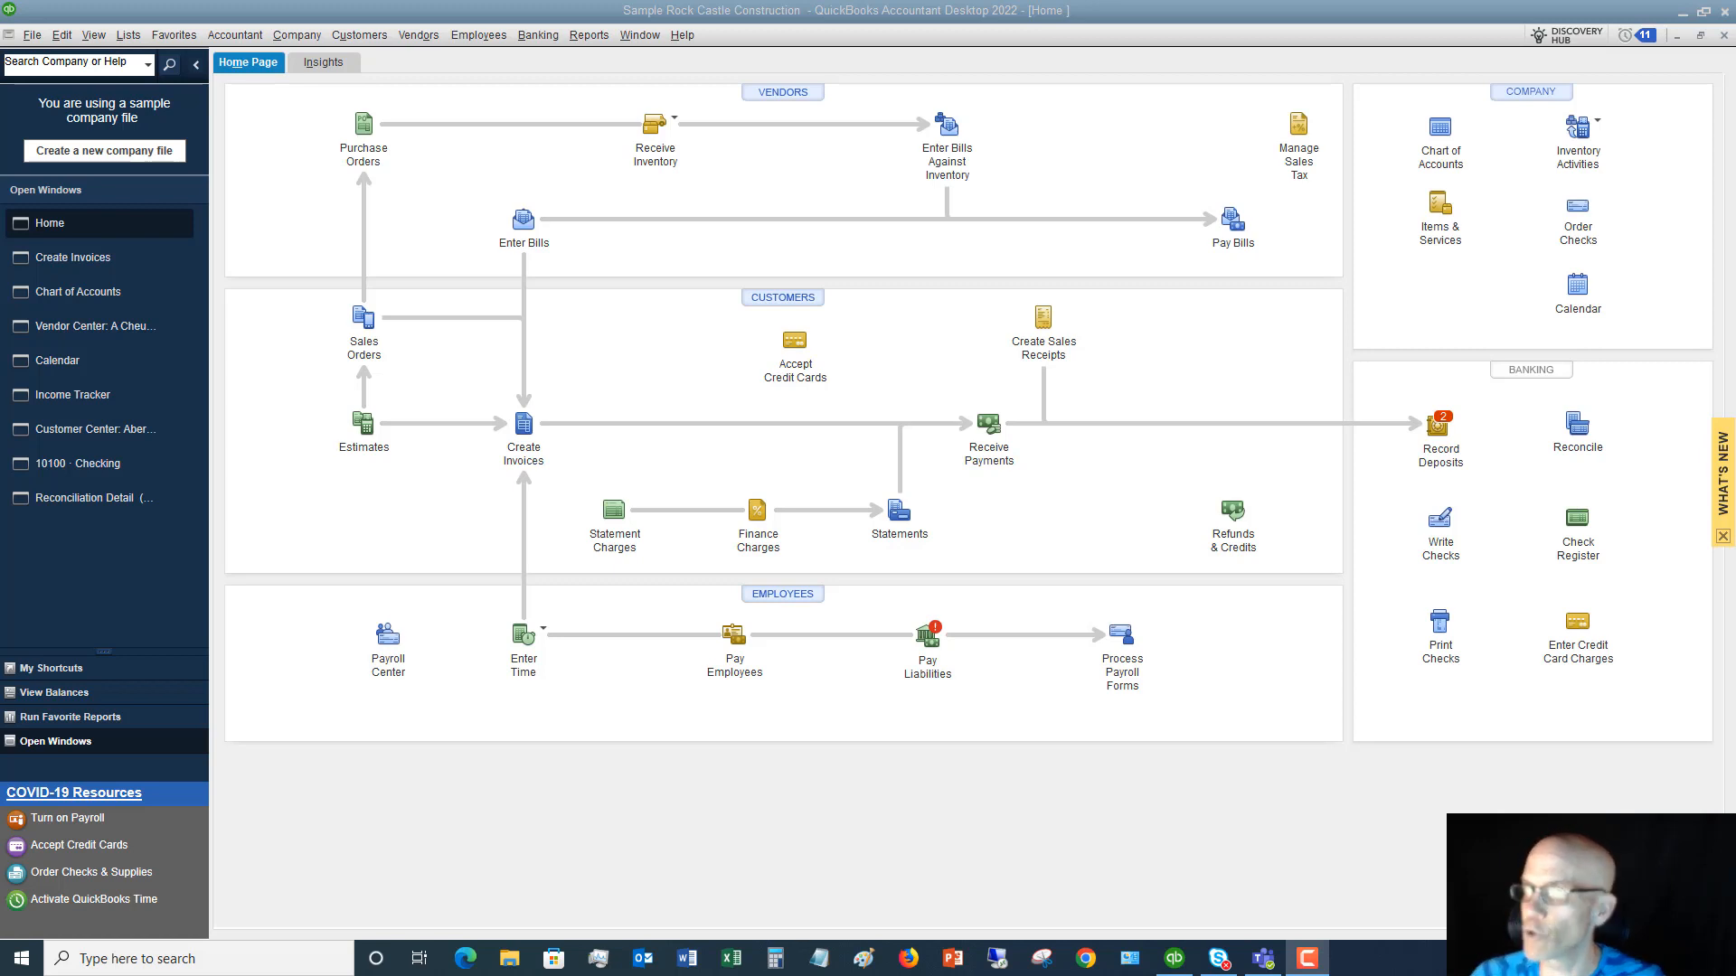
pyautogui.moveTo(882, 295)
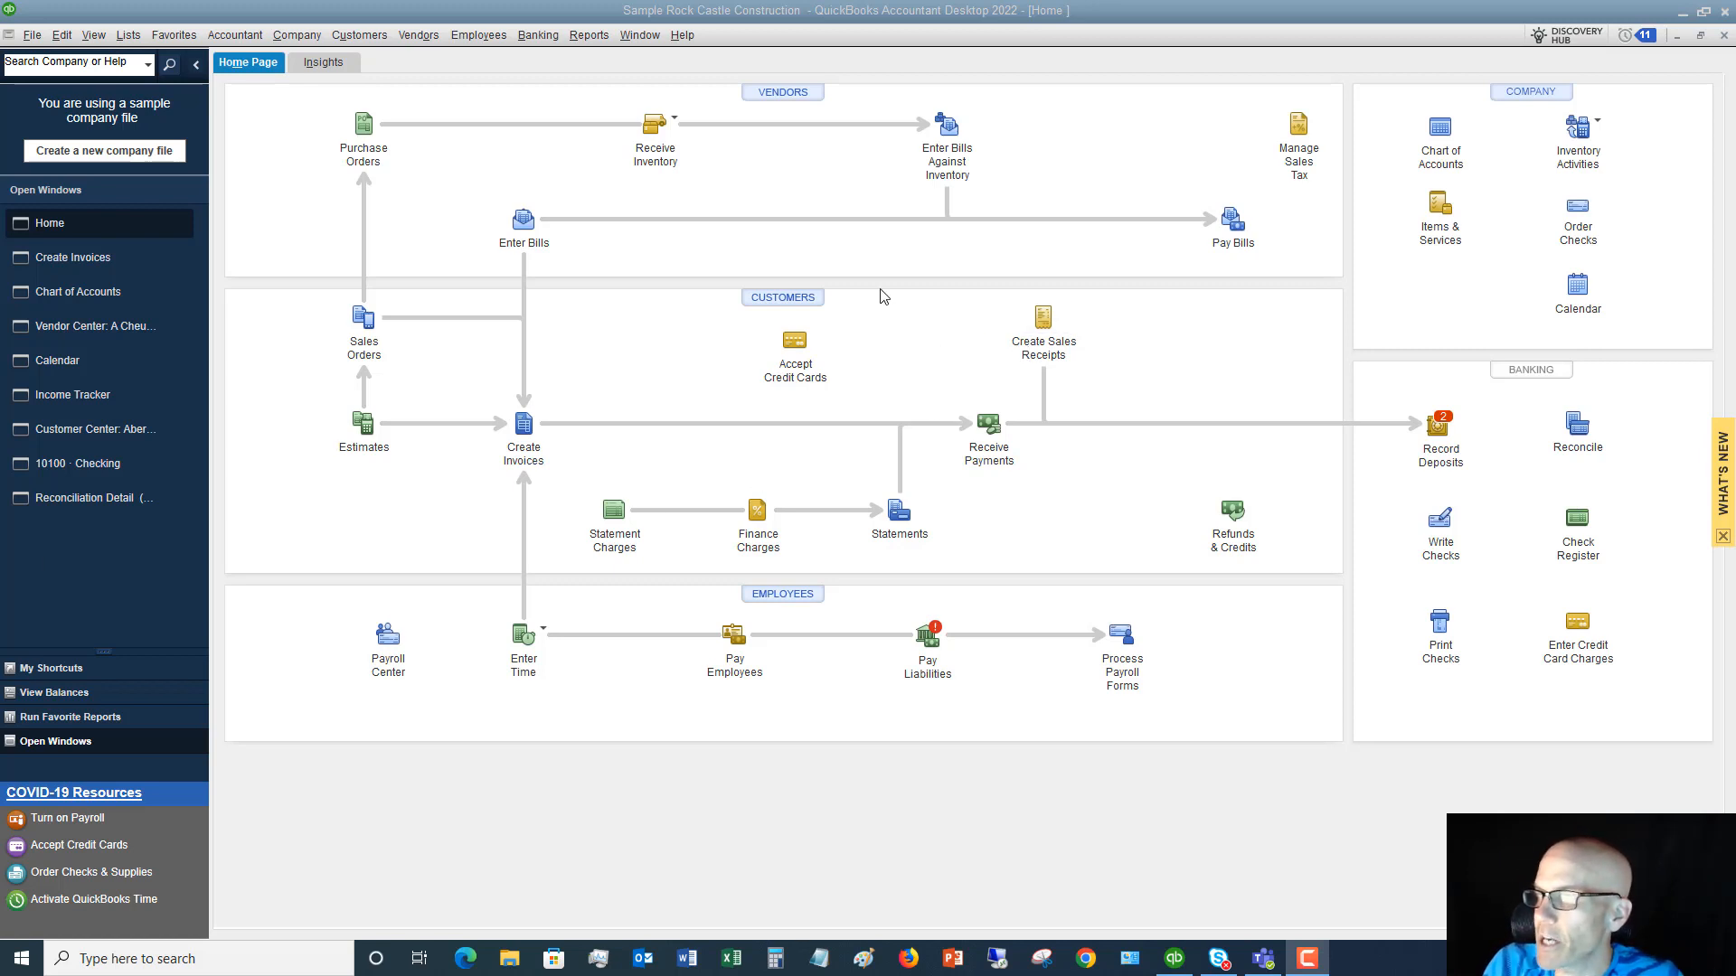
pyautogui.moveTo(694, 166)
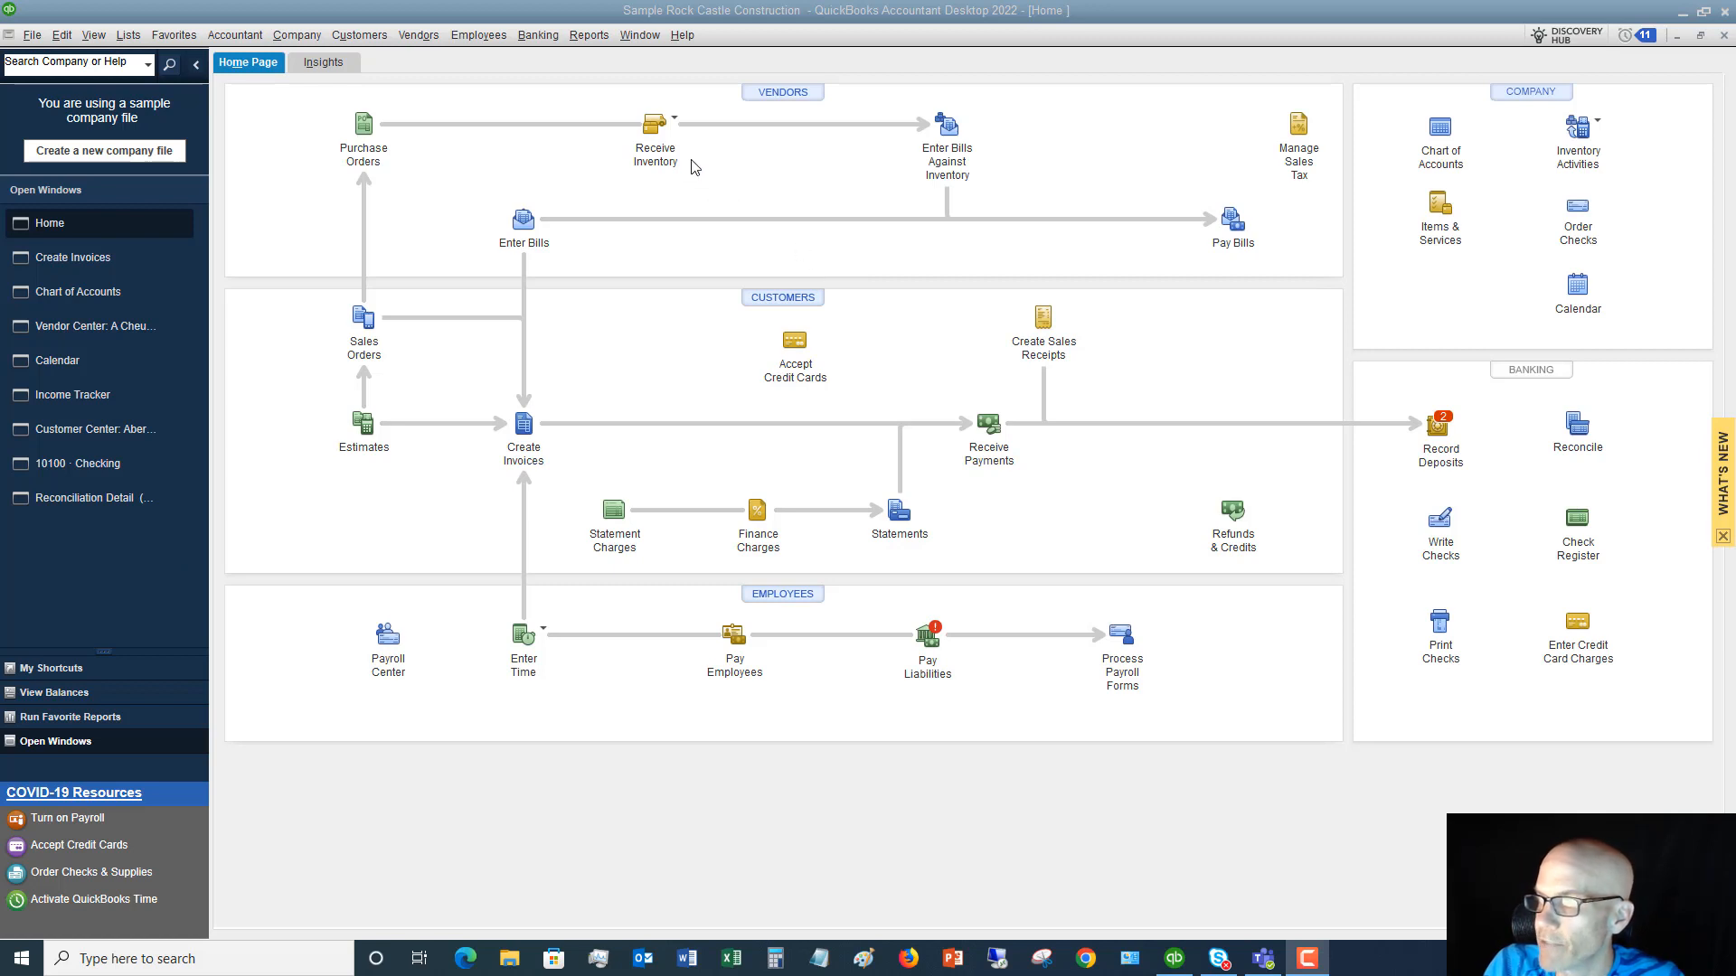
pyautogui.moveTo(522, 423)
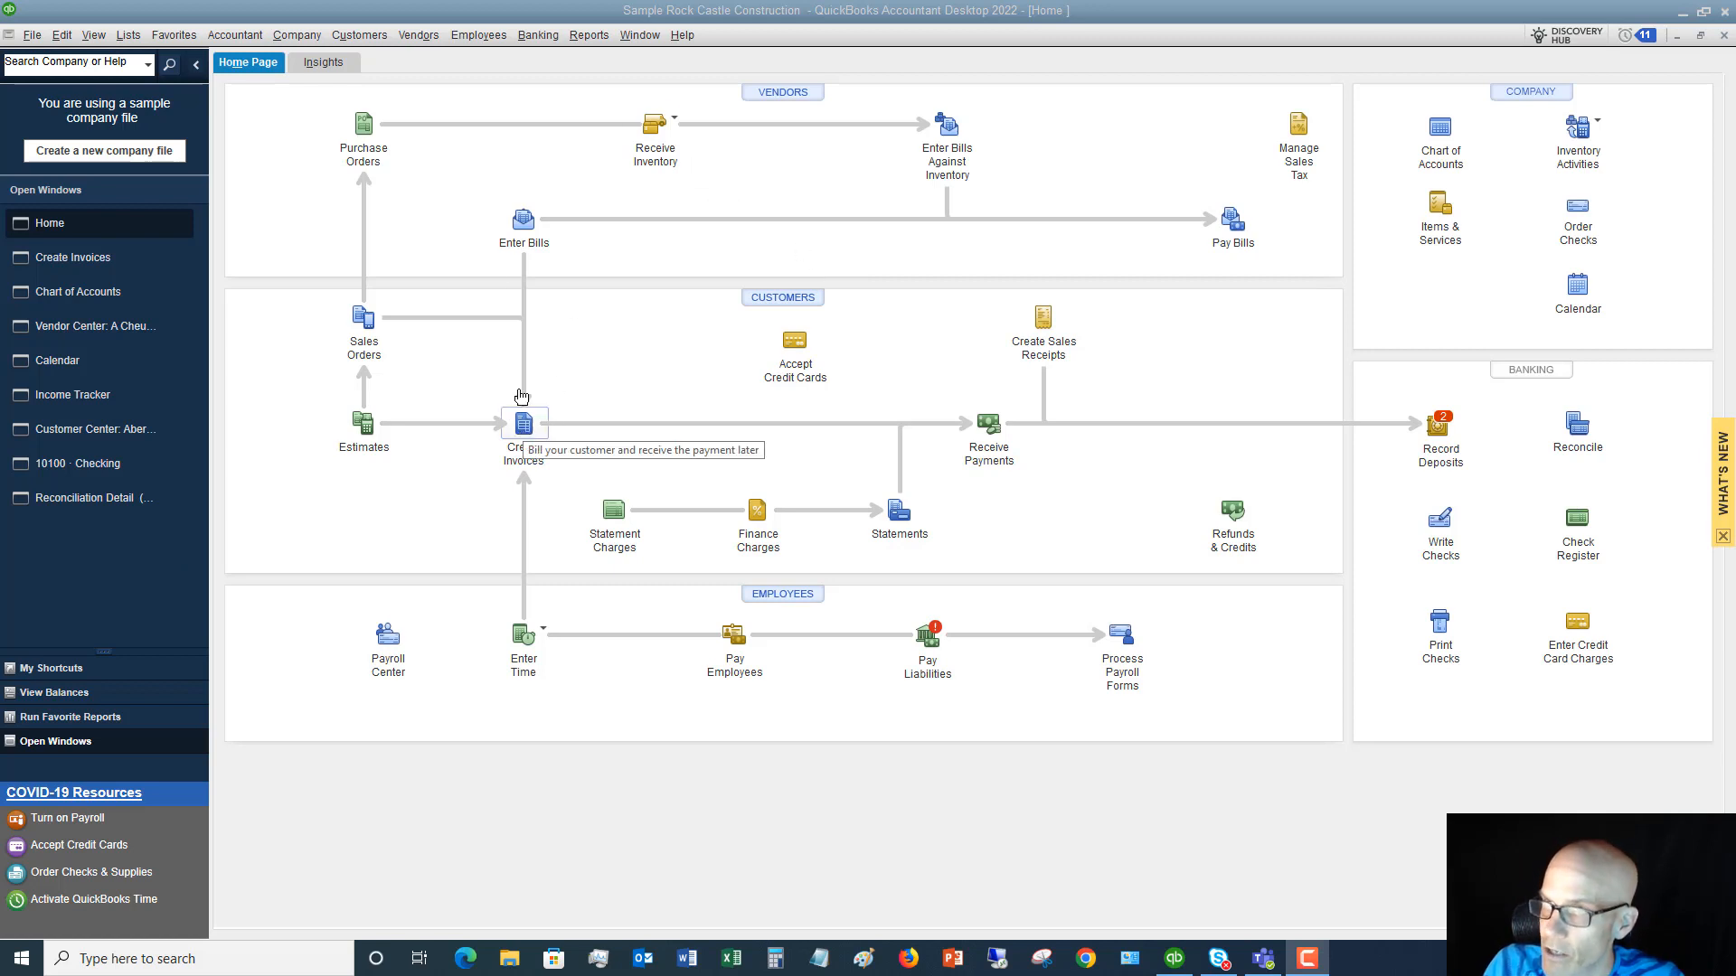
# - Bring up the Customers menu from the home page to reach the invoice commands
pyautogui.click(358, 34)
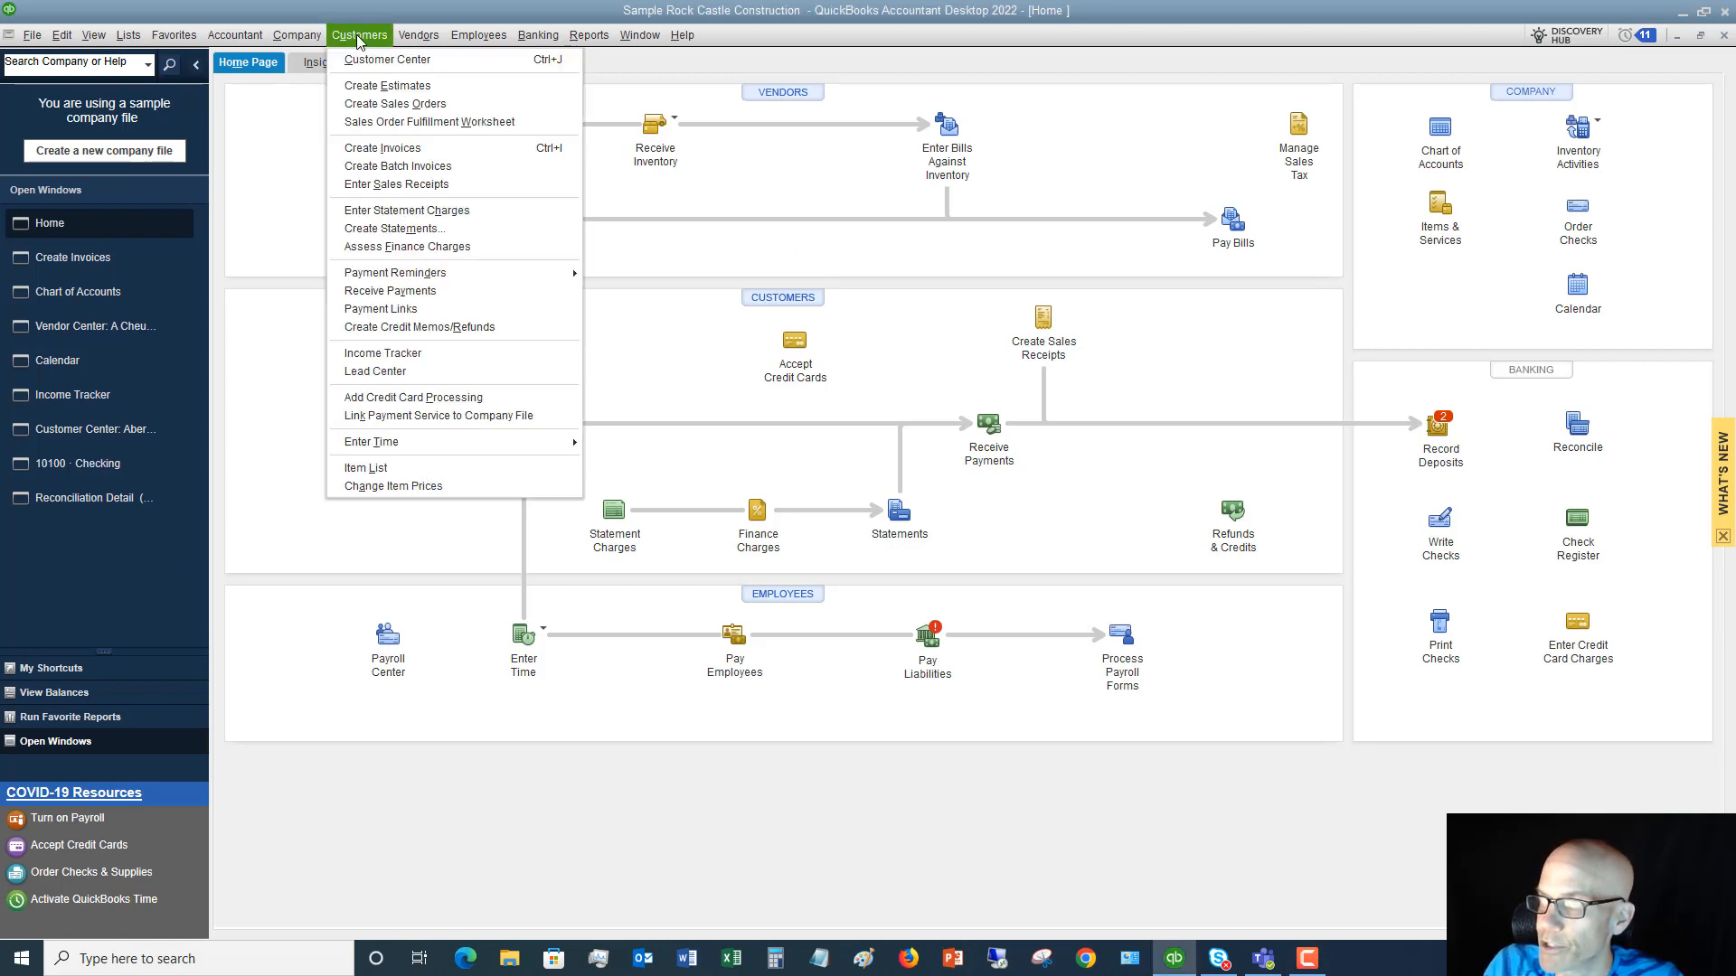
pyautogui.moveTo(396, 184)
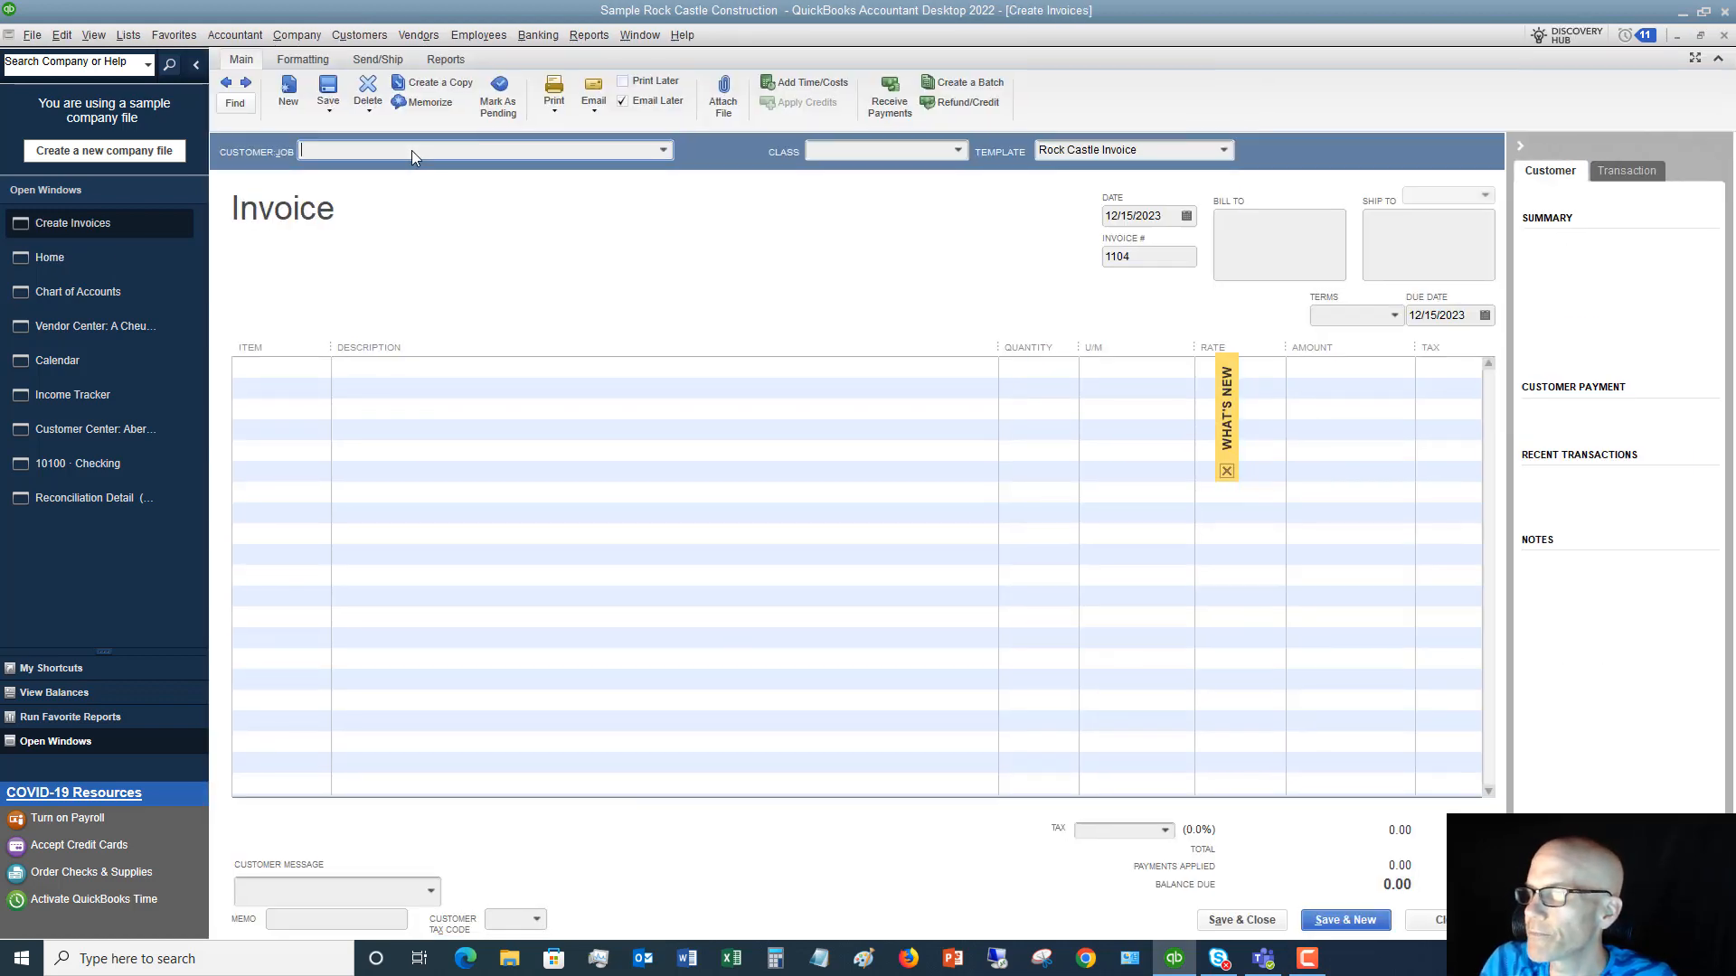
pyautogui.moveTo(369, 206)
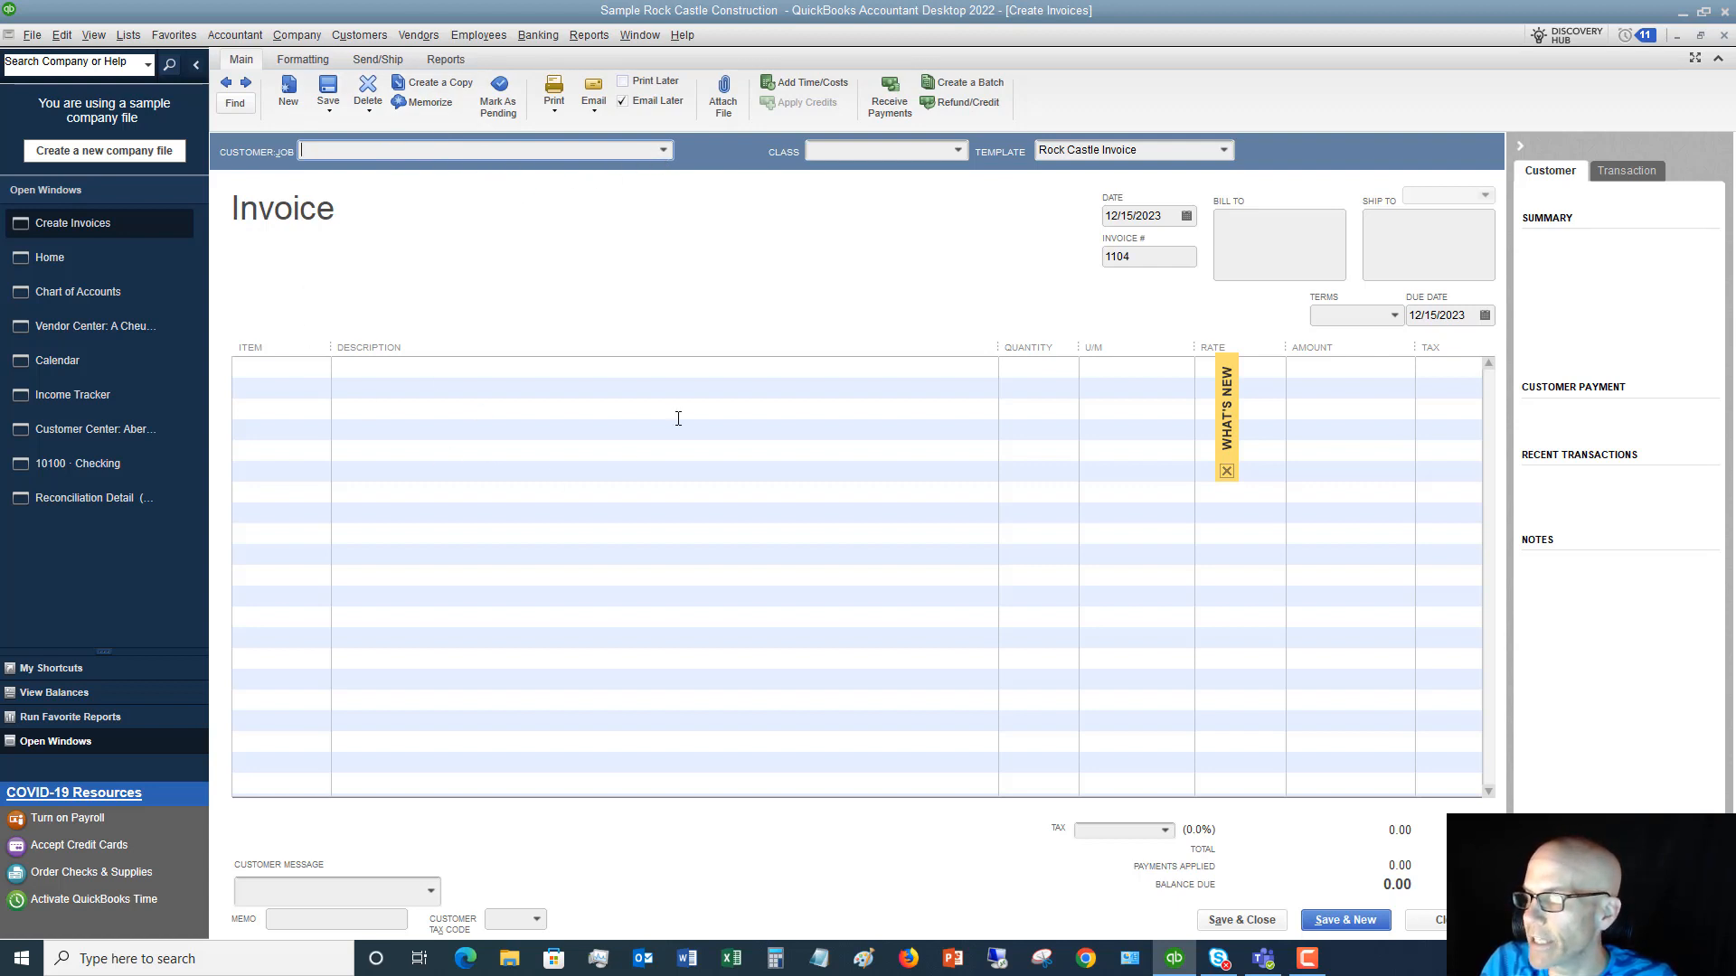
pyautogui.moveTo(962, 81)
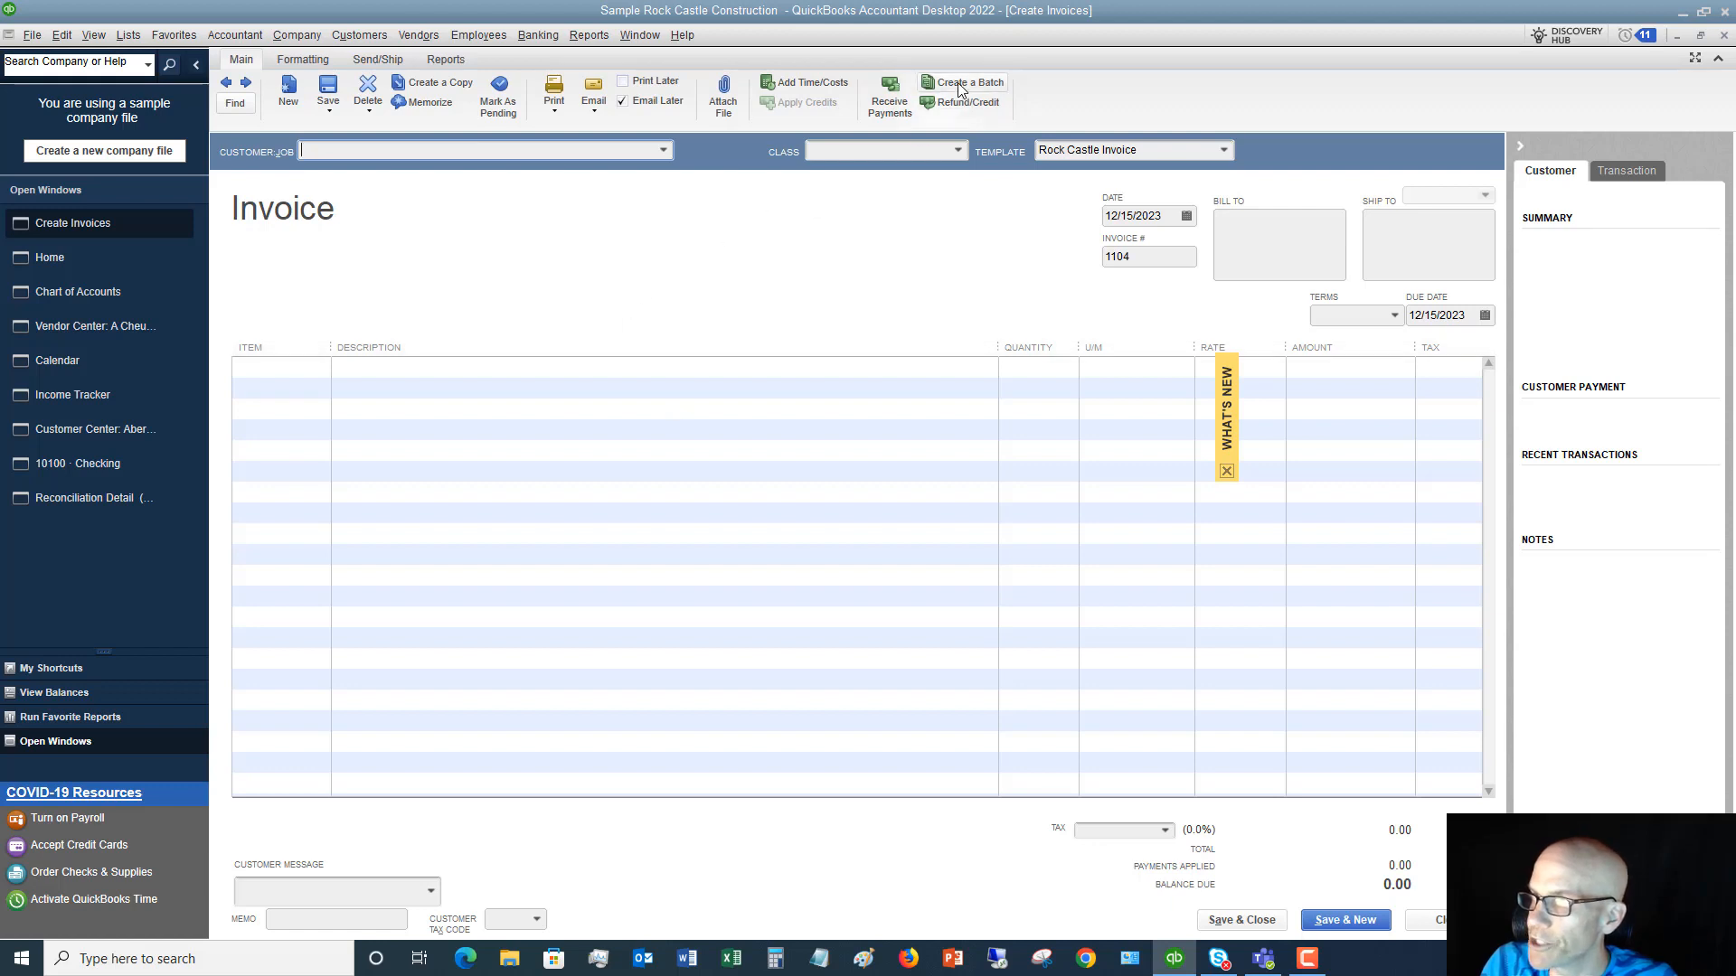
pyautogui.moveTo(964, 88)
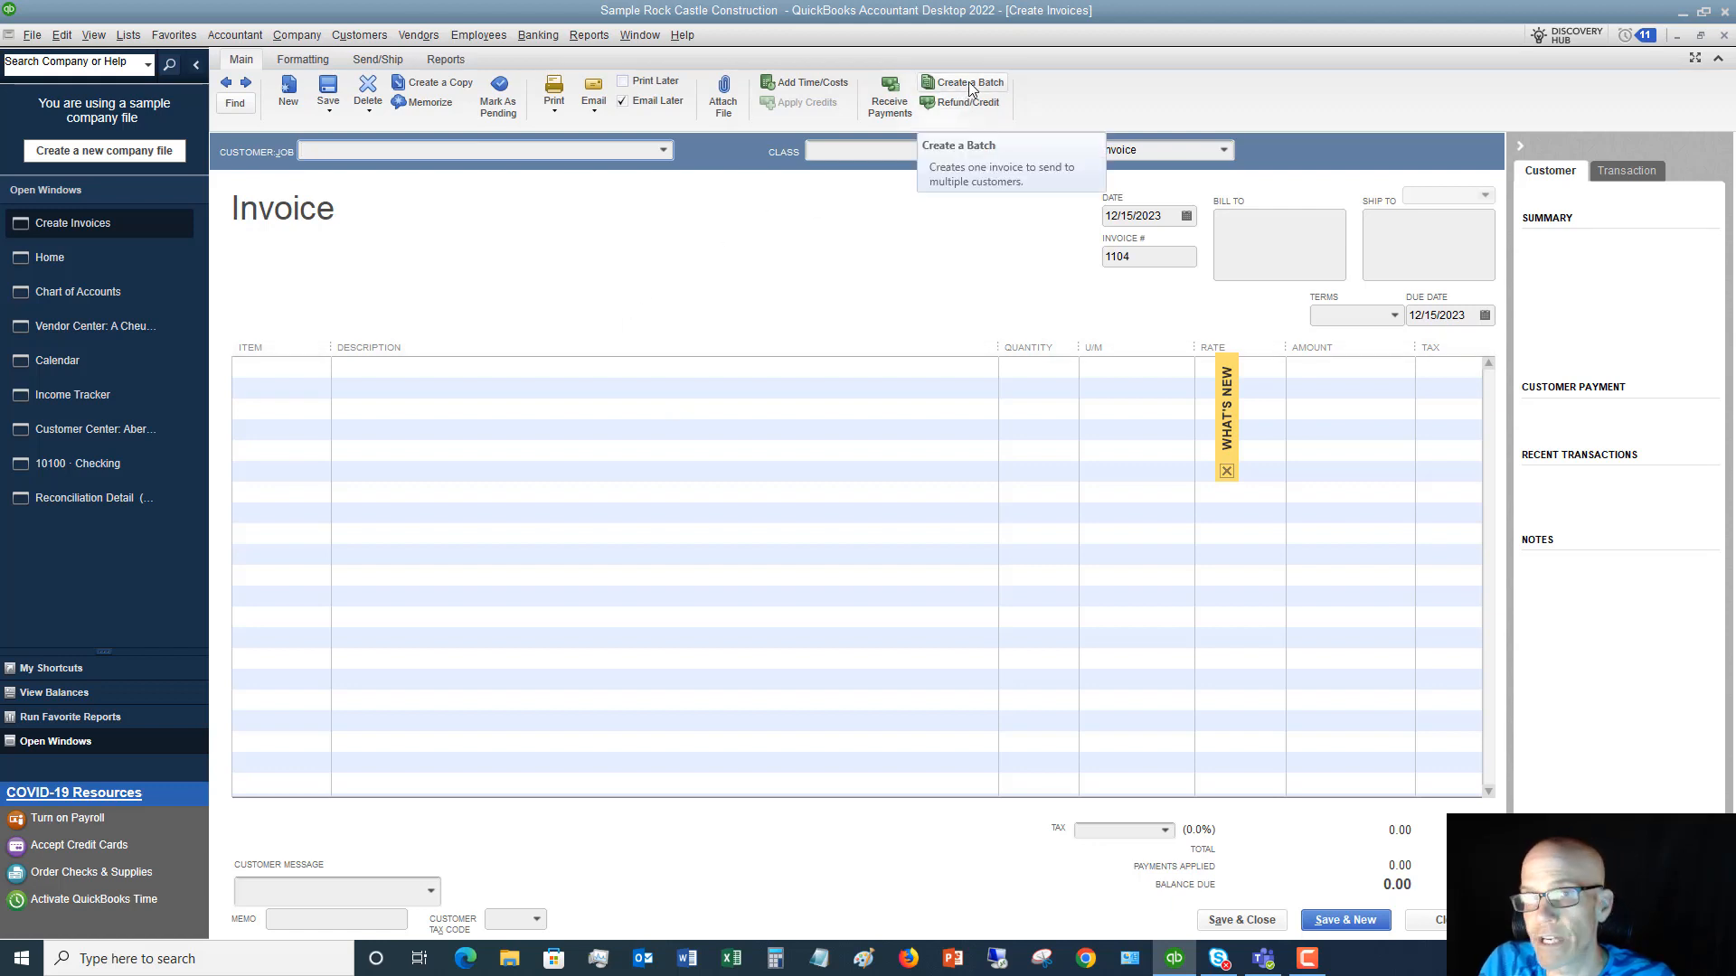
# - Start Create a Batch from the blank 12/15/2023 invoice, raising the customer-info notice
pyautogui.click(969, 81)
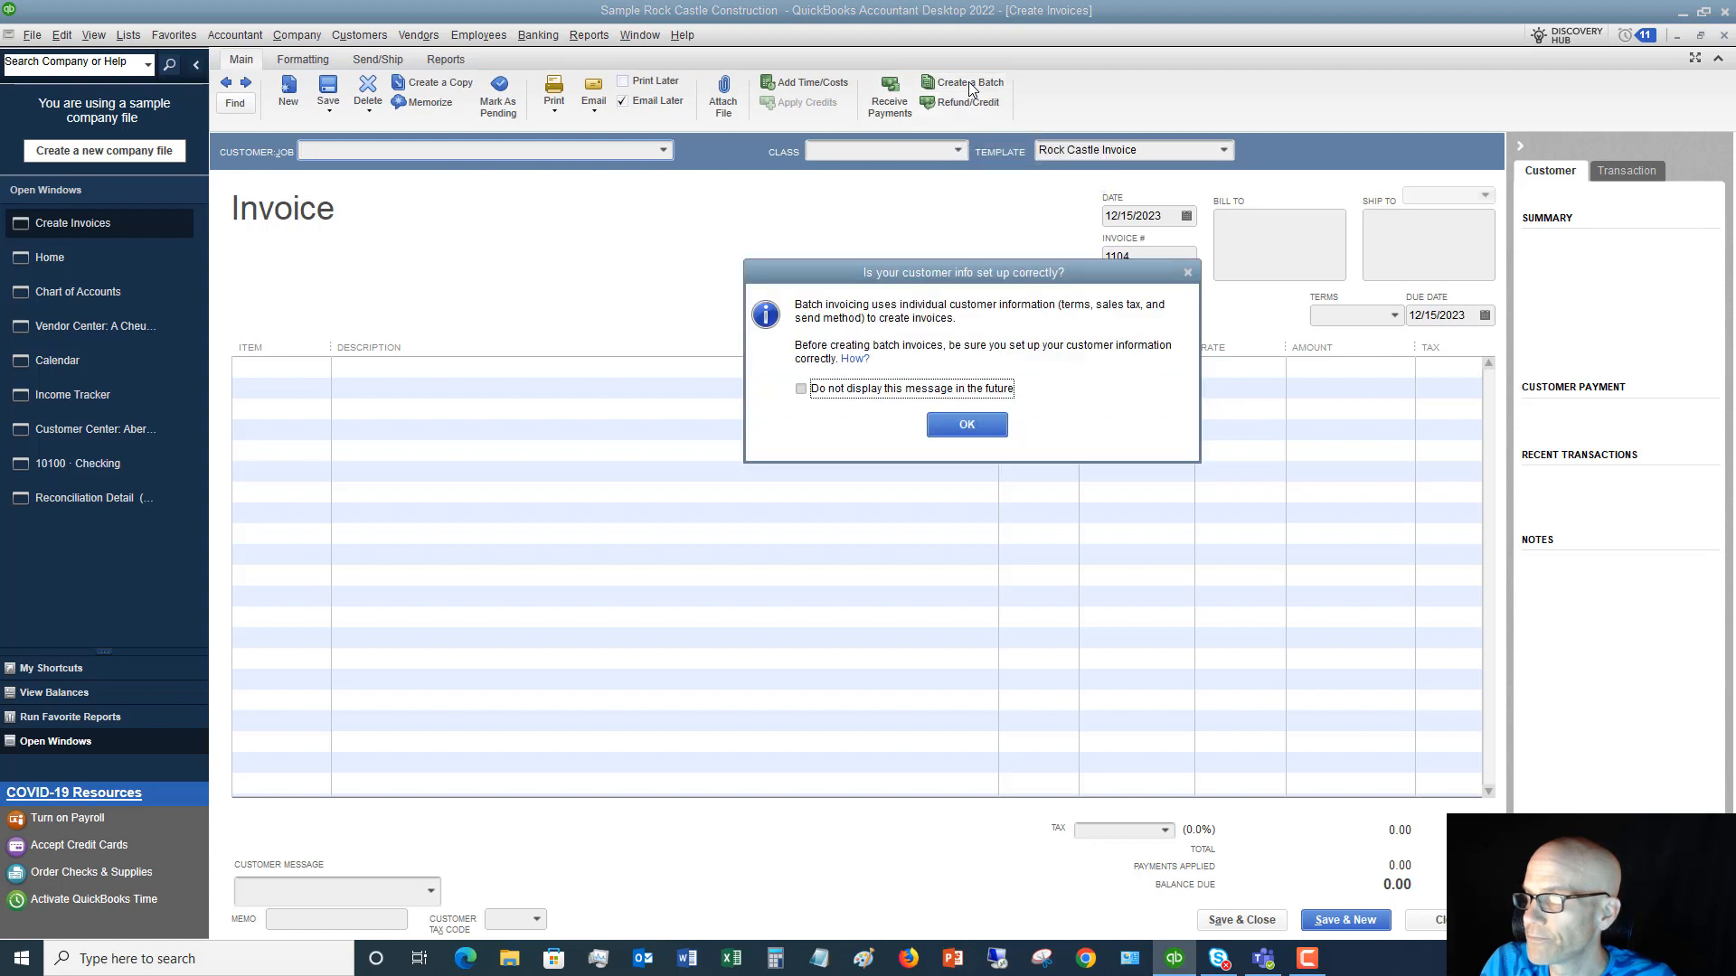
pyautogui.moveTo(904, 327)
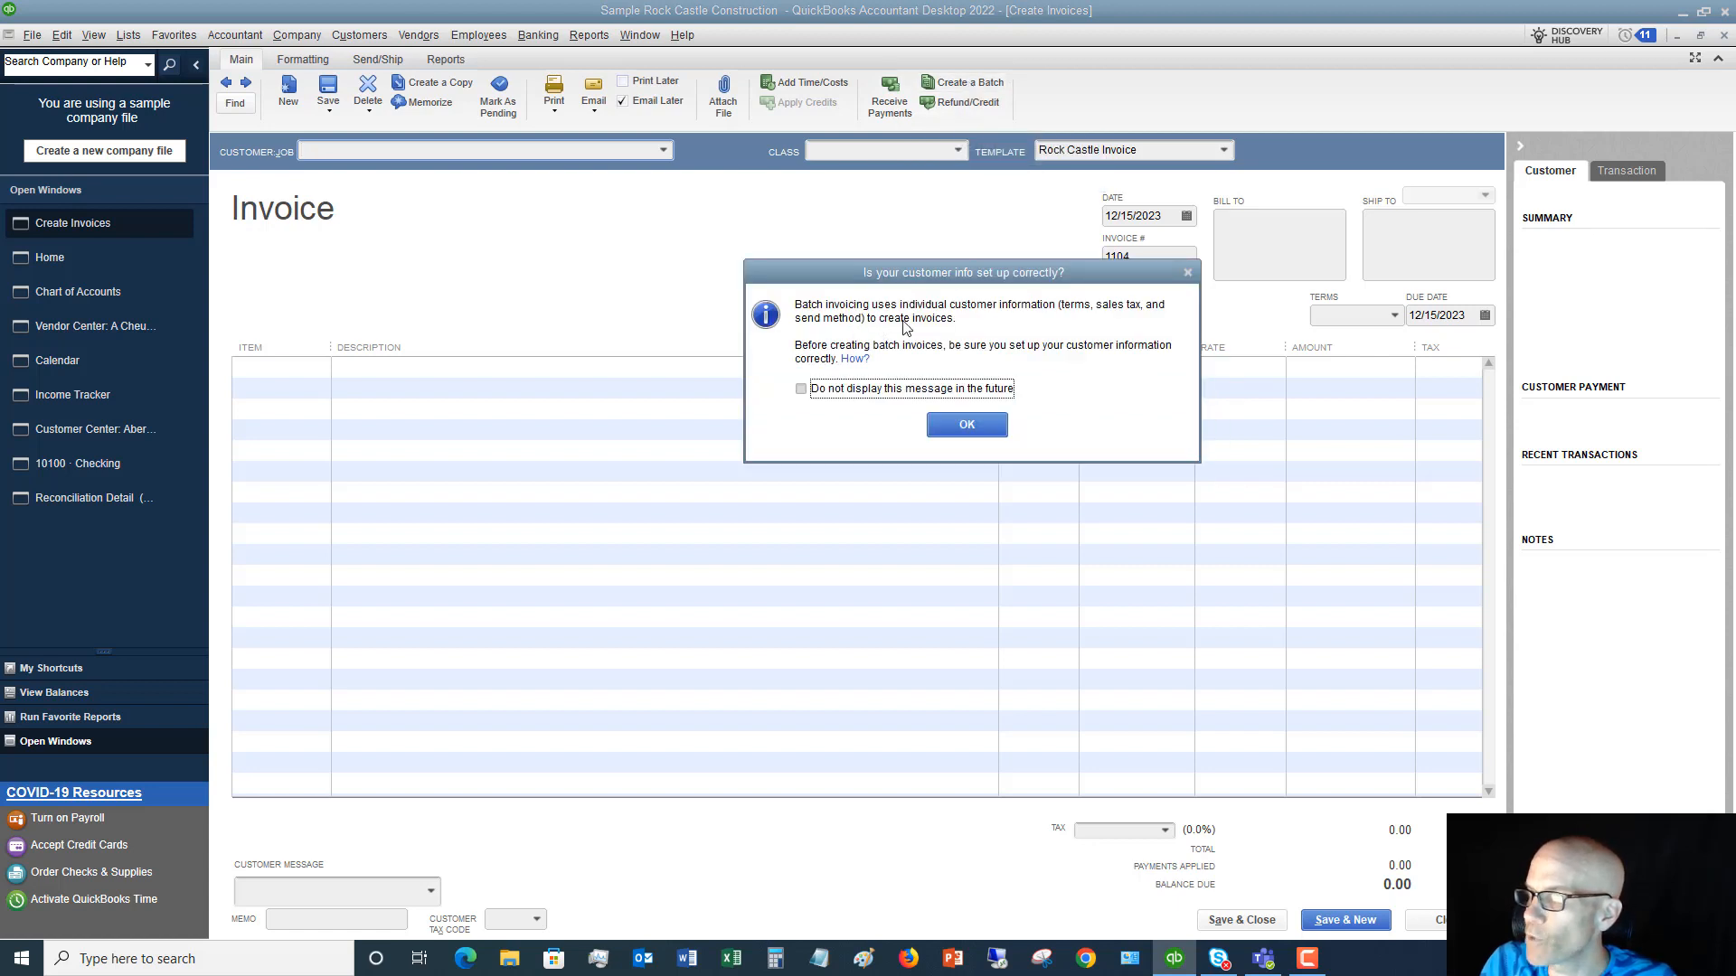
pyautogui.moveTo(1070, 328)
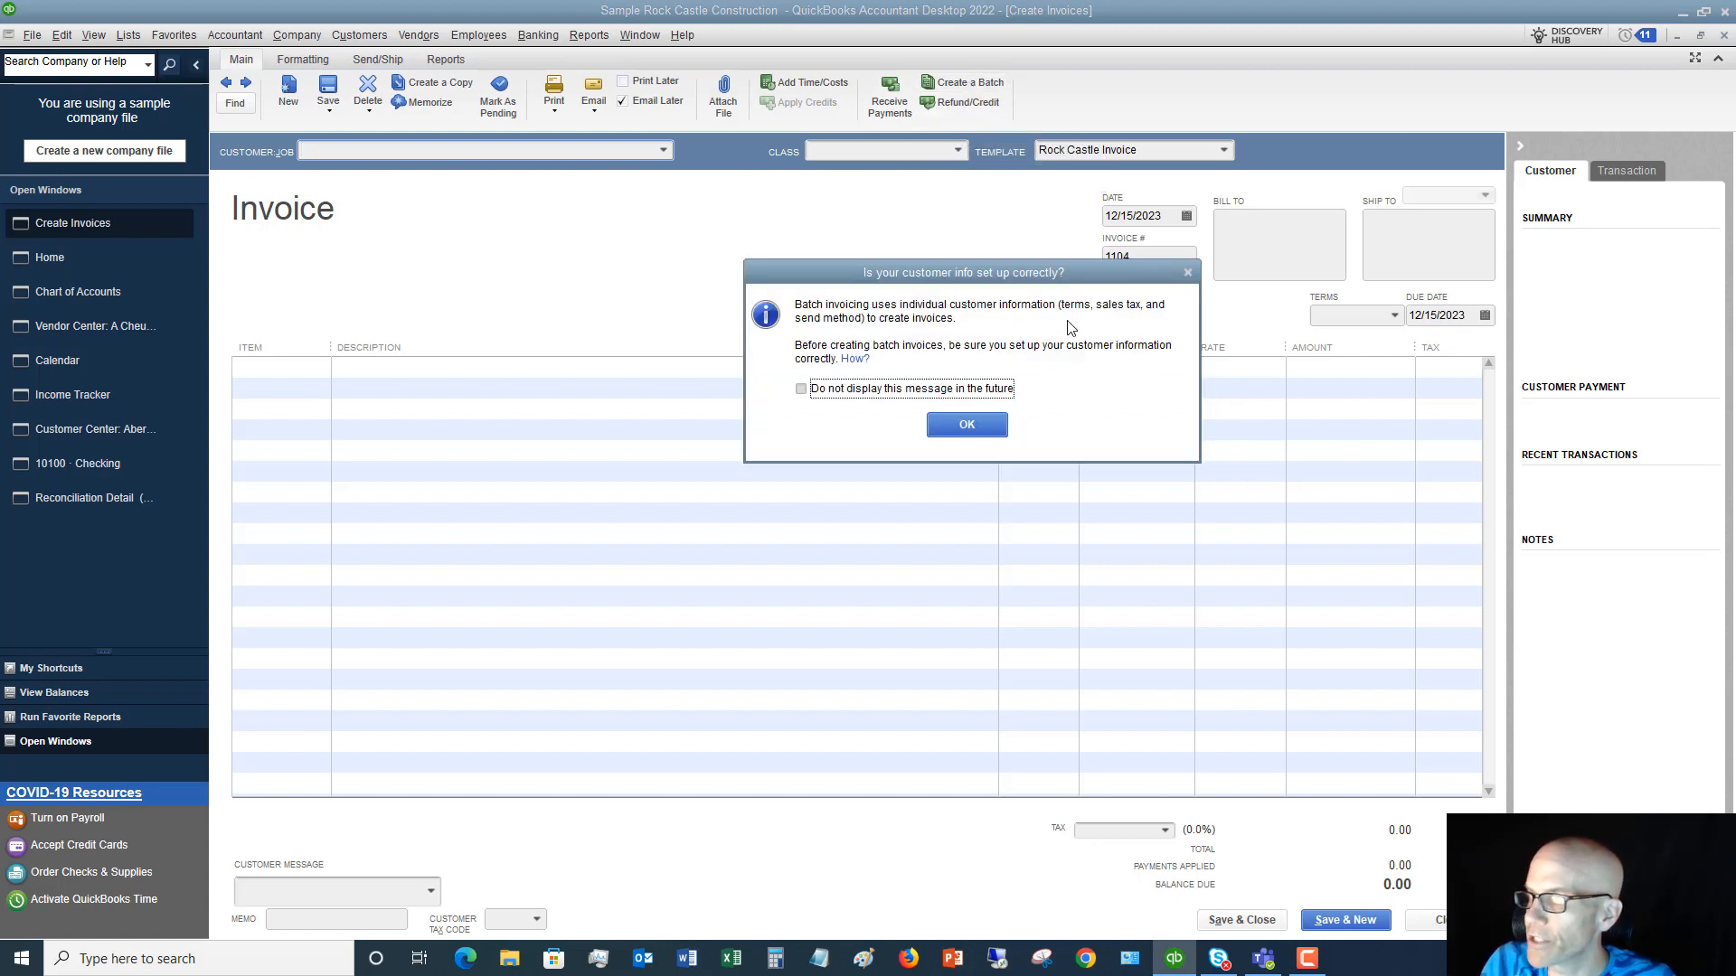
pyautogui.moveTo(926, 358)
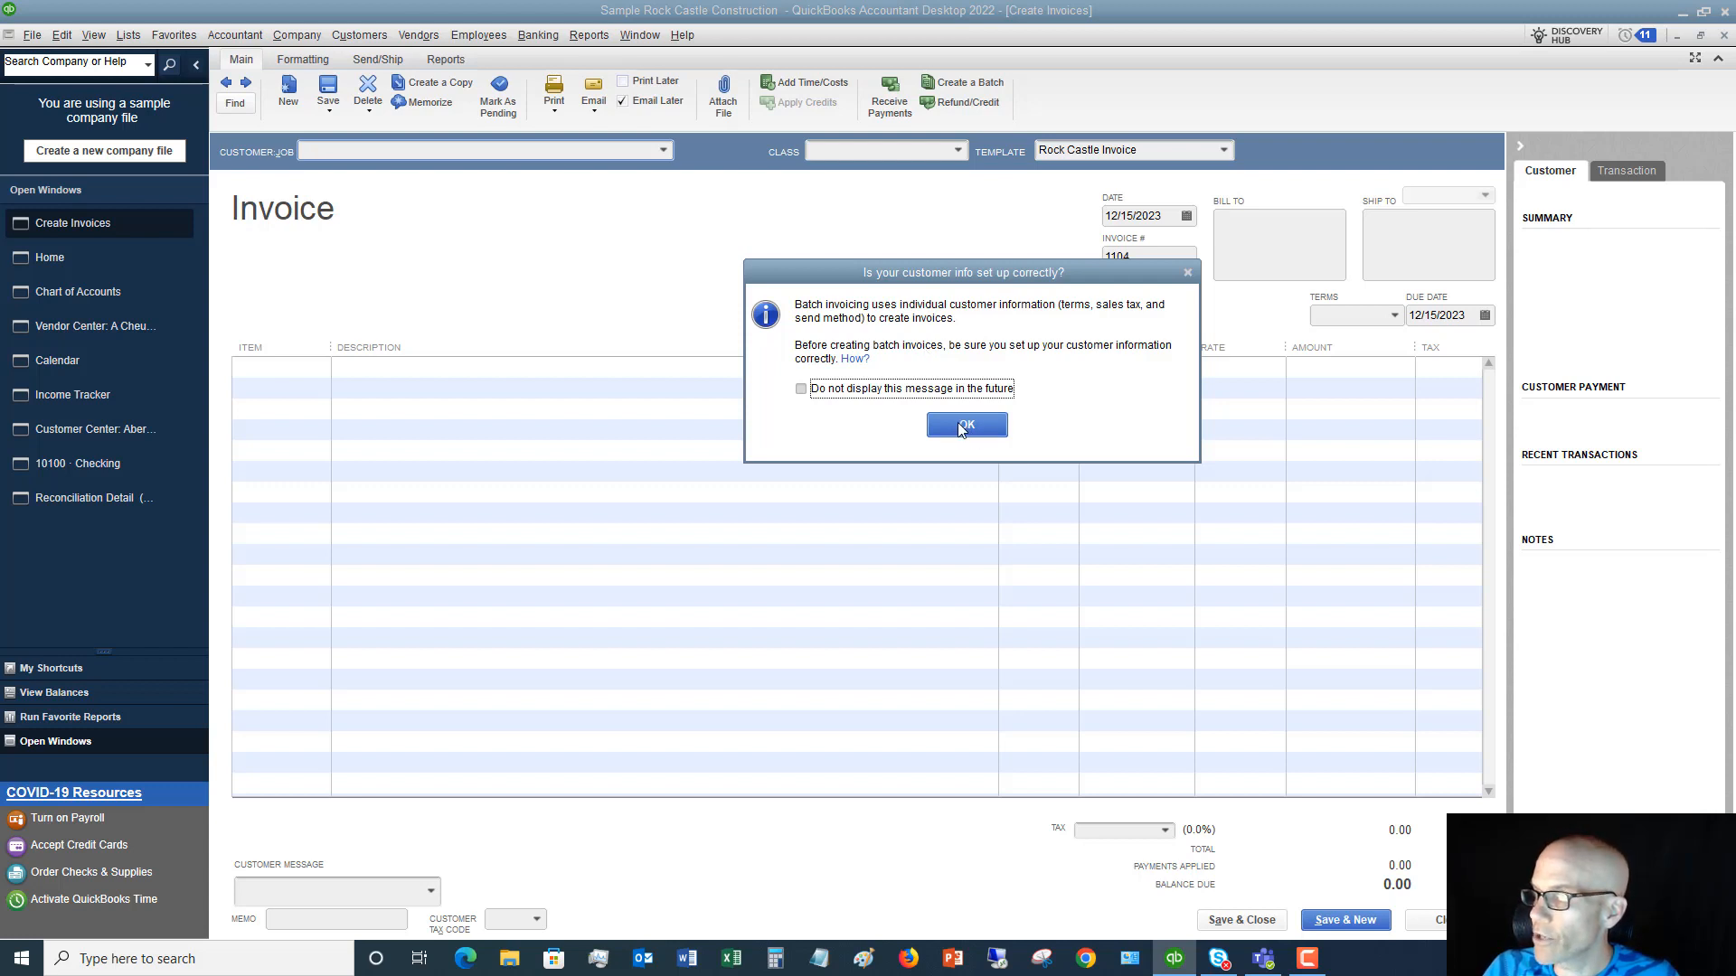
# - Acknowledge the notice and add five jobs — Family Room, Remodel, Family Room, 2nd story addition, Repairs — to the group
pyautogui.click(963, 425)
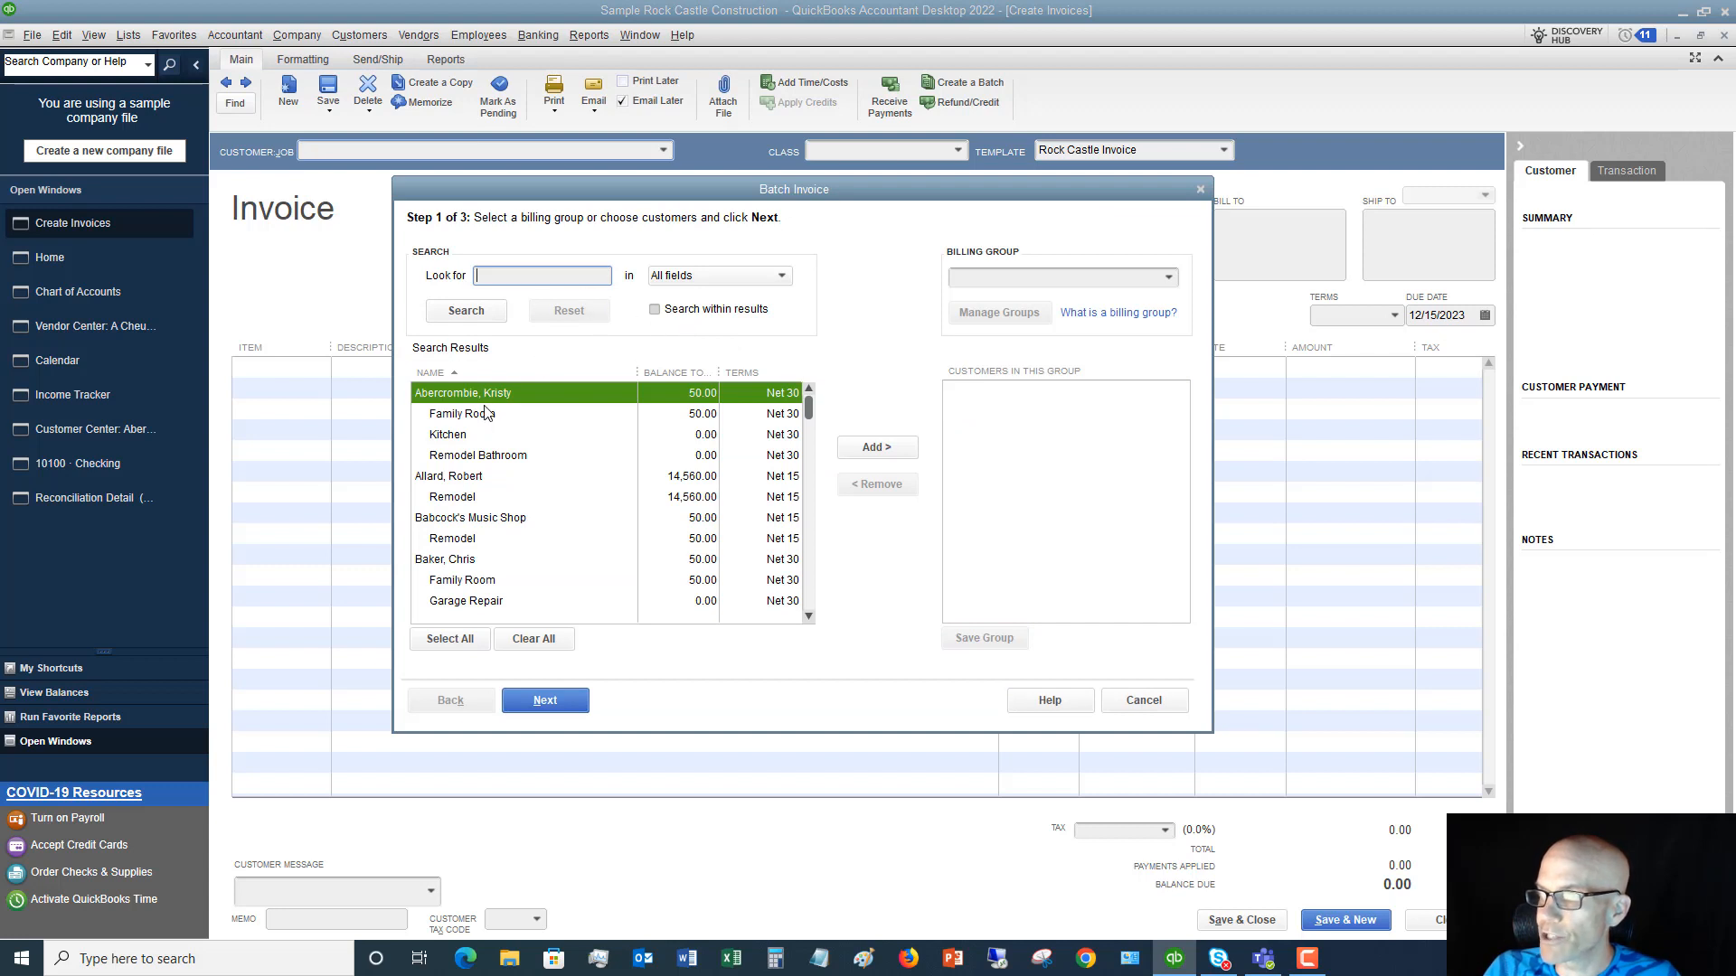
pyautogui.moveTo(476, 418)
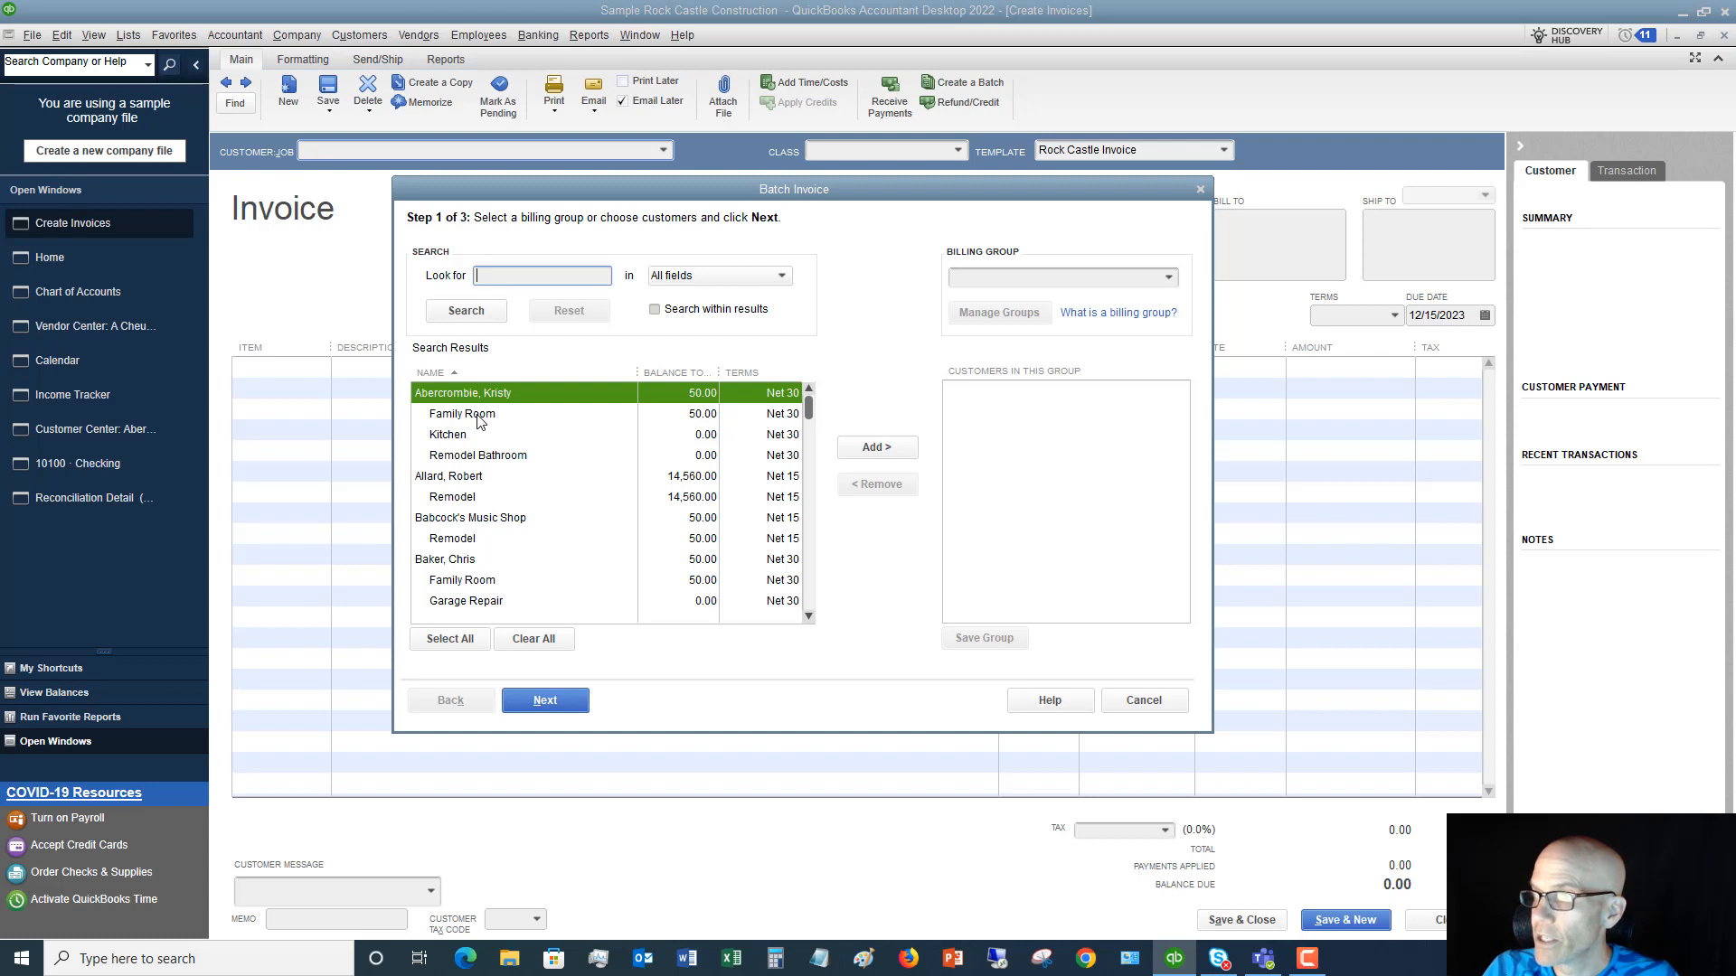
pyautogui.click(461, 412)
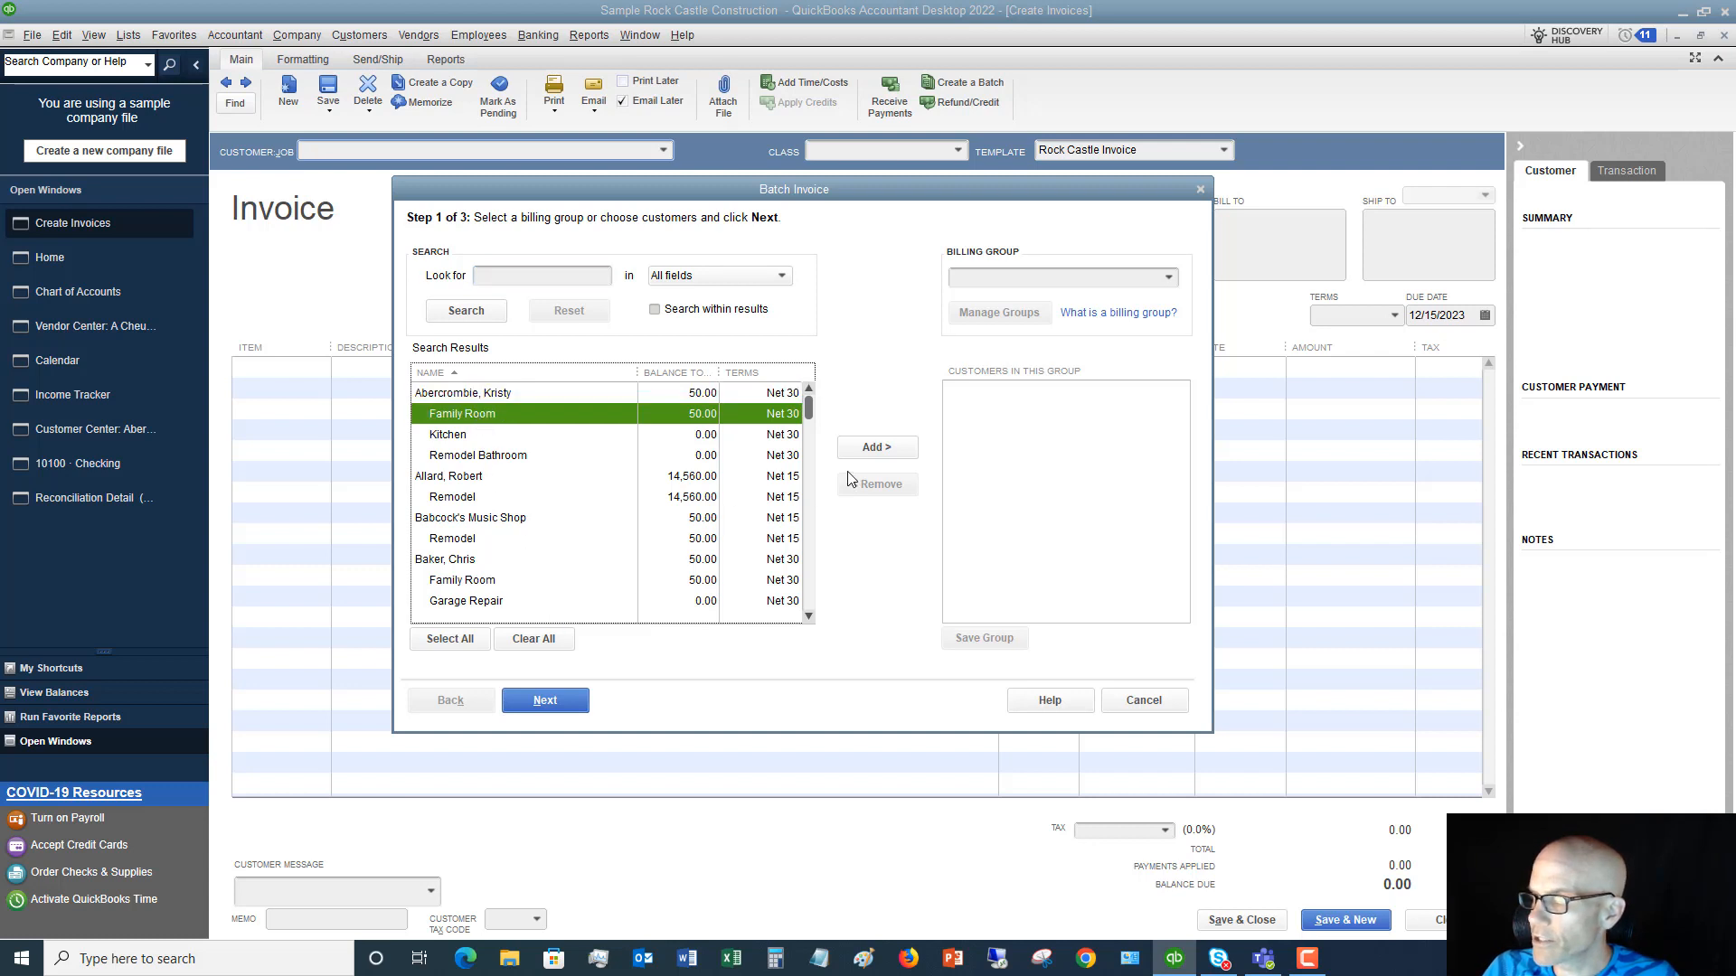
pyautogui.click(875, 447)
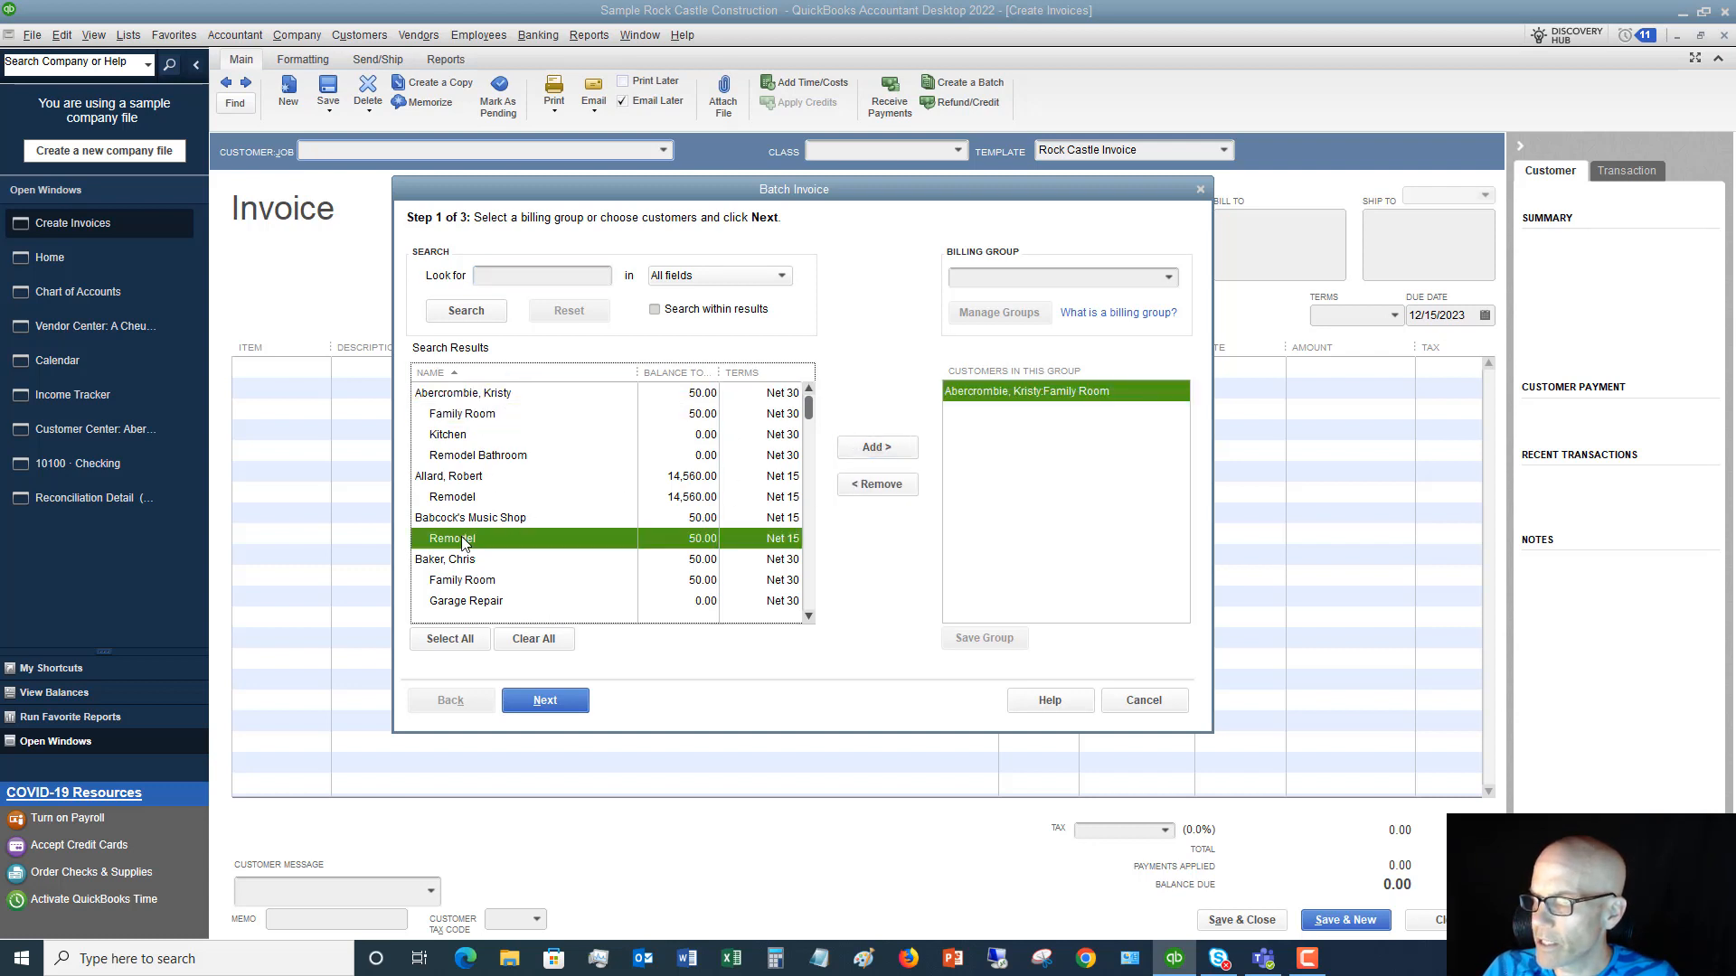
pyautogui.click(875, 446)
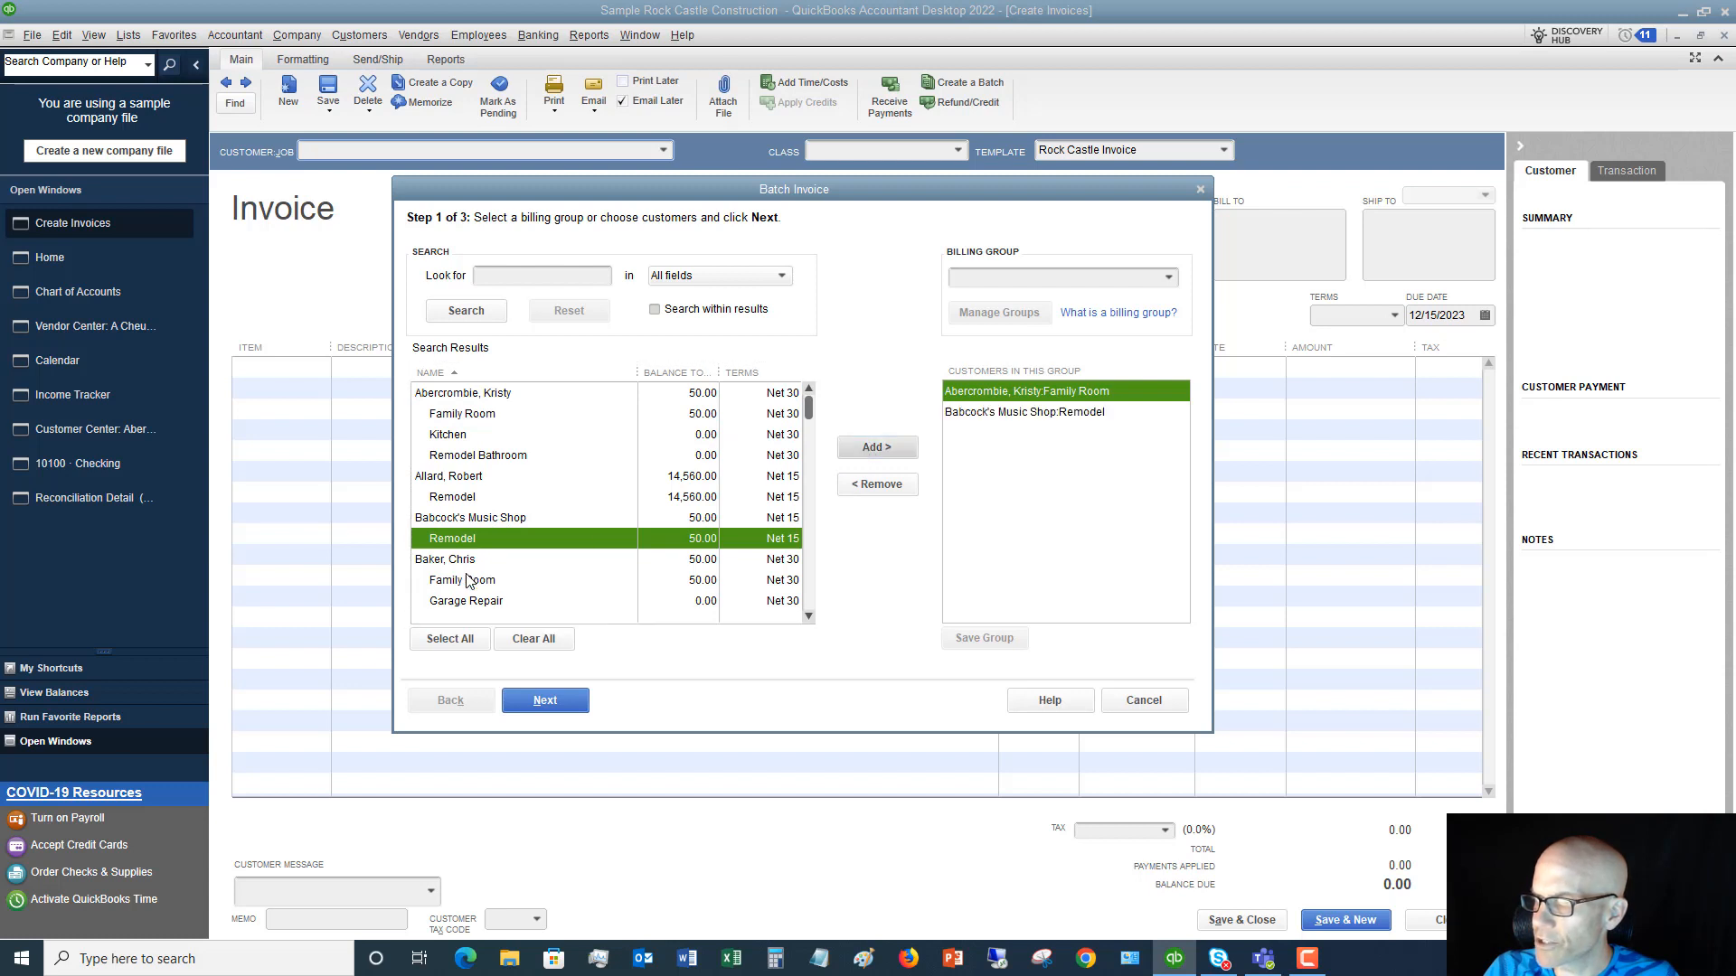
pyautogui.click(875, 447)
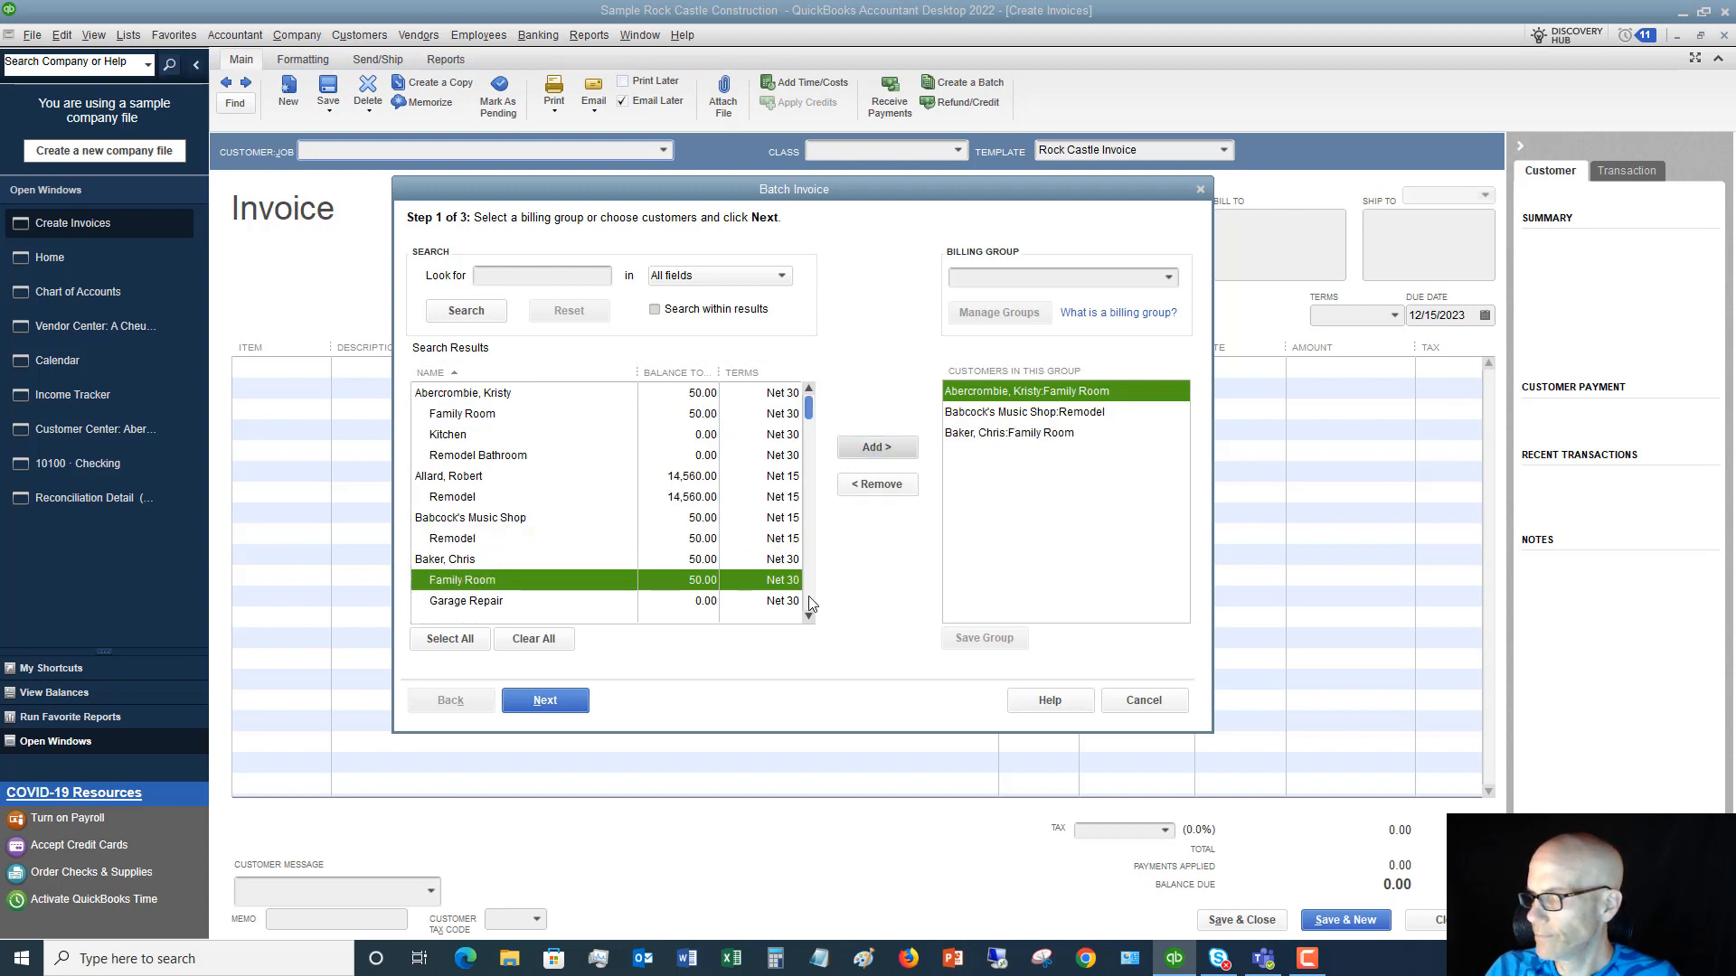
pyautogui.scroll(-3)
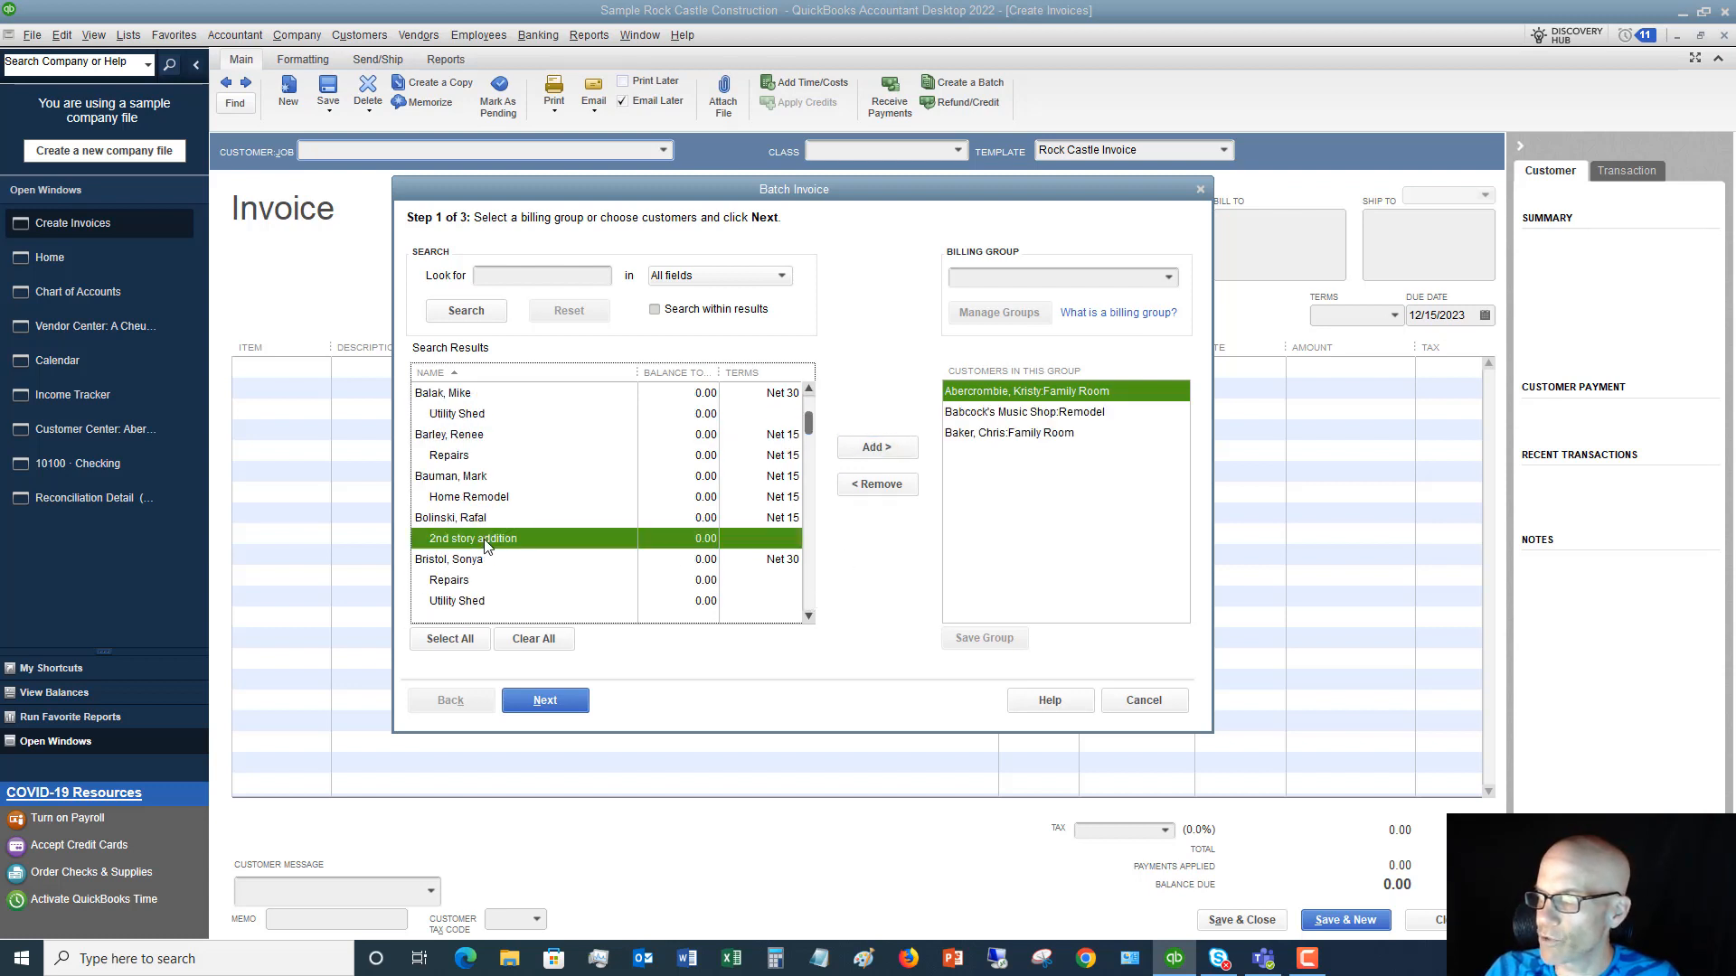
pyautogui.click(875, 447)
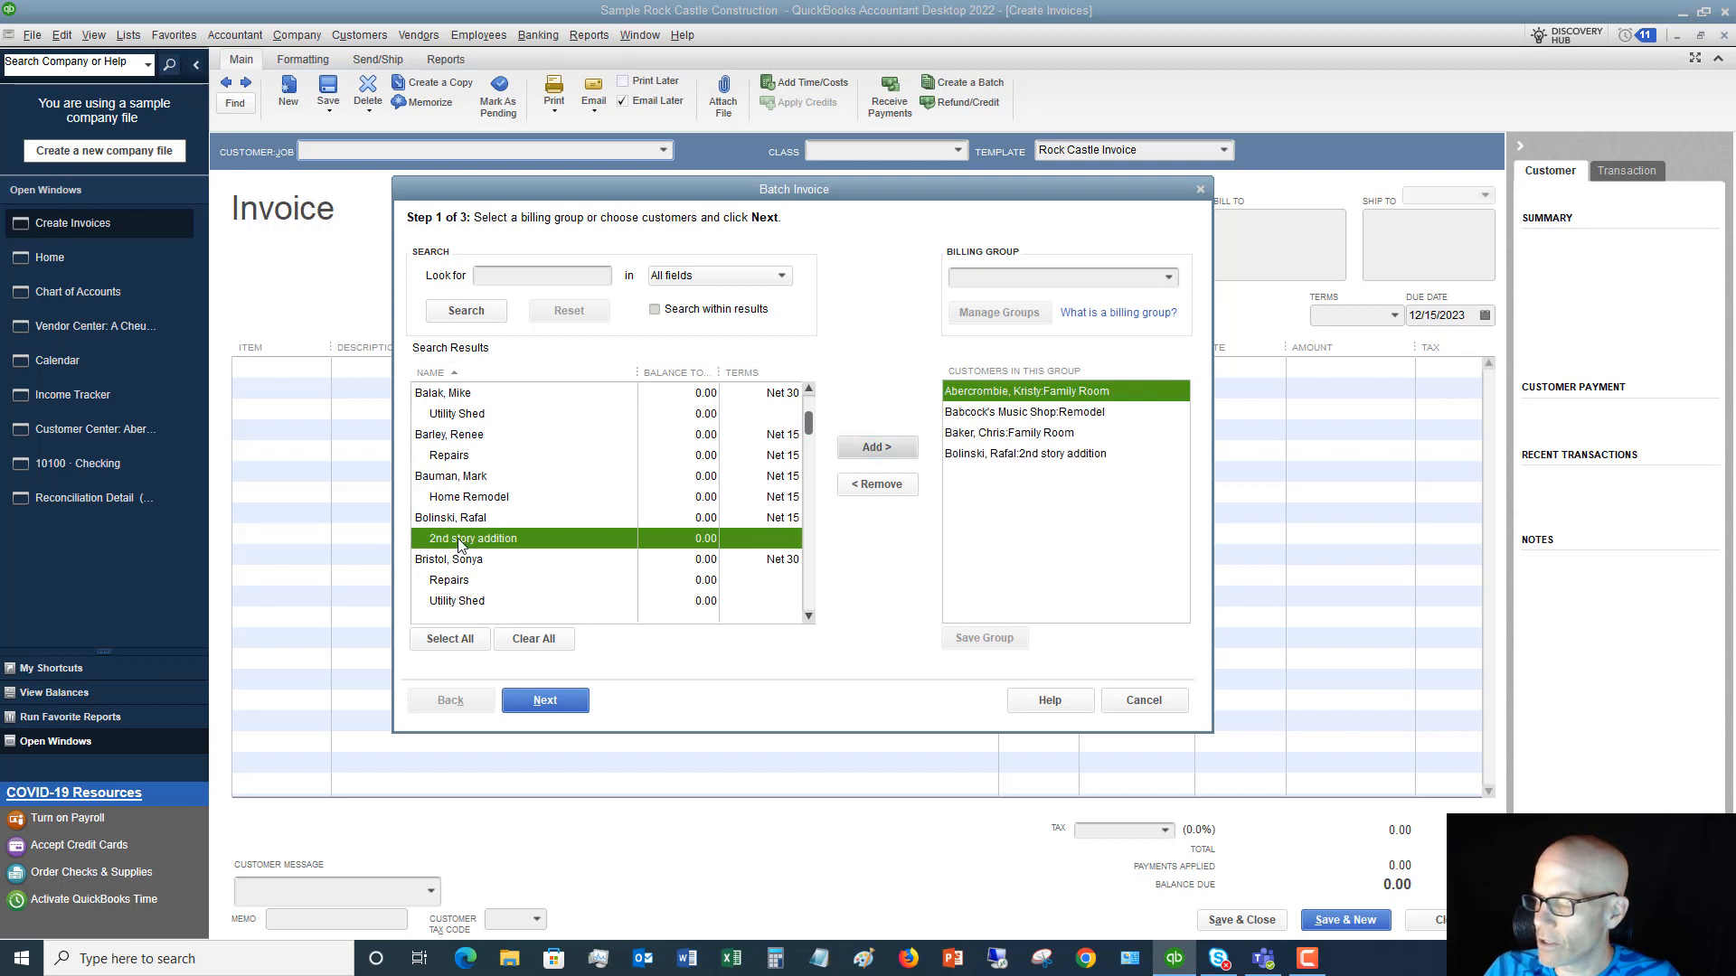
pyautogui.click(875, 446)
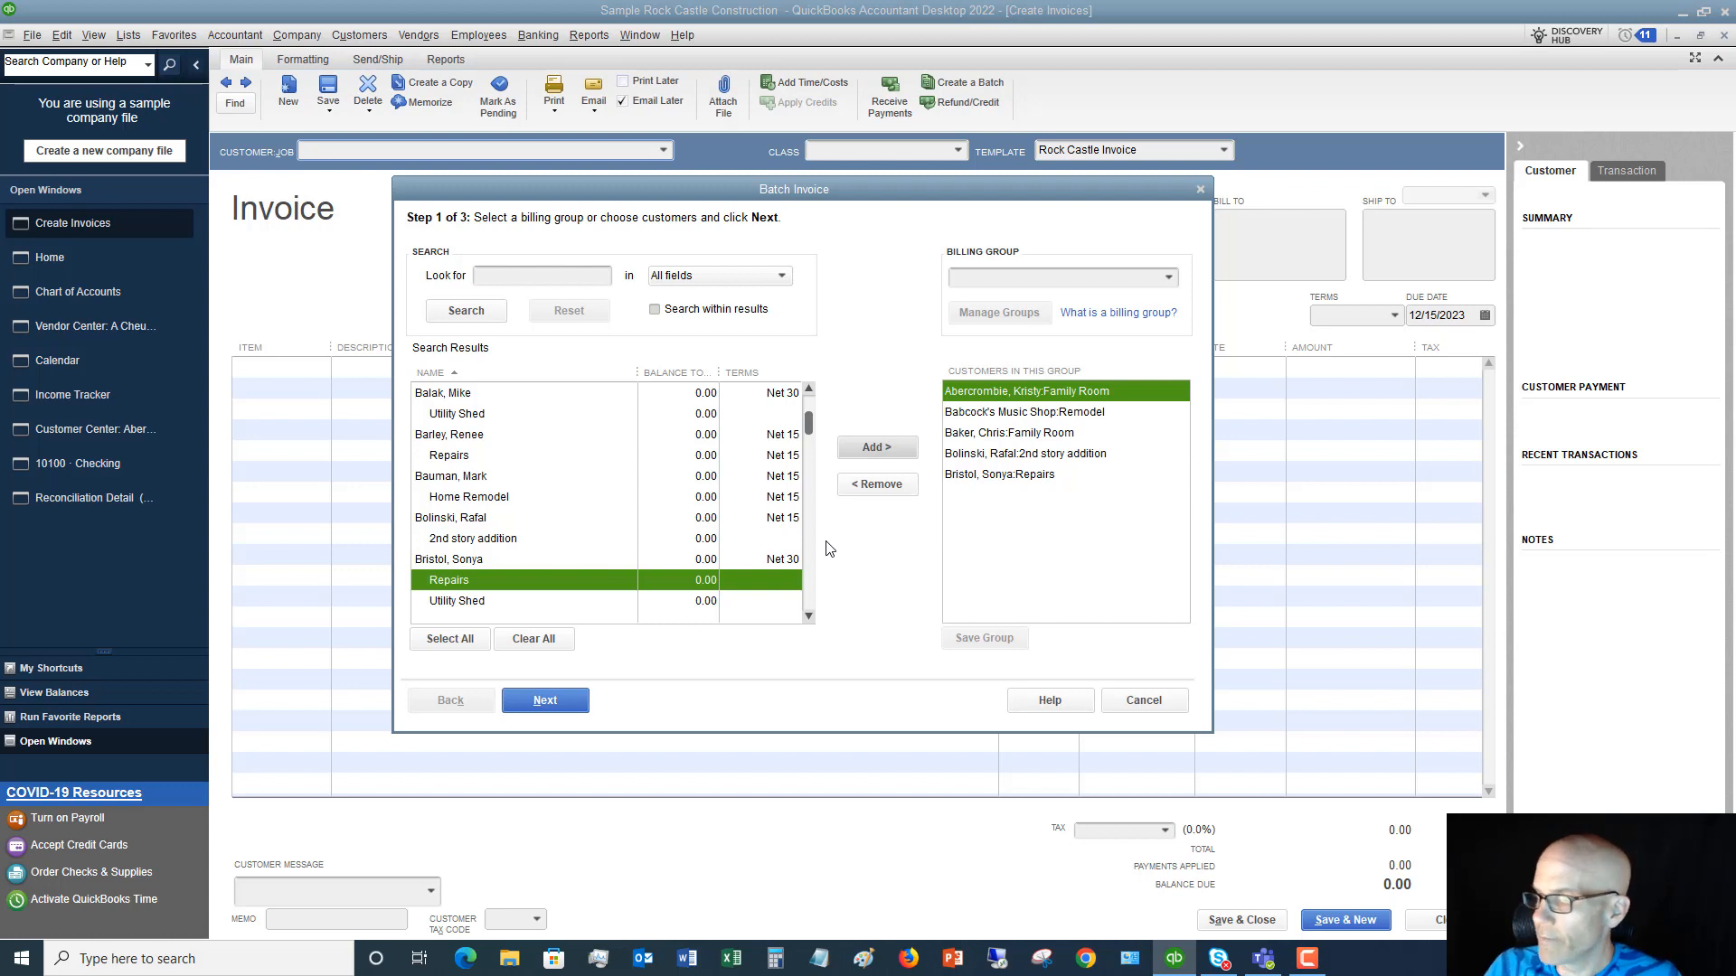
pyautogui.moveTo(573, 681)
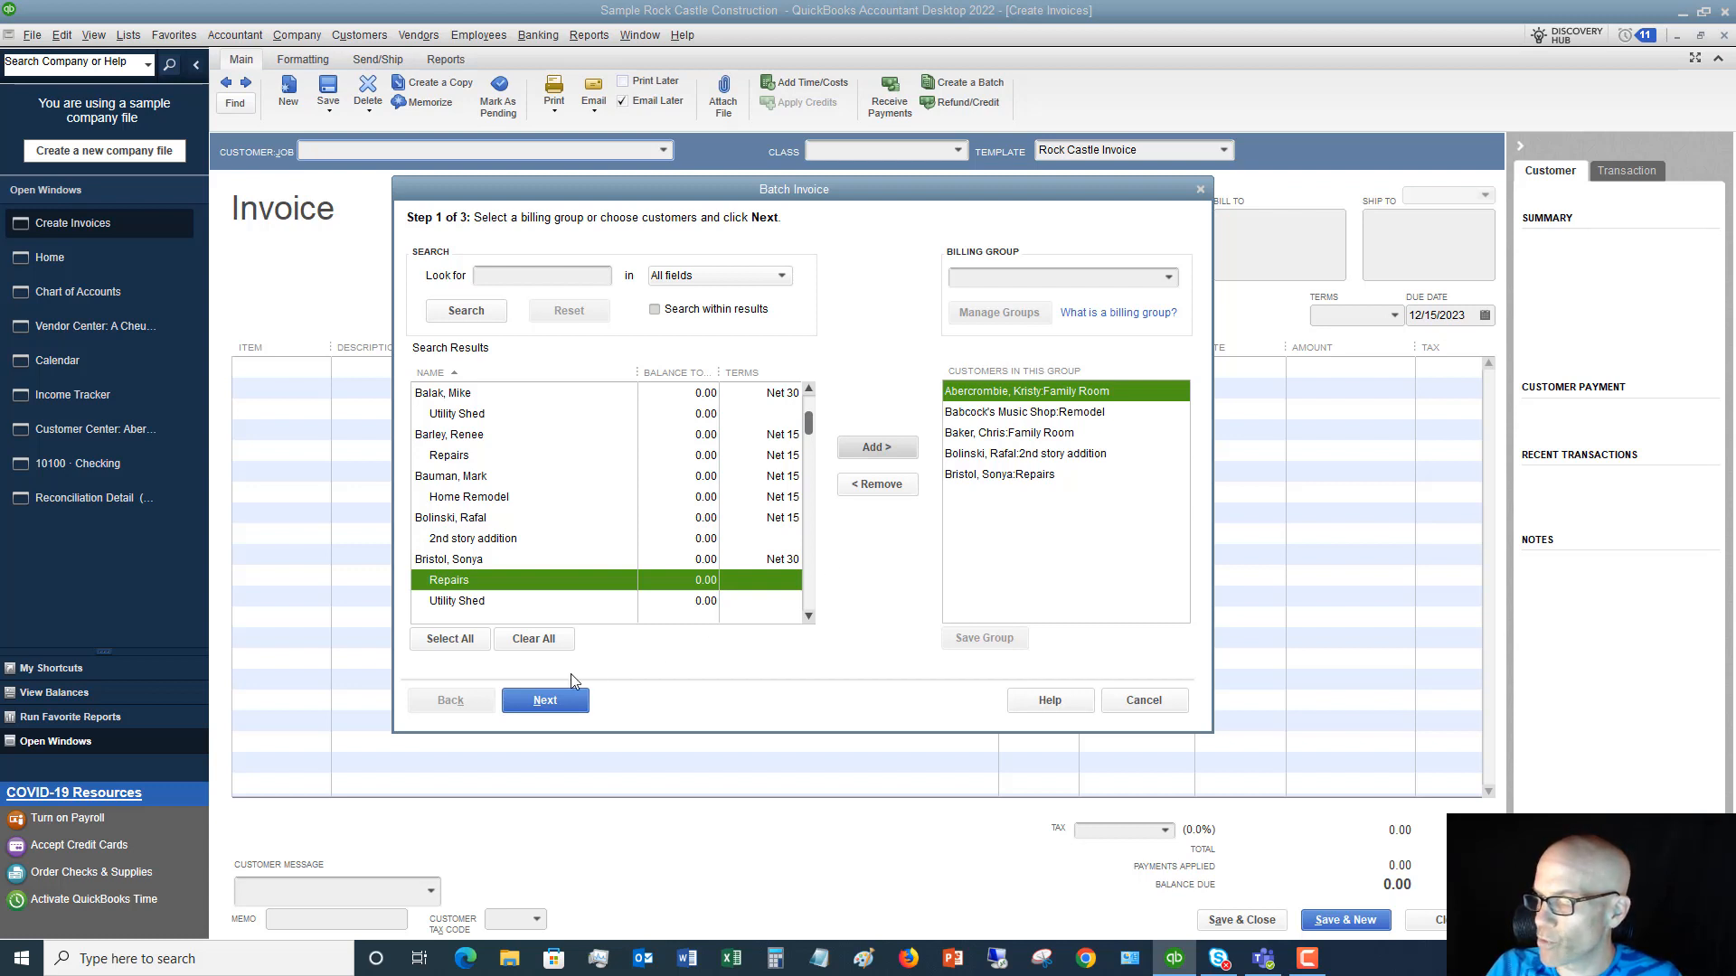
# - Advance to line items and enter a Repairs line with quantity 5 at 35.00, totalling 175.00
pyautogui.click(545, 700)
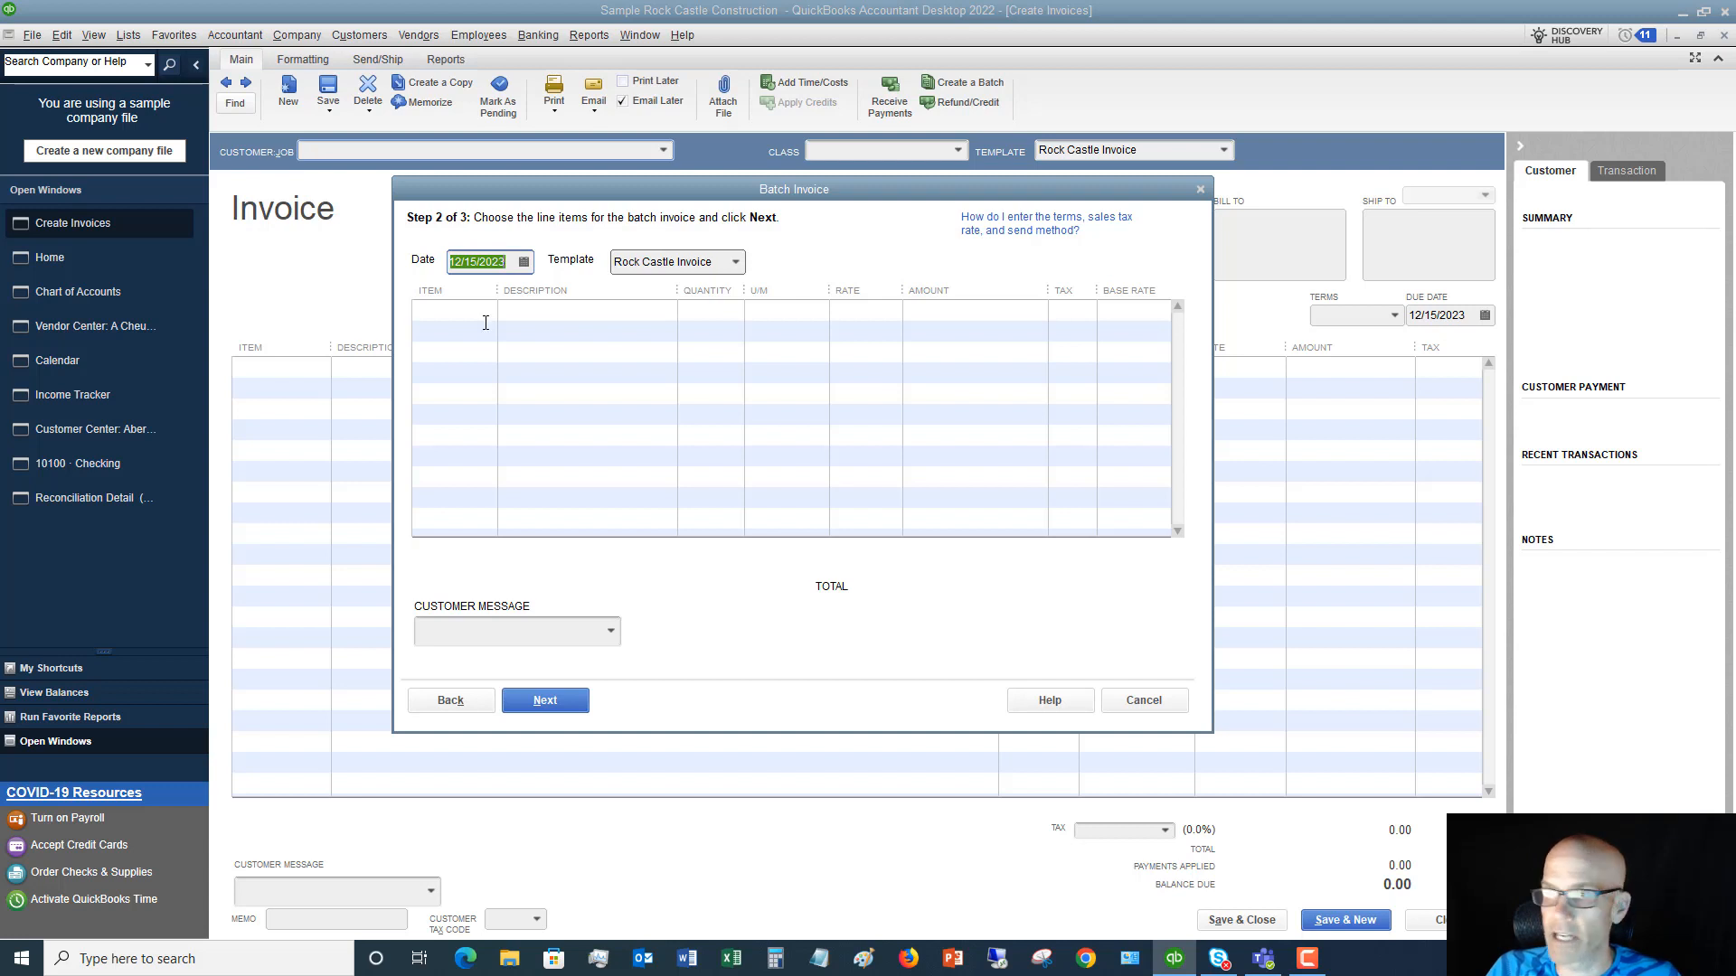
pyautogui.click(452, 309)
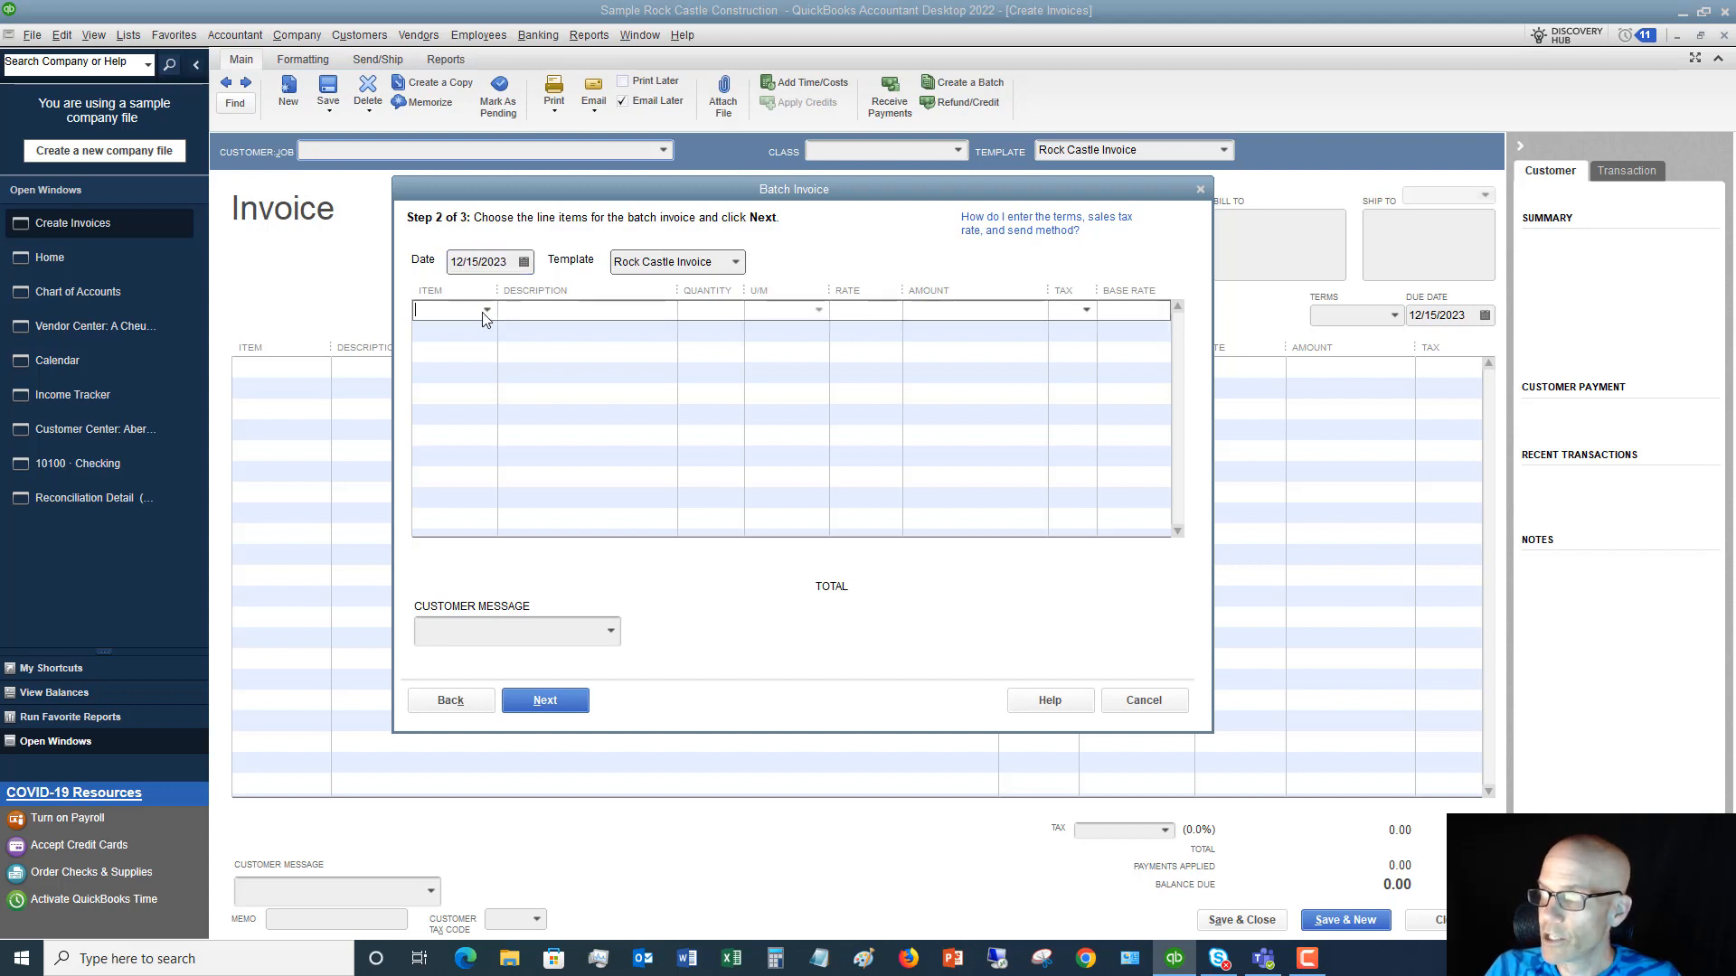
pyautogui.click(485, 309)
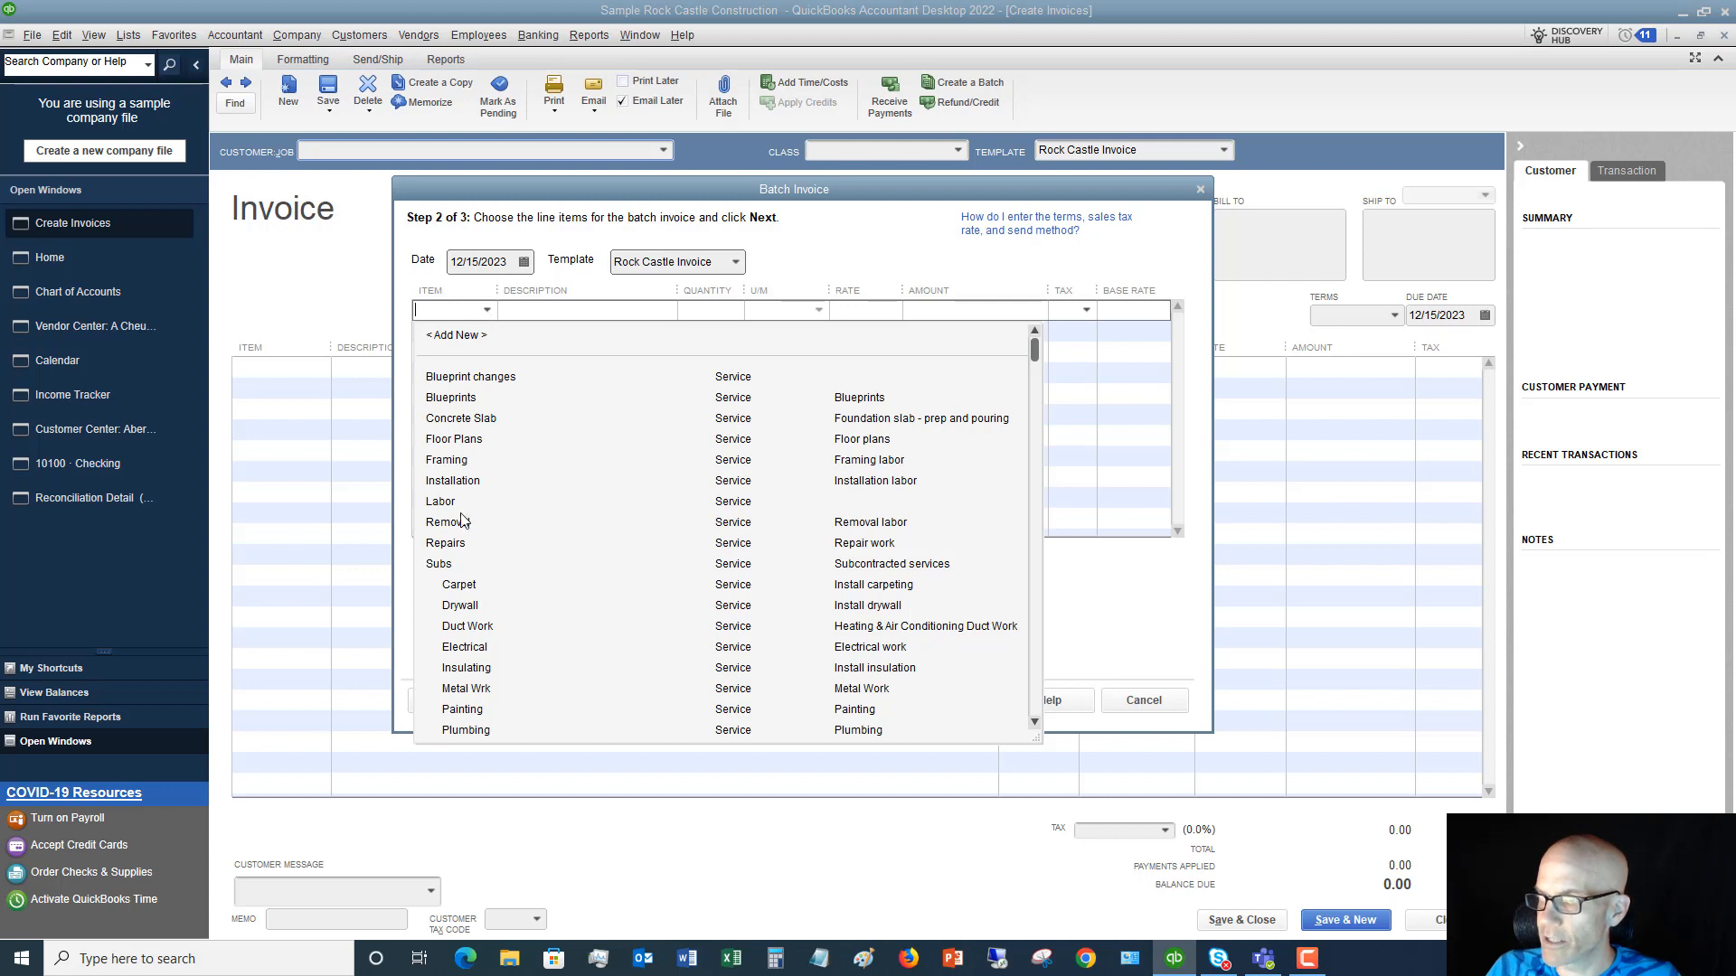
pyautogui.click(444, 542)
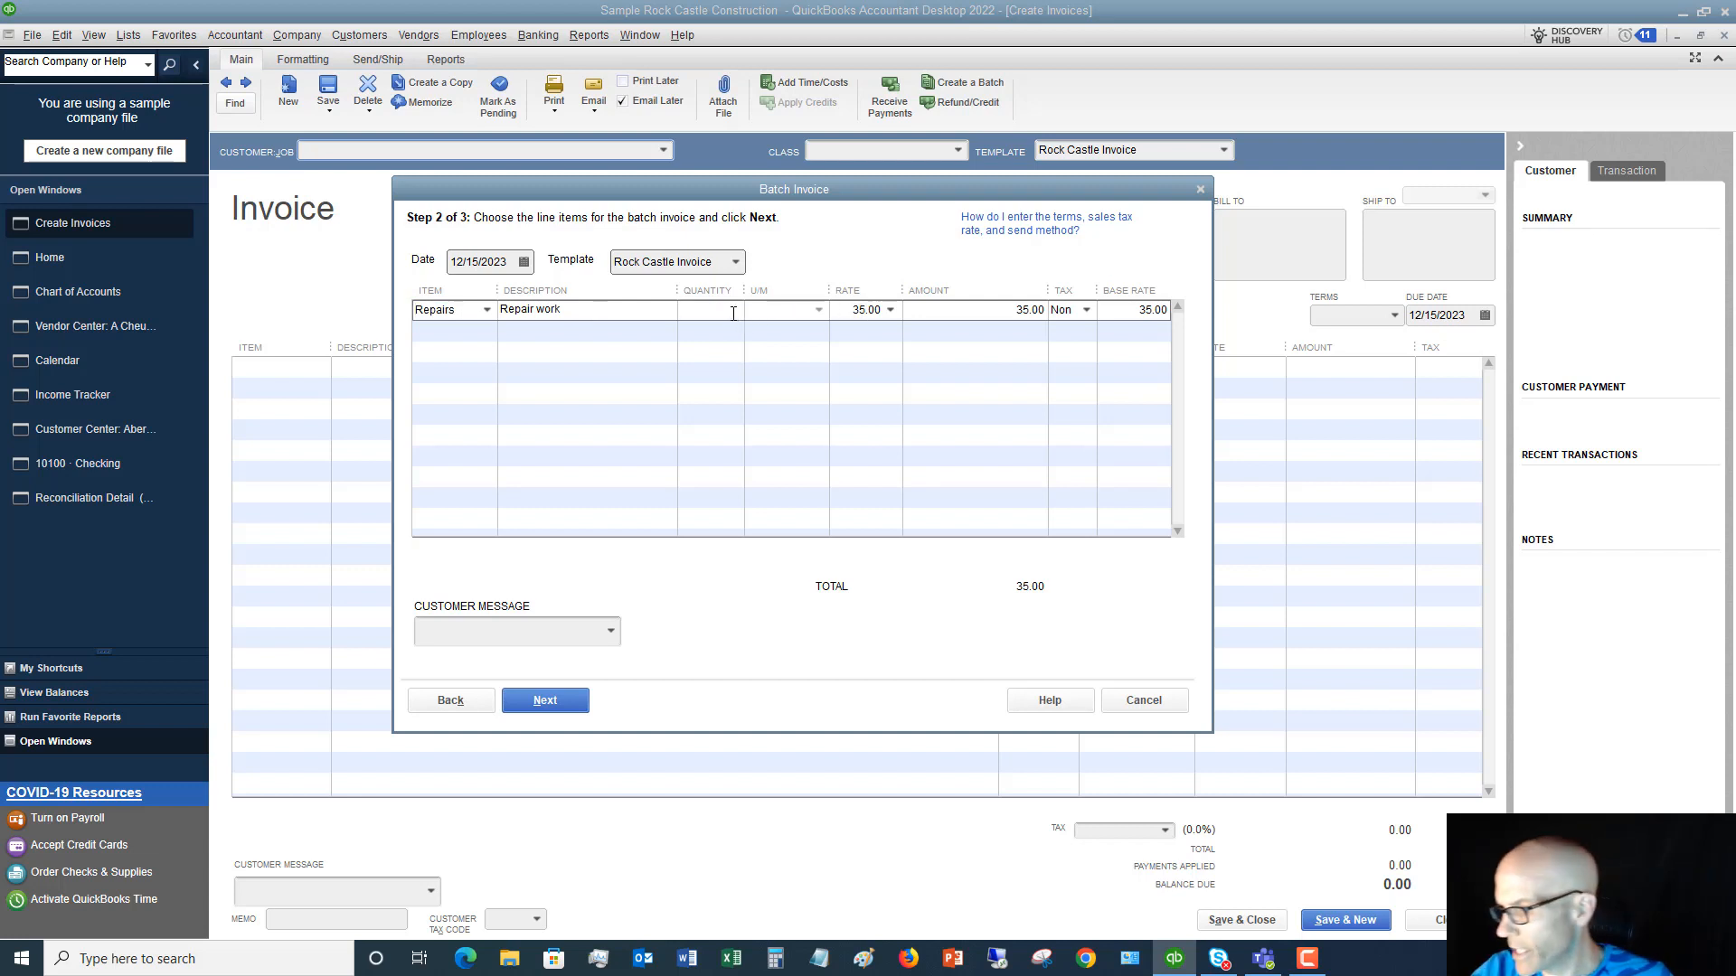
pyautogui.write('5')
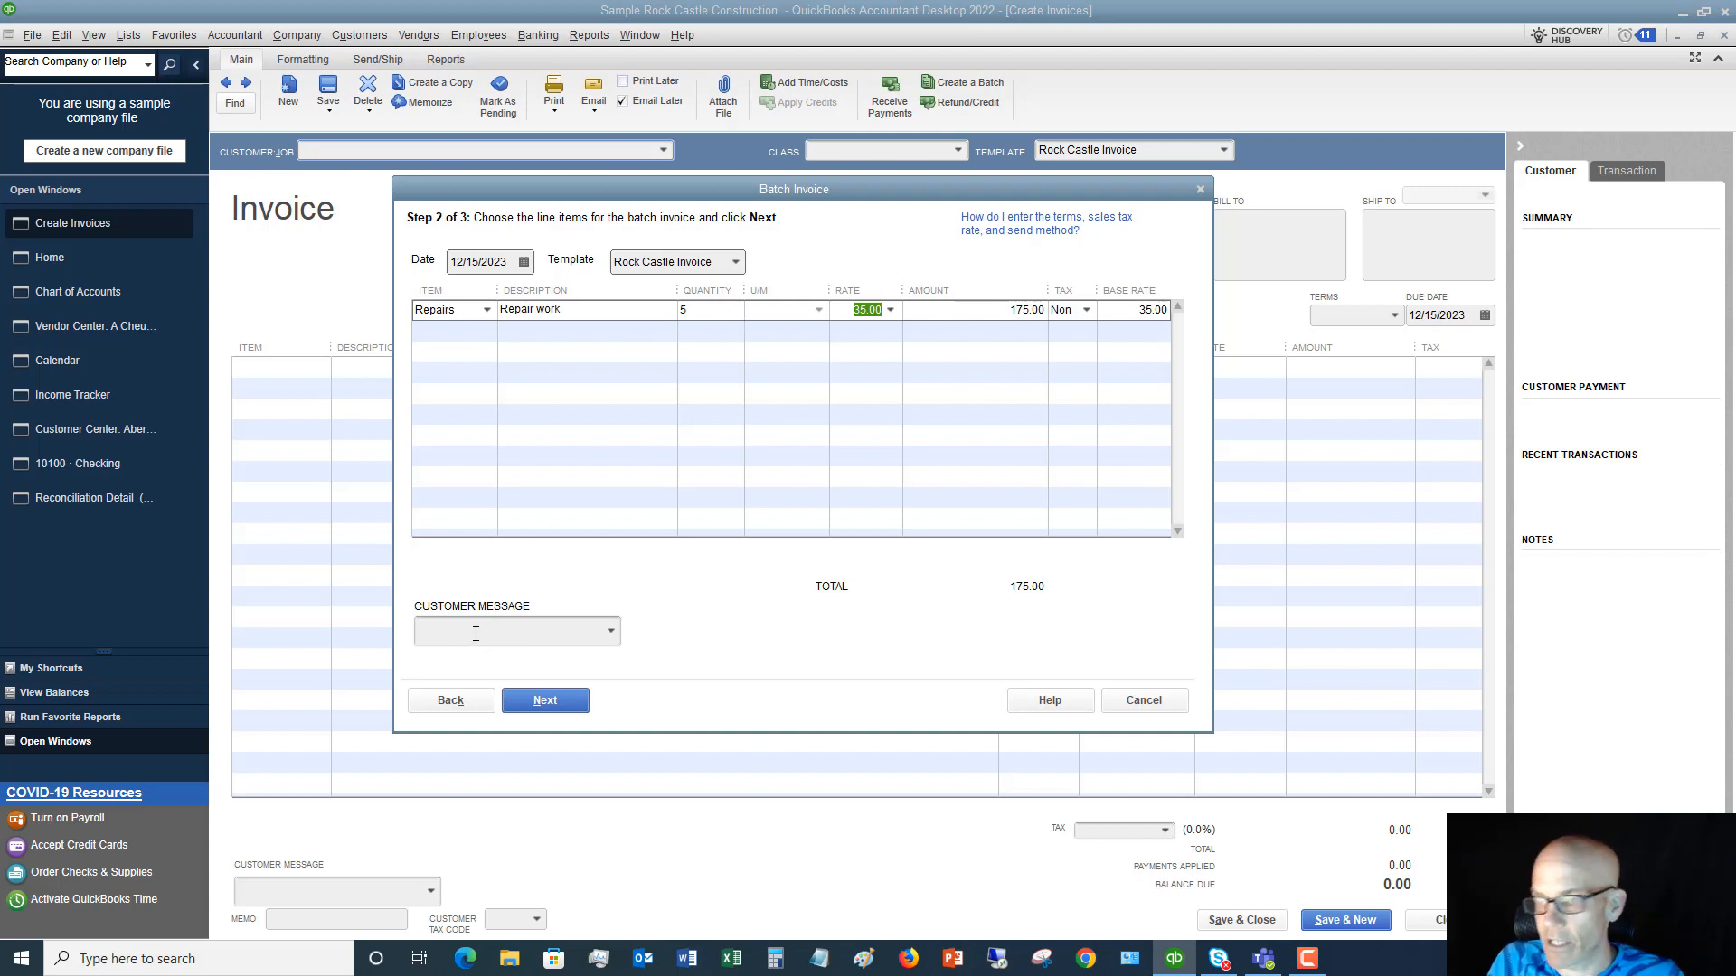
pyautogui.moveTo(612, 635)
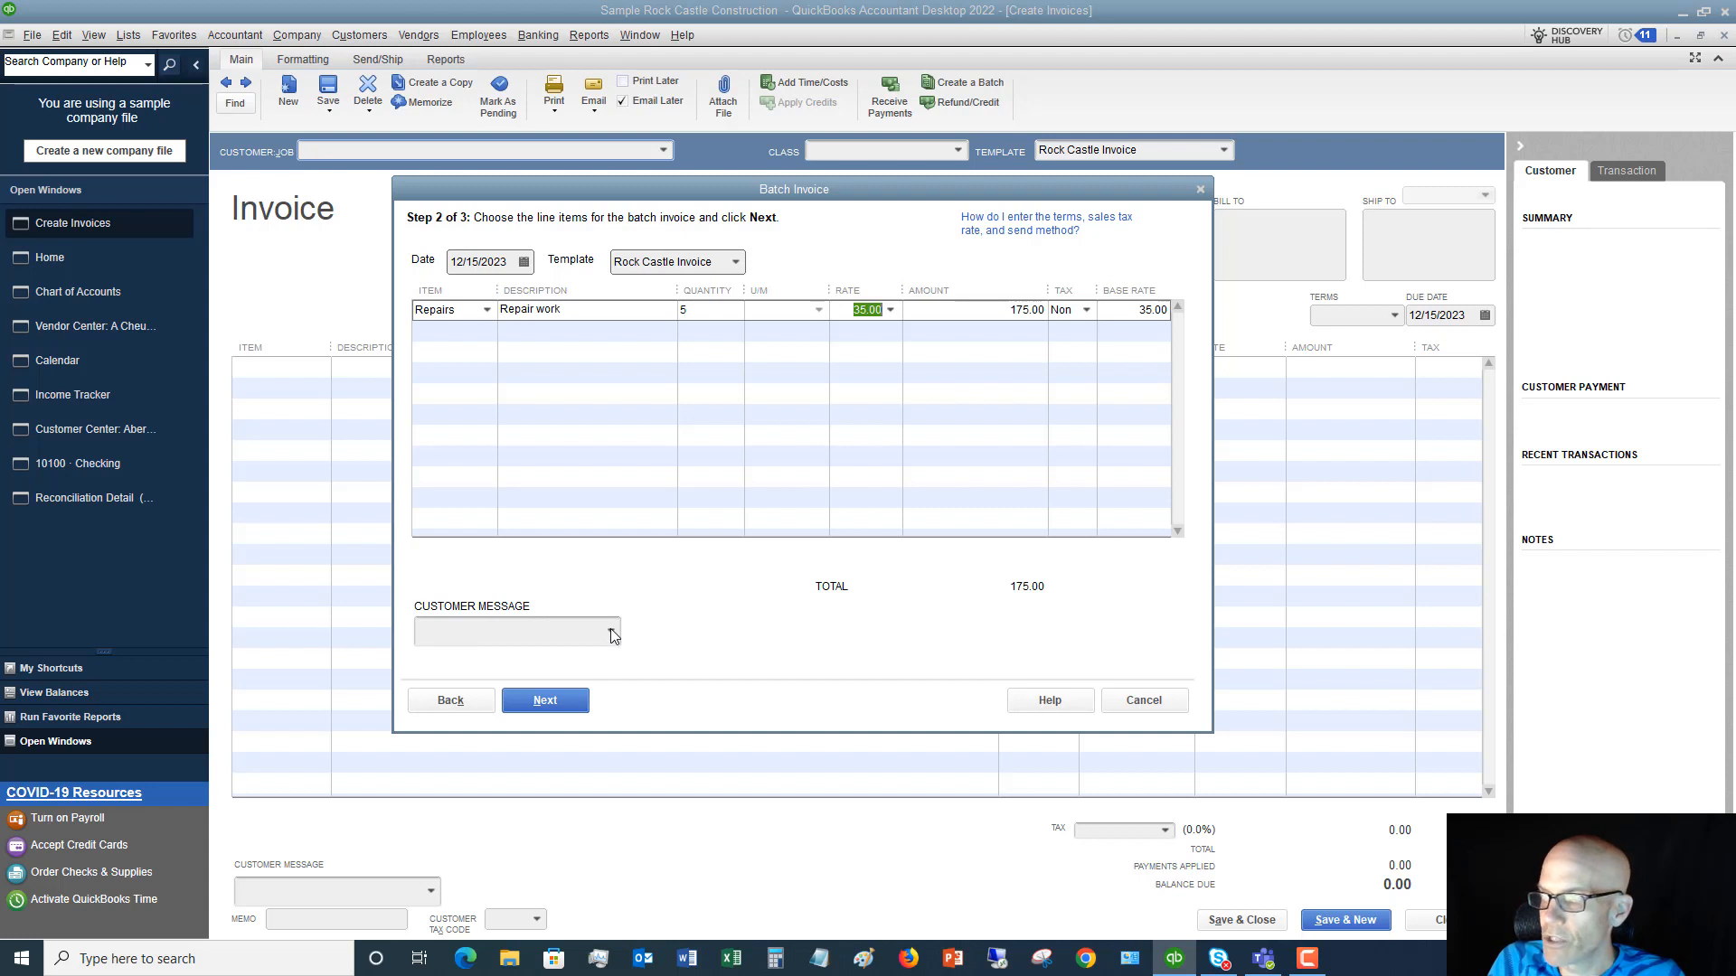
# - Set the customer message to 'It's been a pleasure working with you!'
pyautogui.click(610, 629)
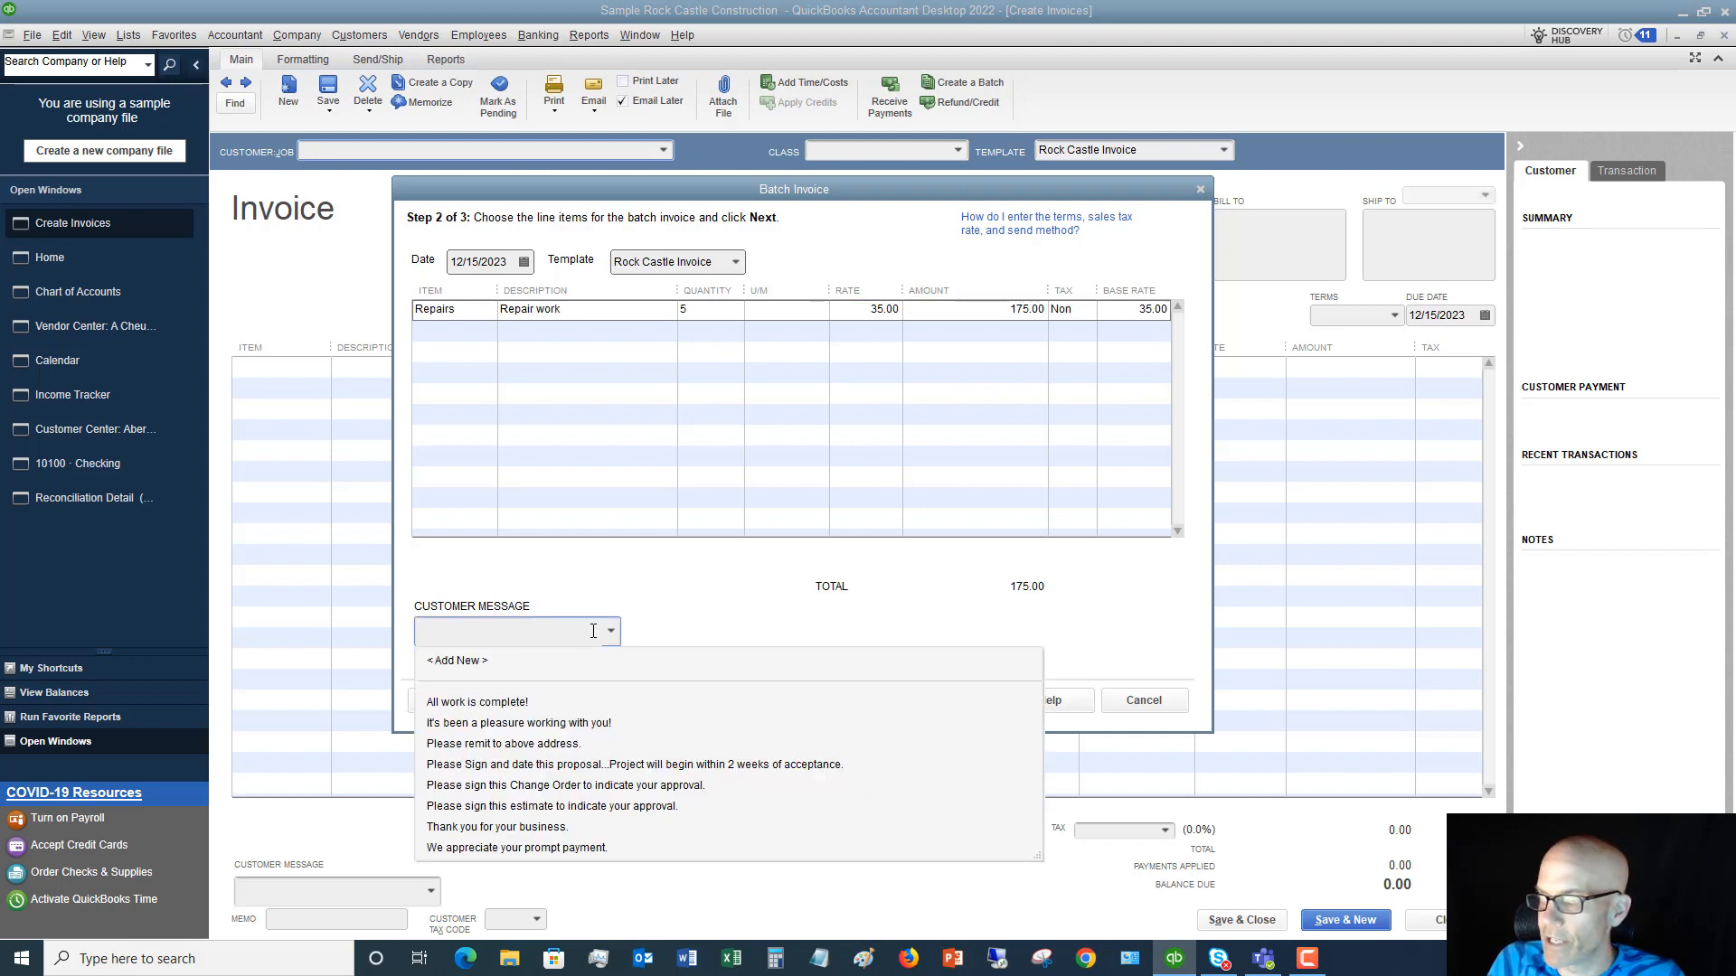
pyautogui.click(517, 723)
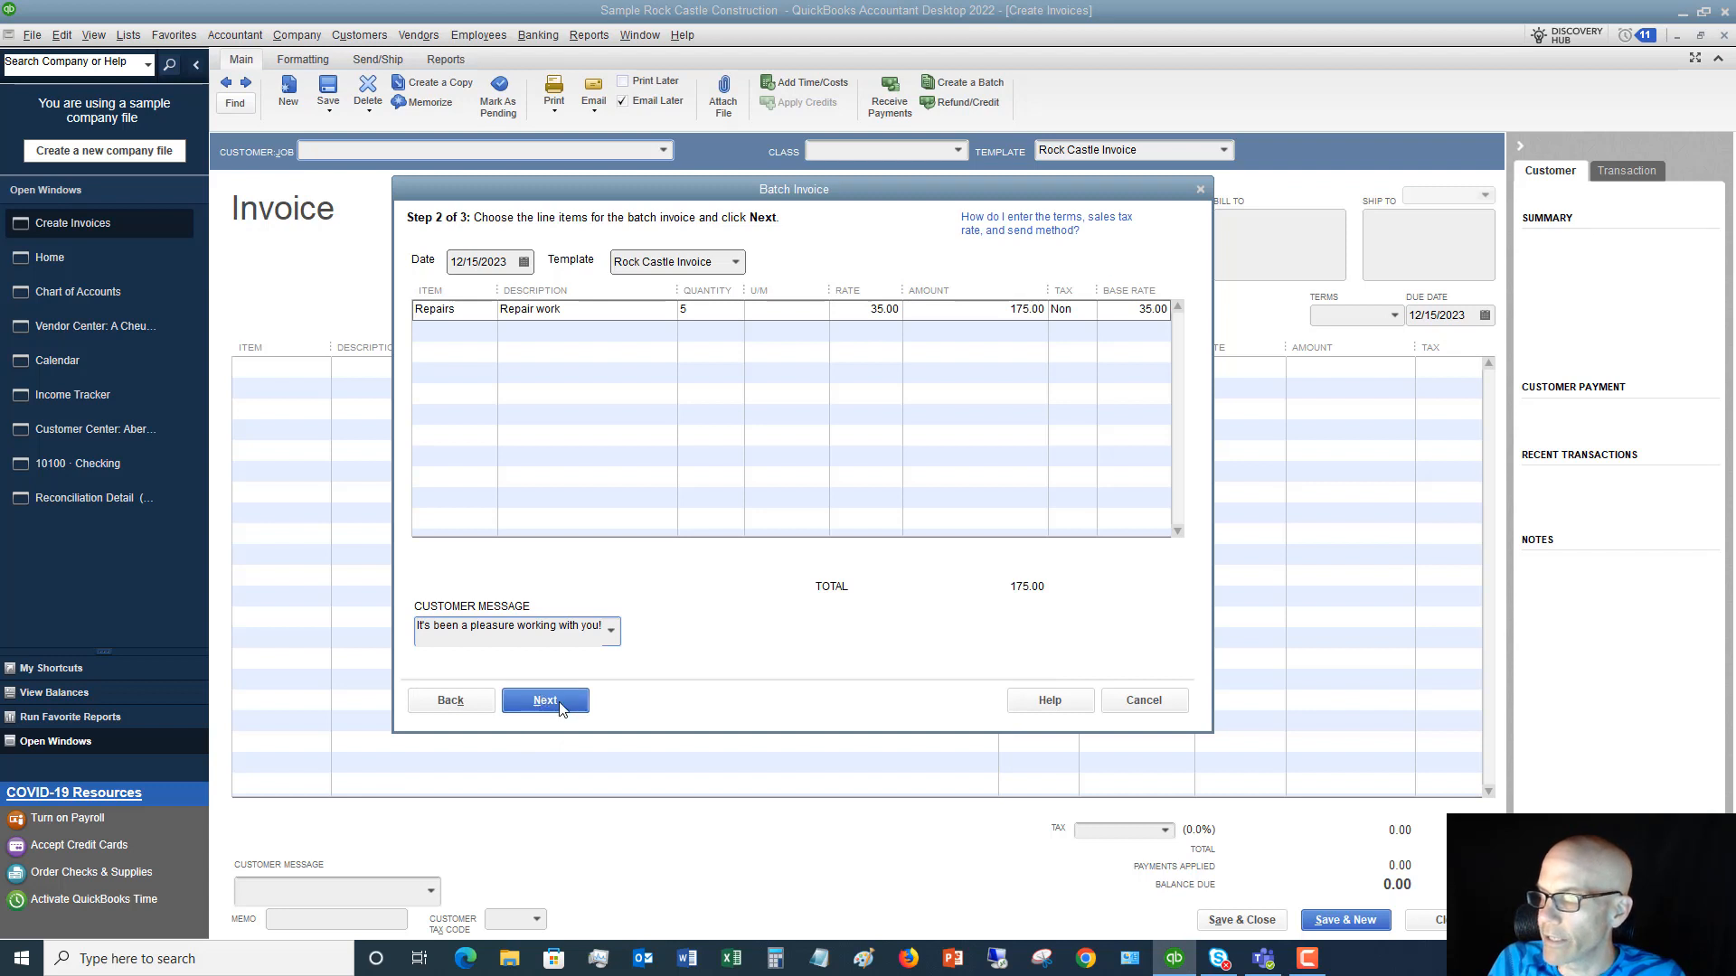
# - Advance to the review step listing five invoices of 175.00 each with status OK
pyautogui.click(544, 699)
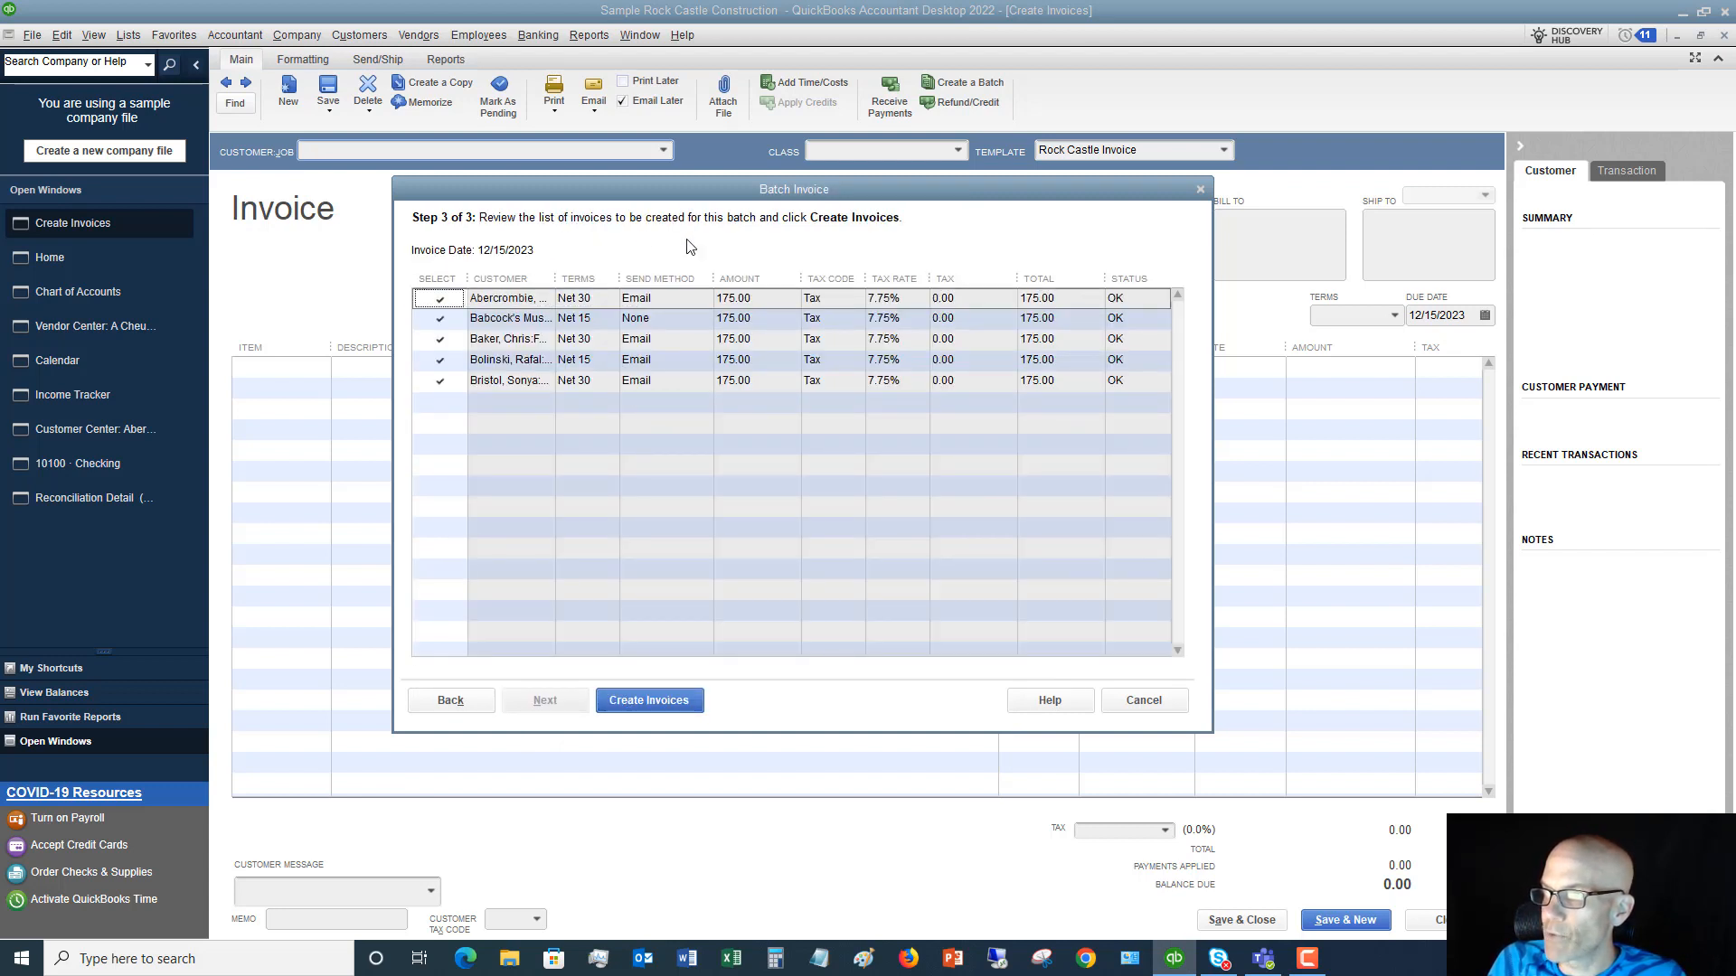
pyautogui.moveTo(674, 244)
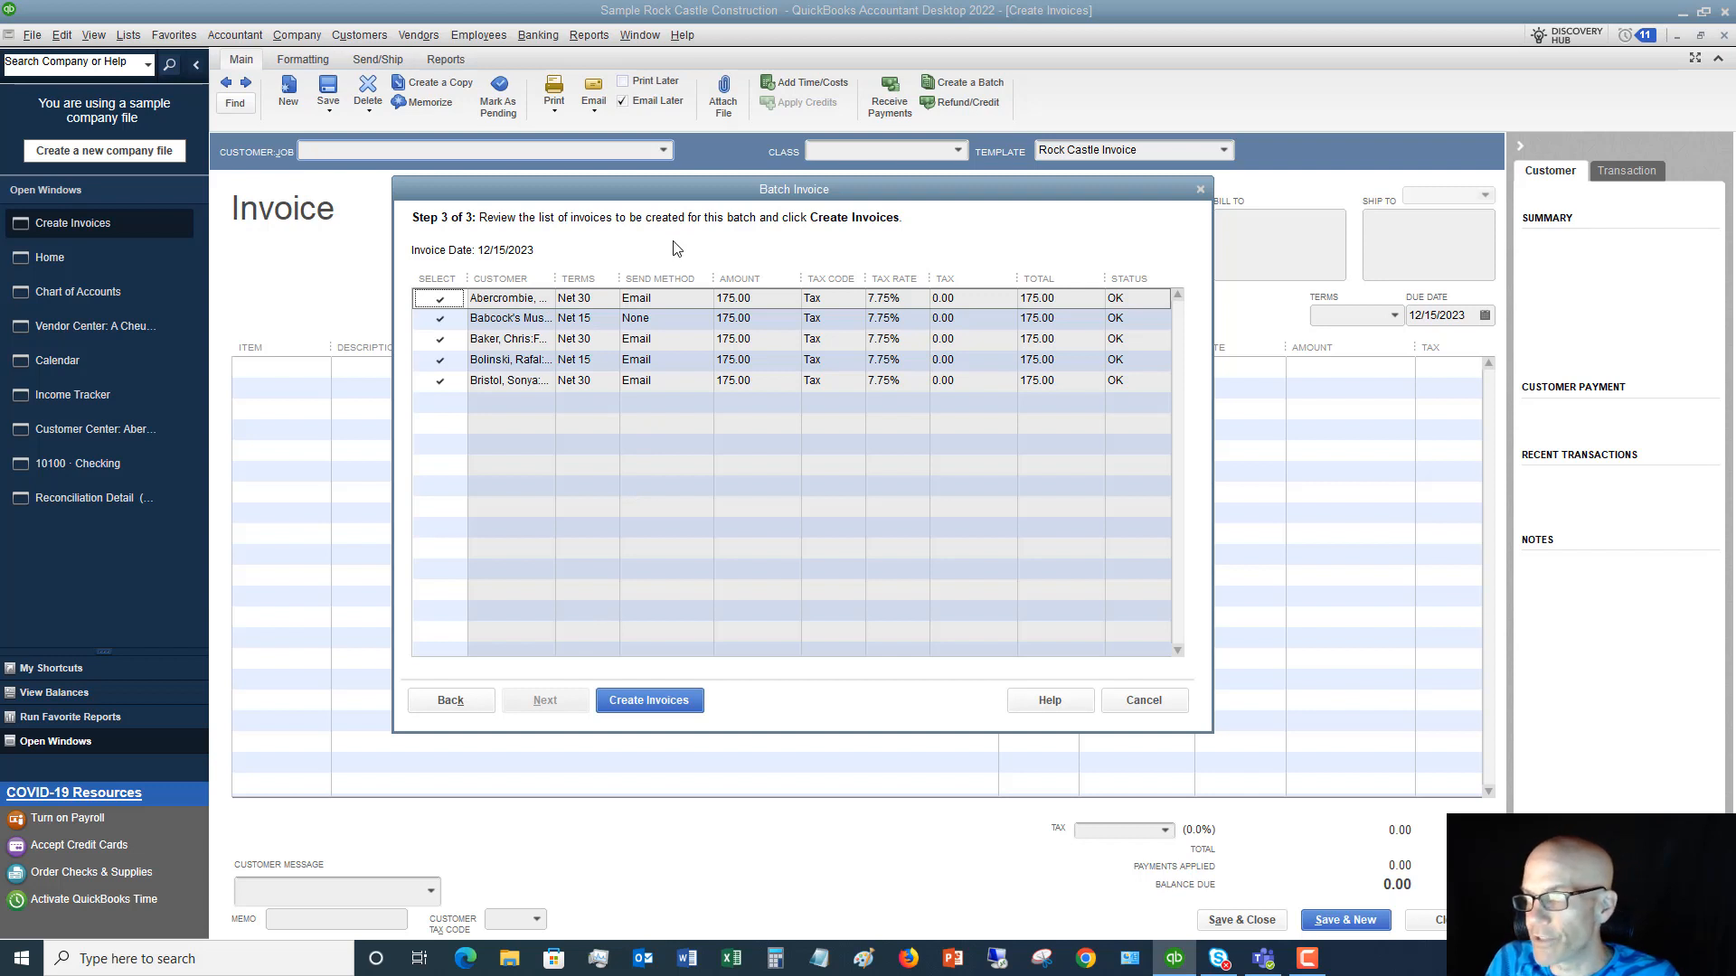
pyautogui.moveTo(852, 258)
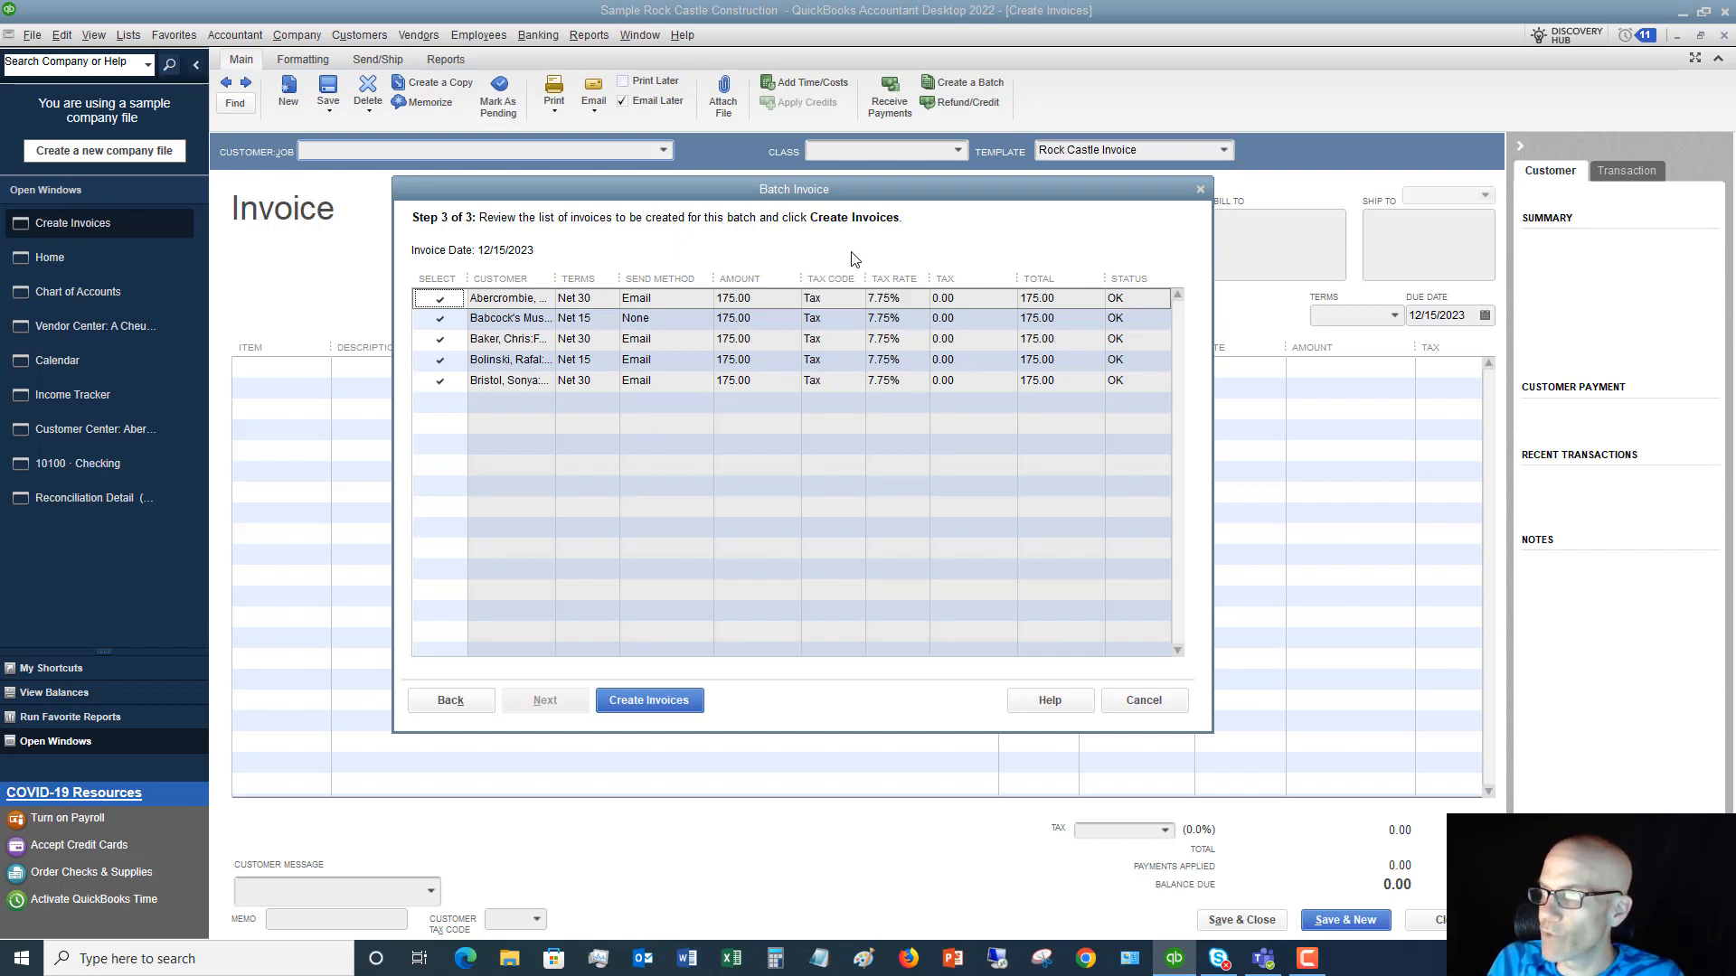
pyautogui.moveTo(801, 307)
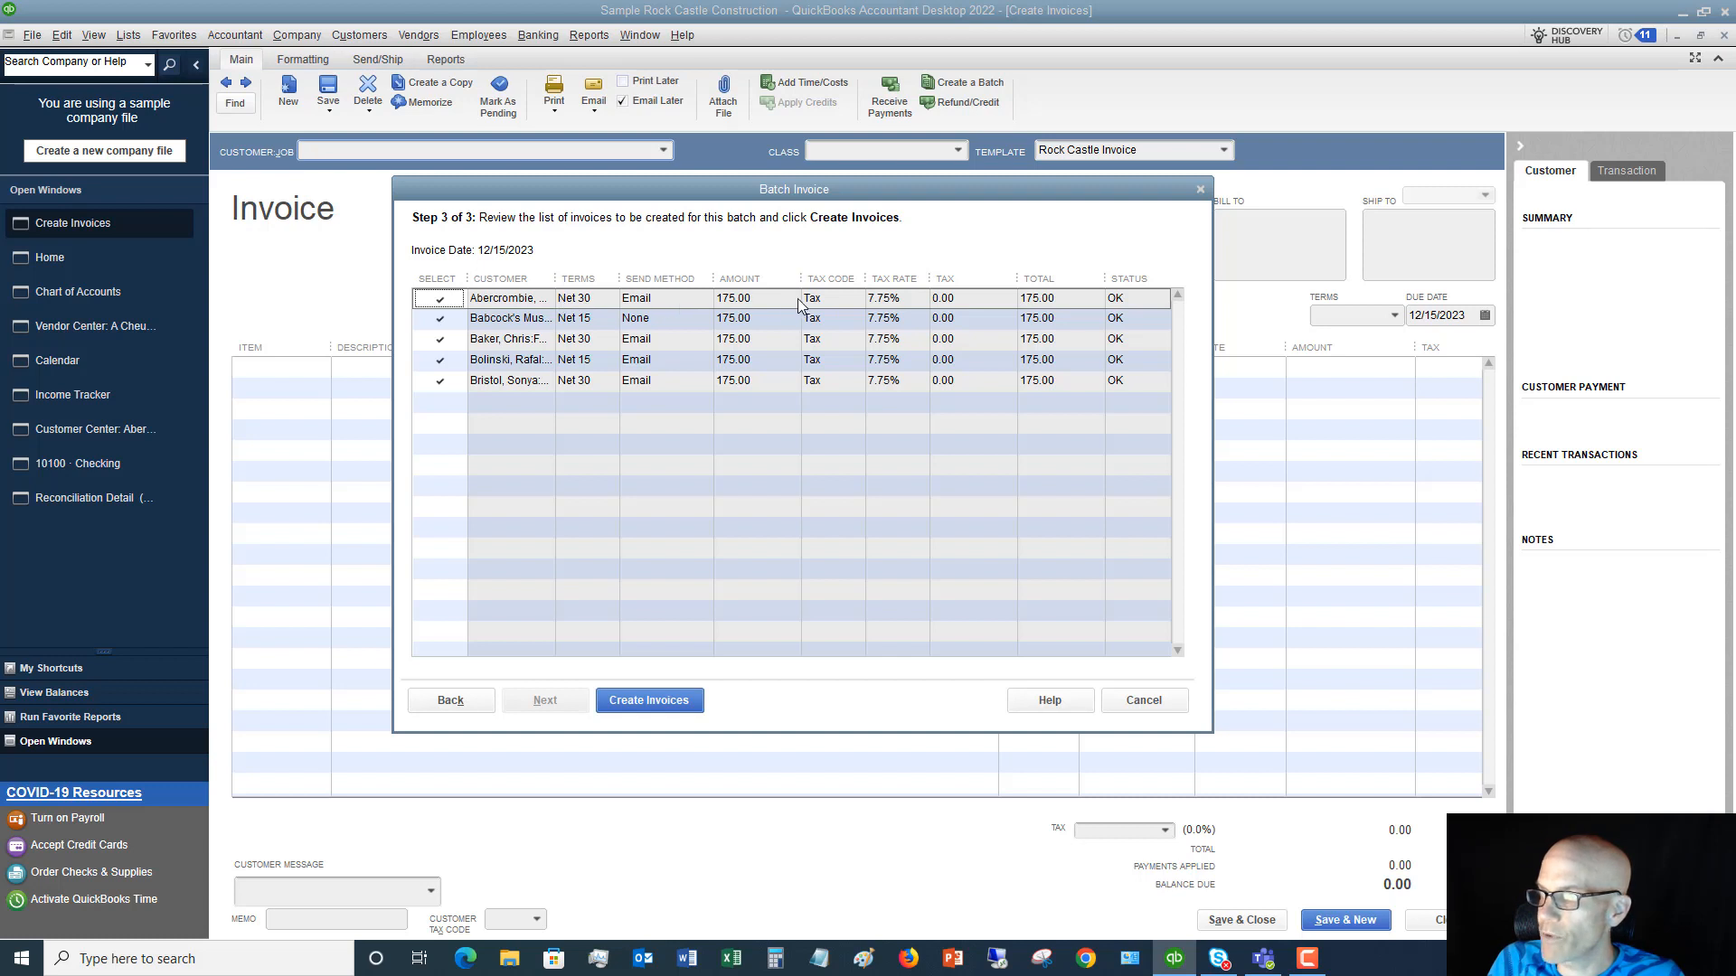
pyautogui.moveTo(818, 303)
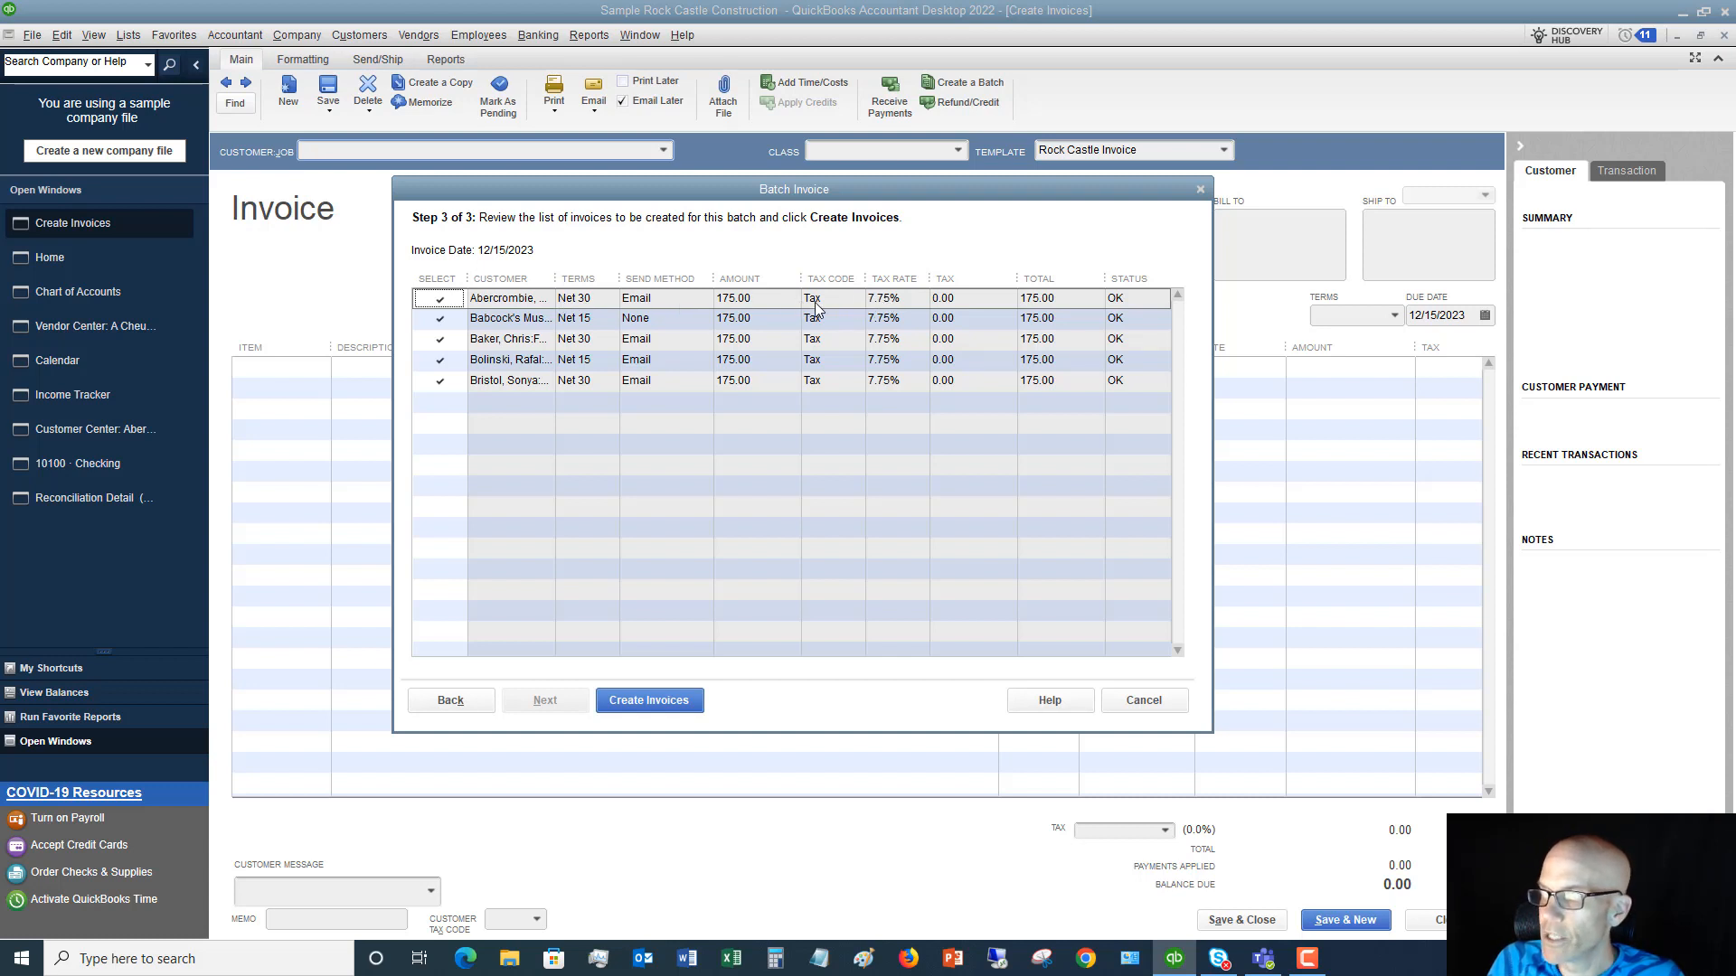
pyautogui.moveTo(831, 307)
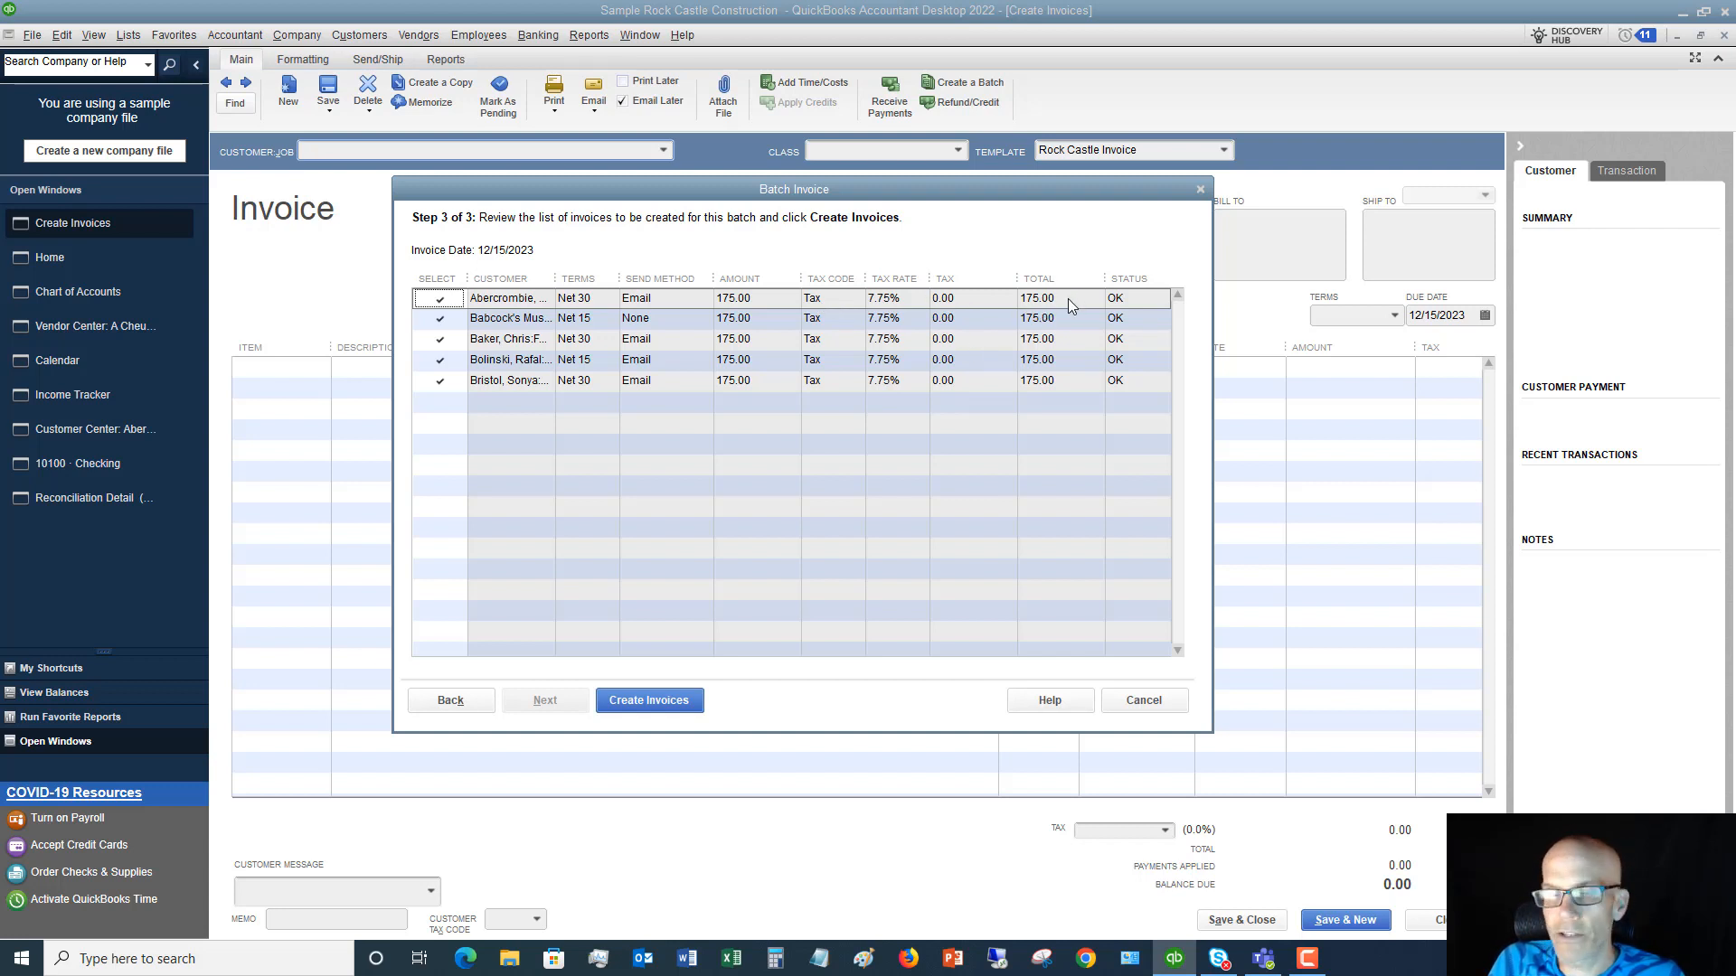
pyautogui.moveTo(1148, 312)
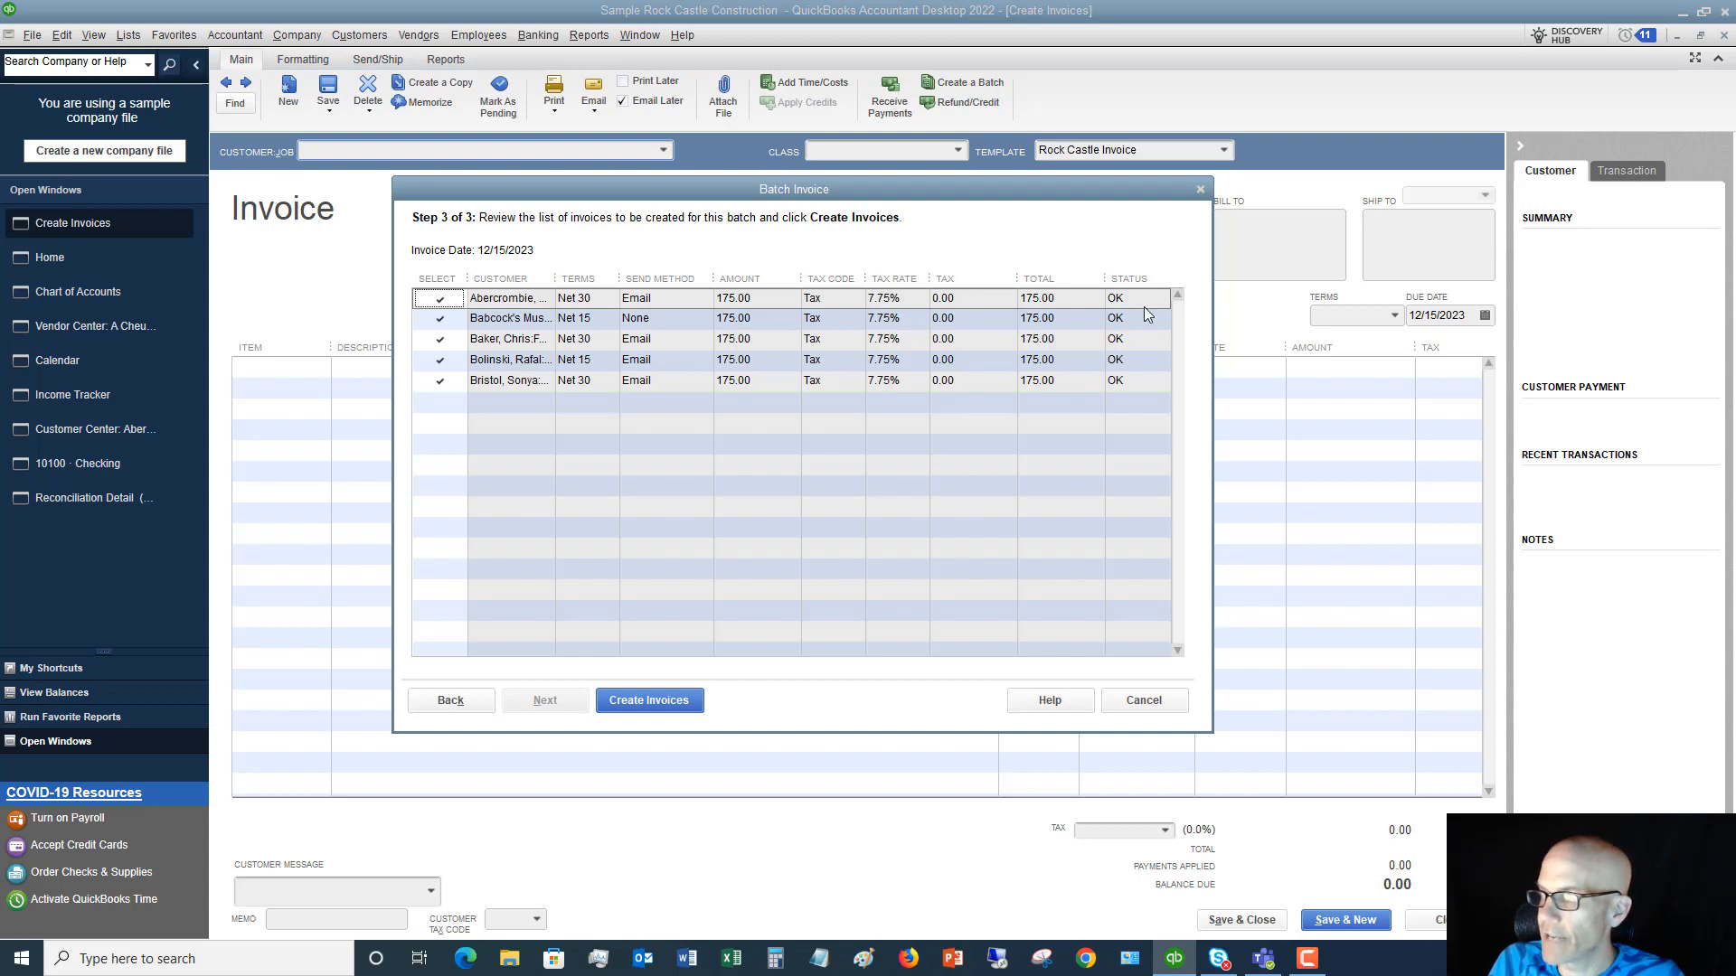
pyautogui.moveTo(1143, 372)
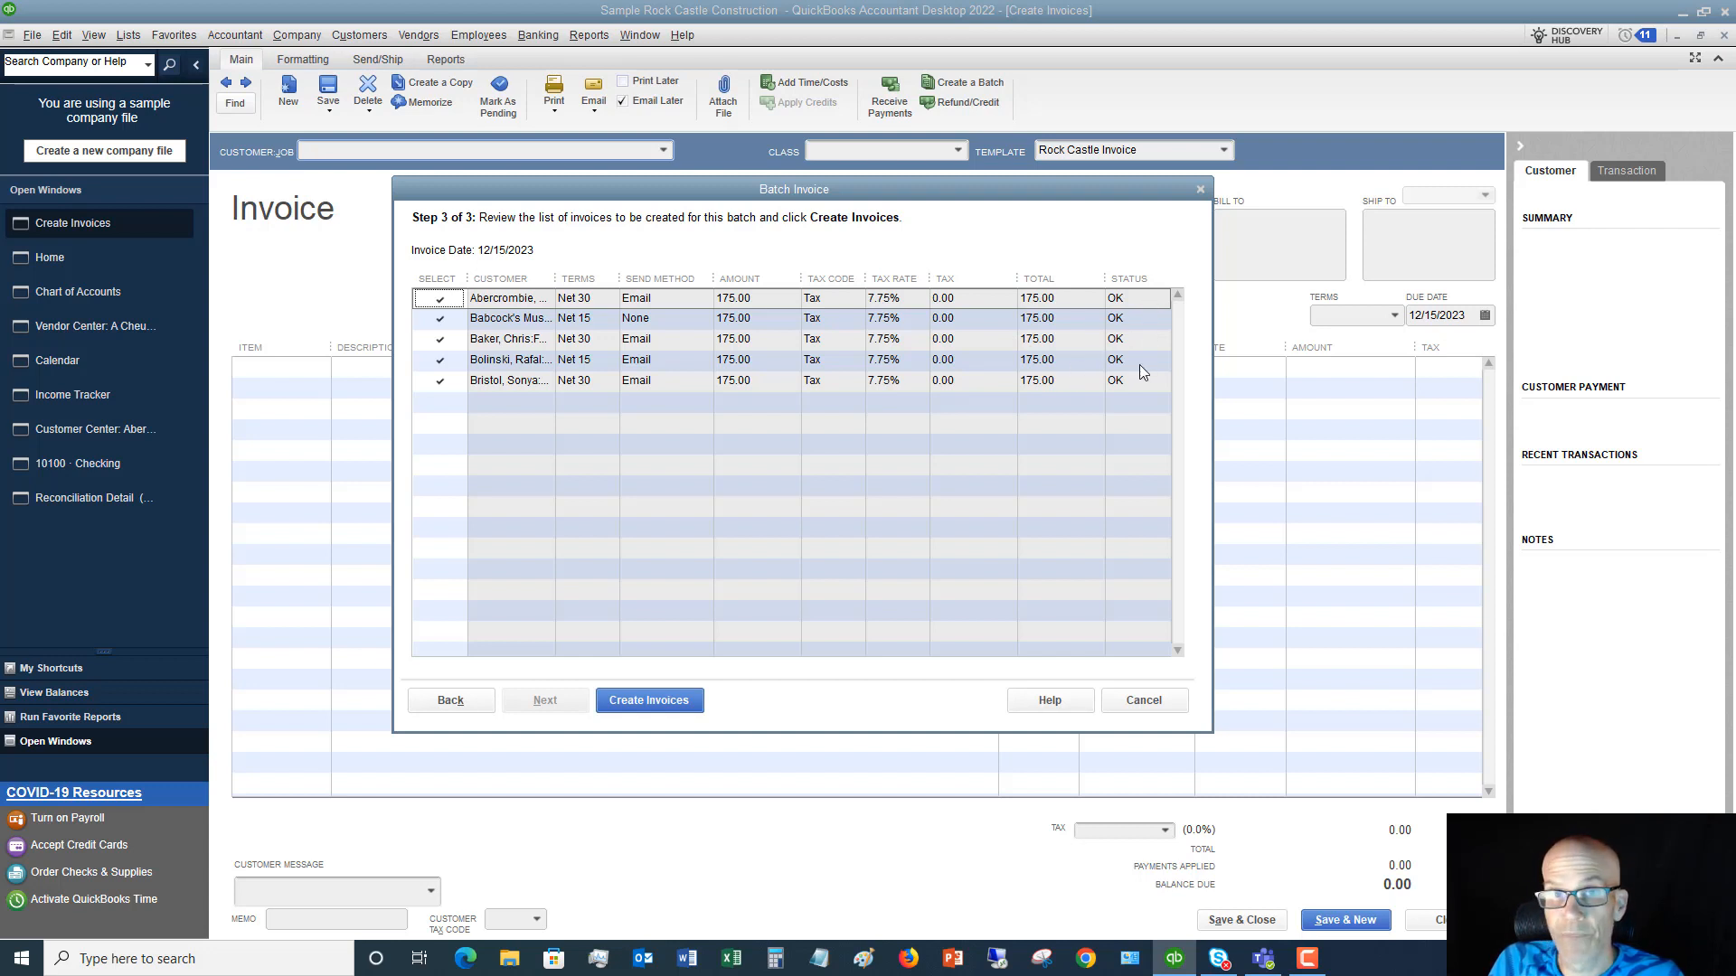
# - Create the five invoices, producing the summary of 0 print, 4 email and 1 unmarked
pyautogui.click(649, 699)
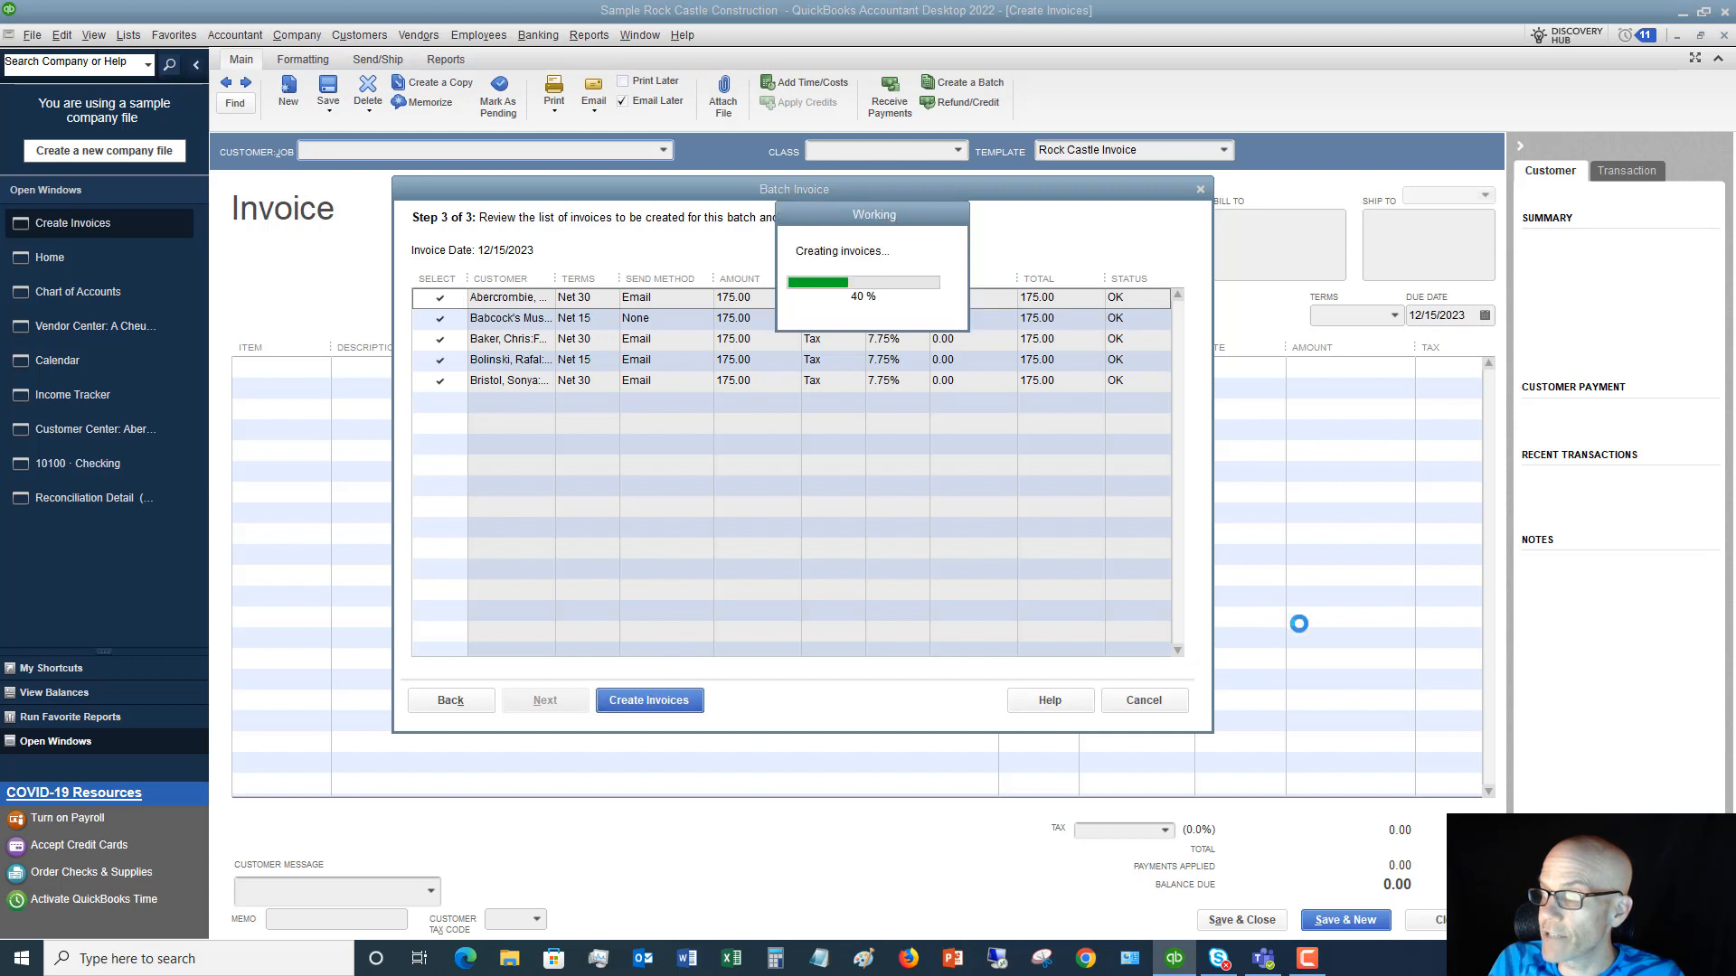
pyautogui.click(649, 700)
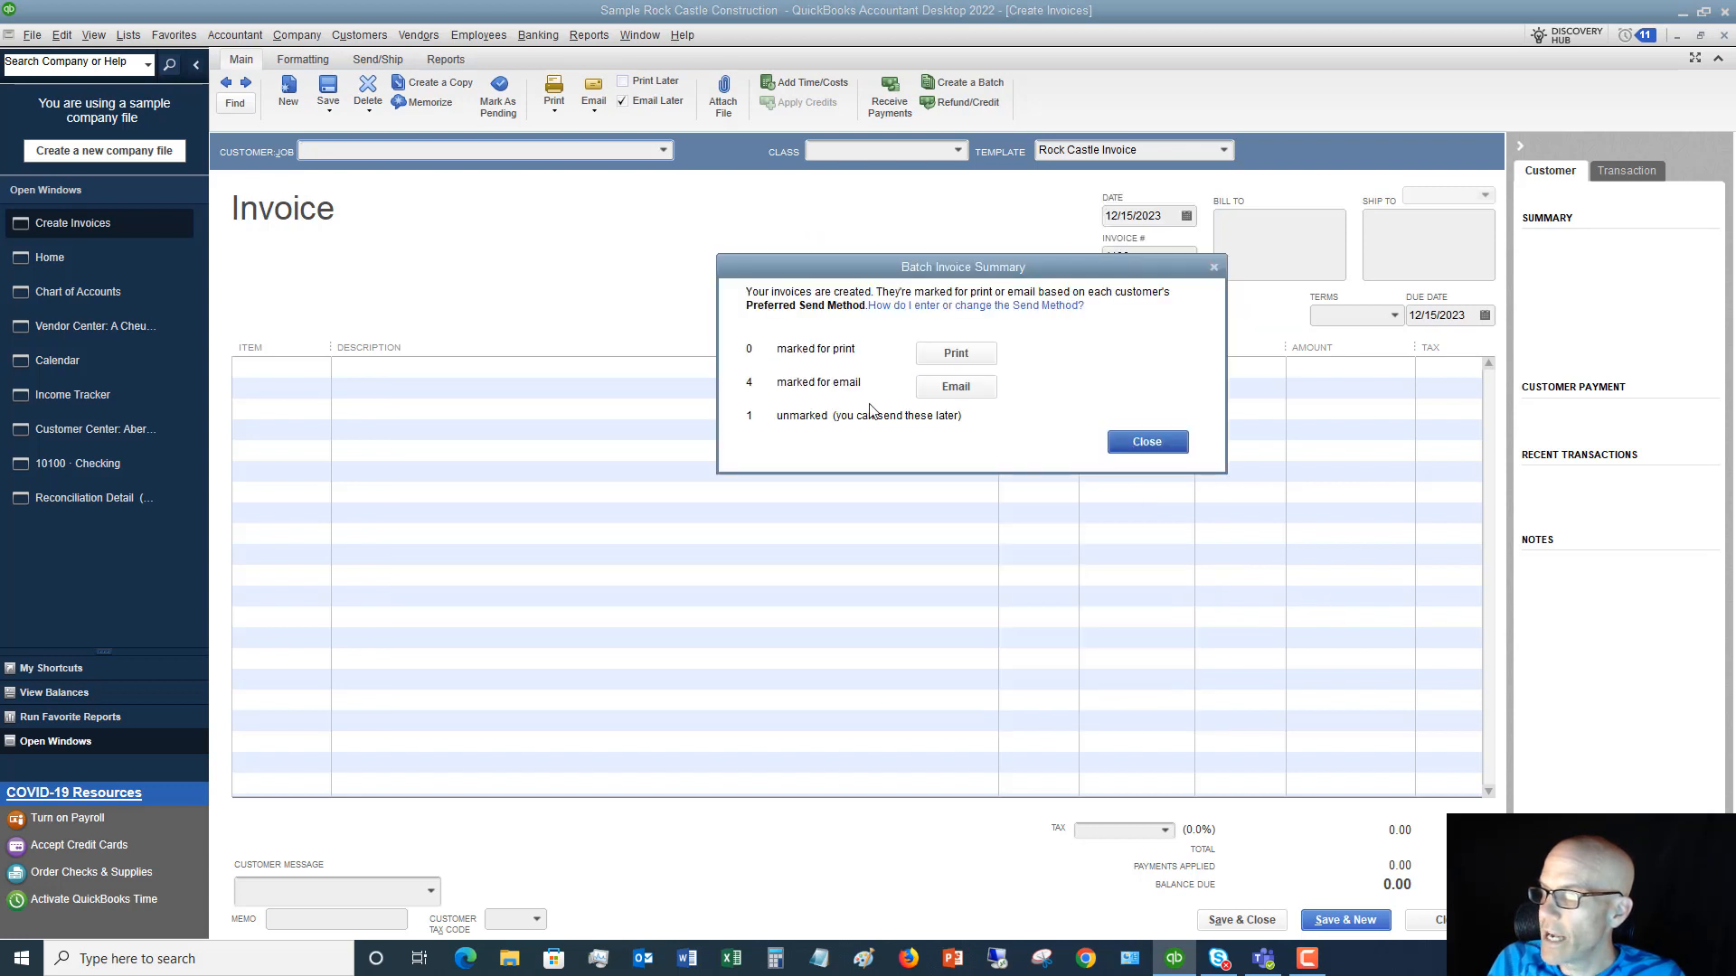
pyautogui.moveTo(846, 397)
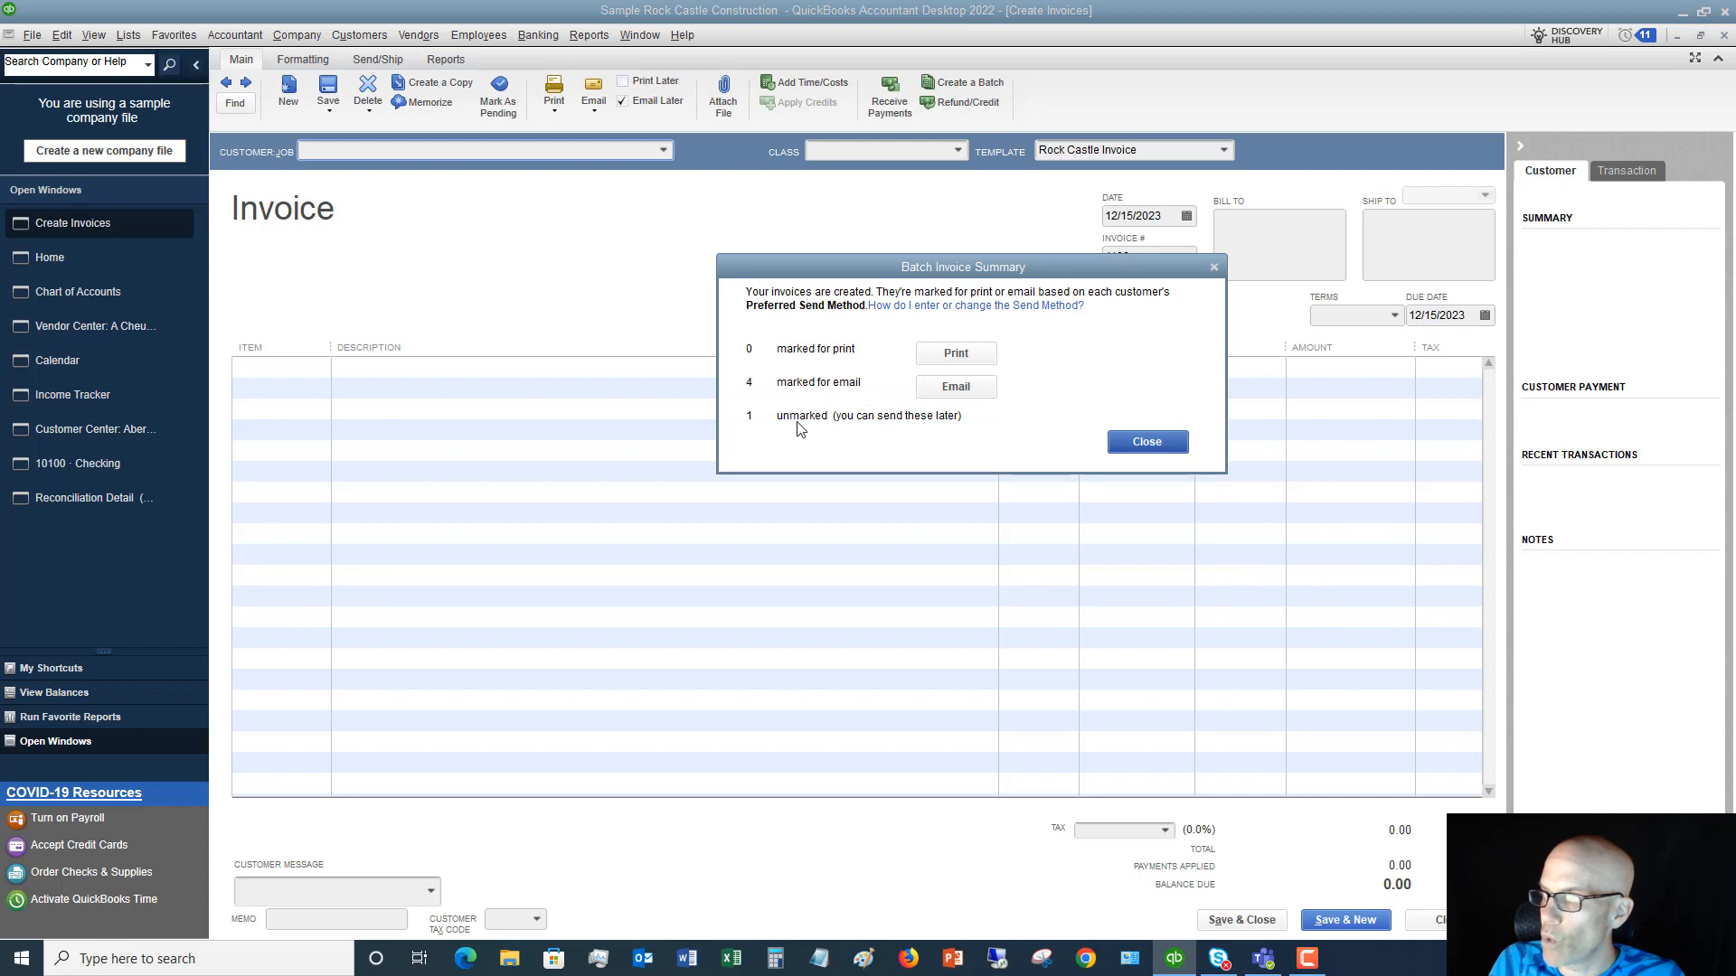
pyautogui.moveTo(870, 427)
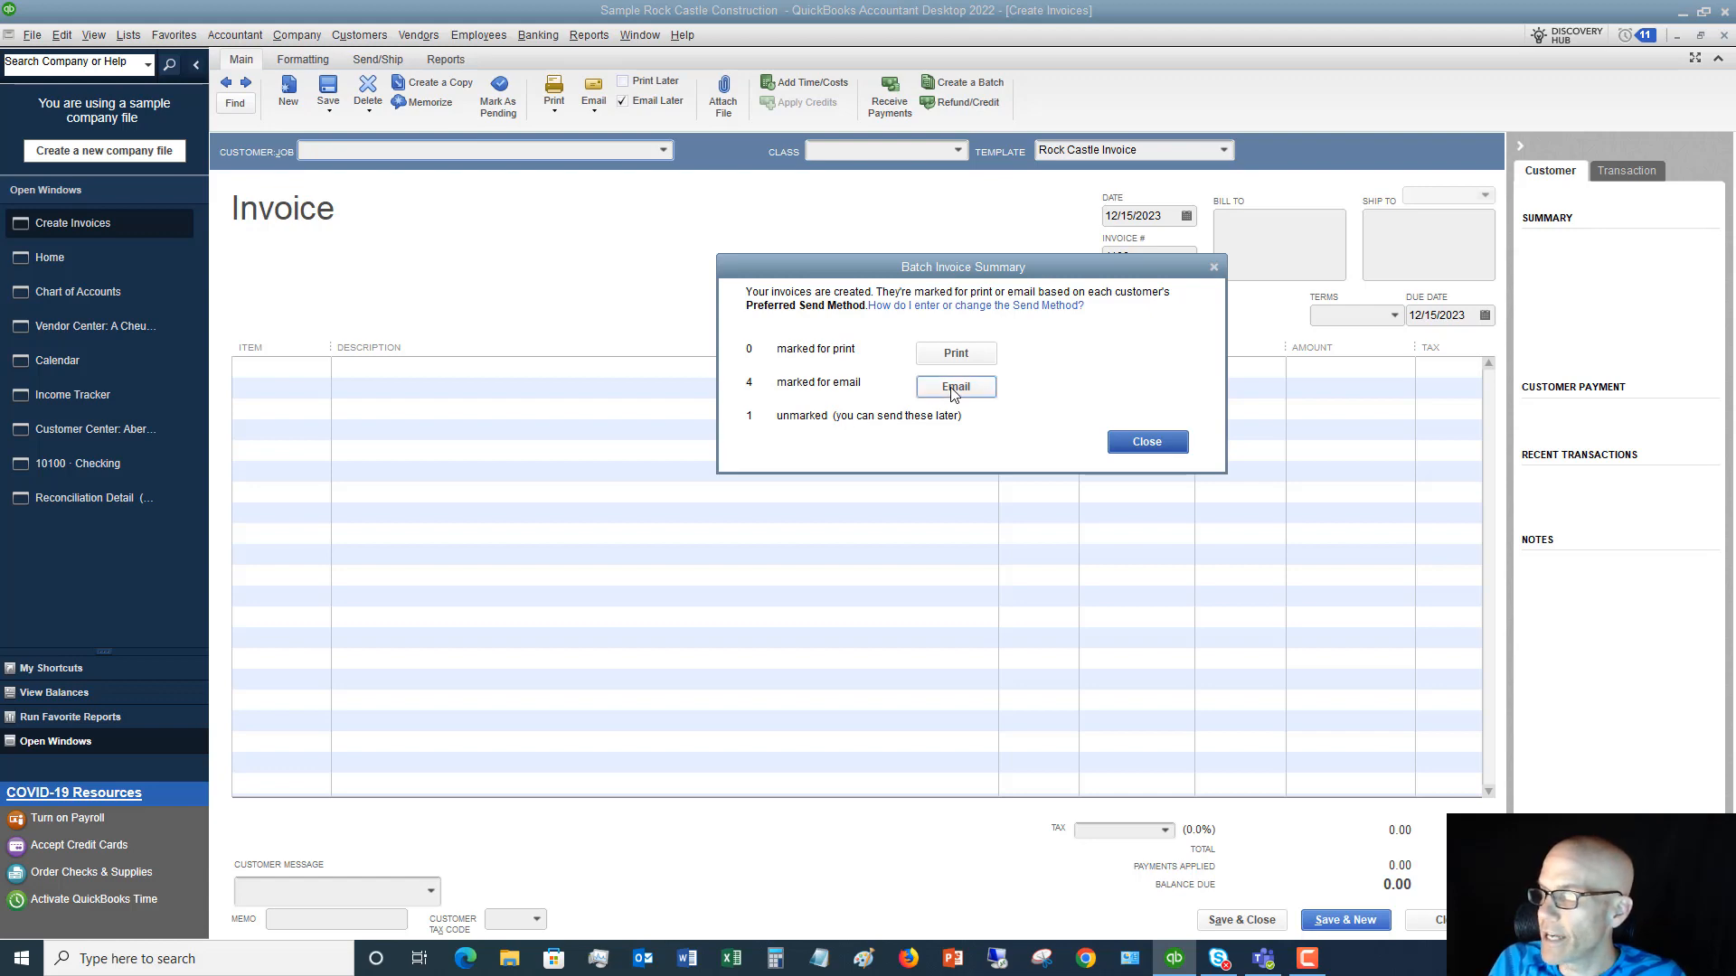
pyautogui.click(954, 387)
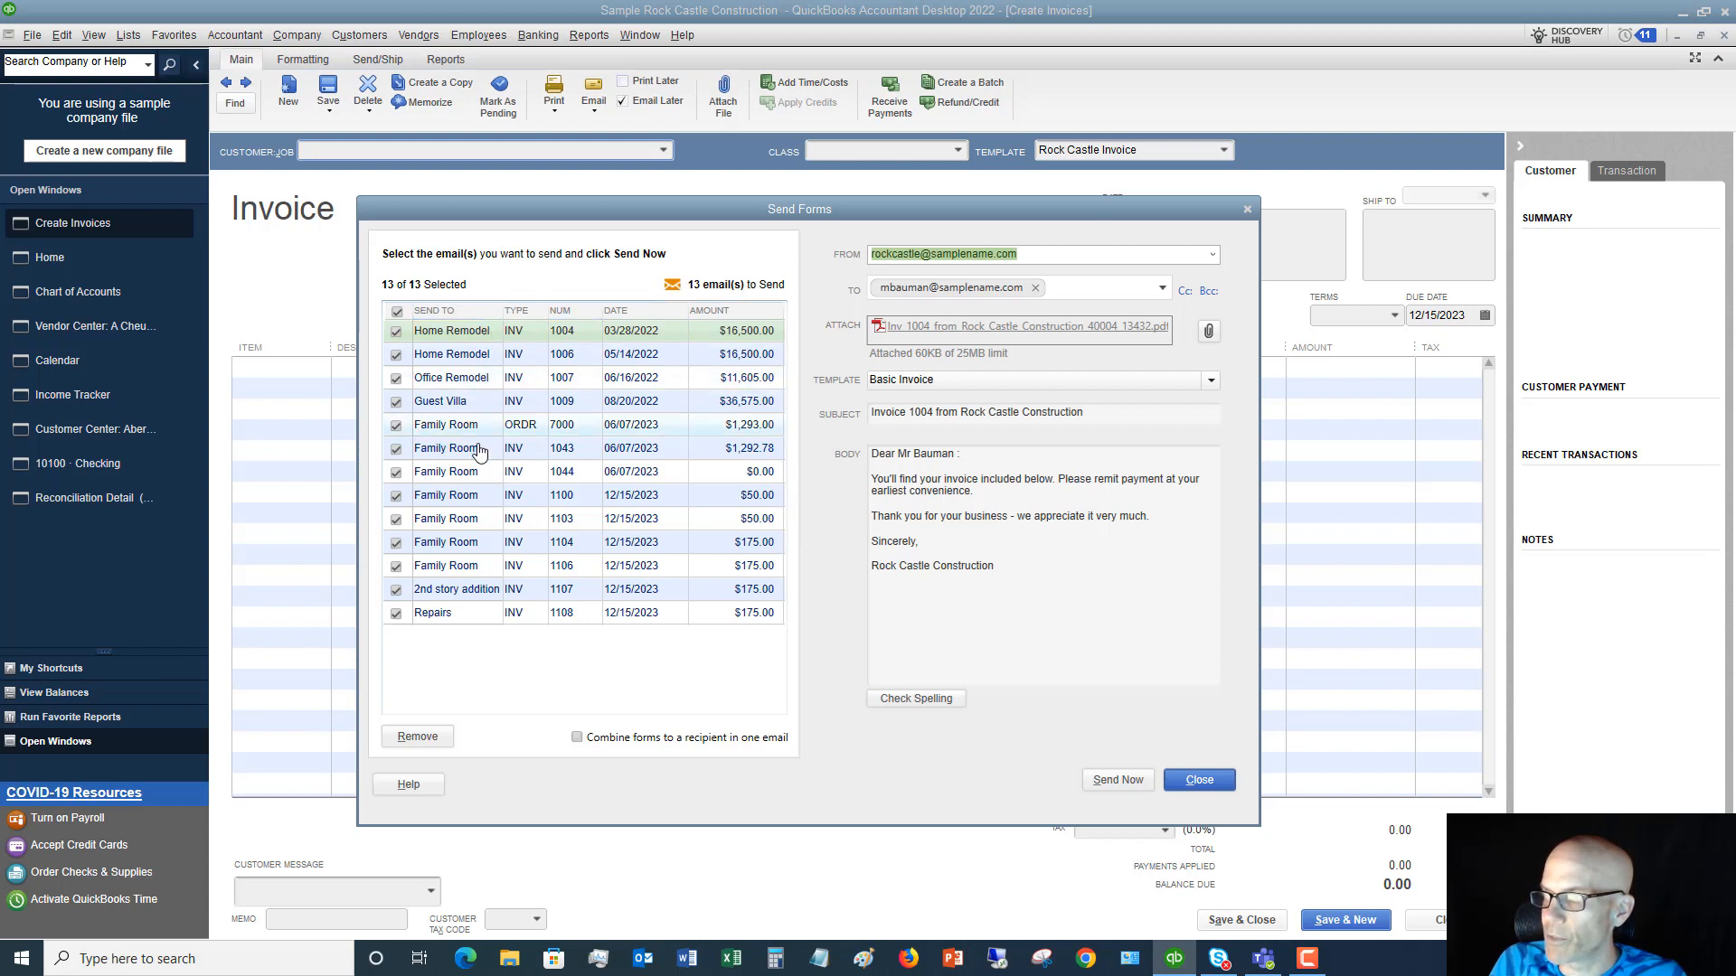
pyautogui.moveTo(745, 542)
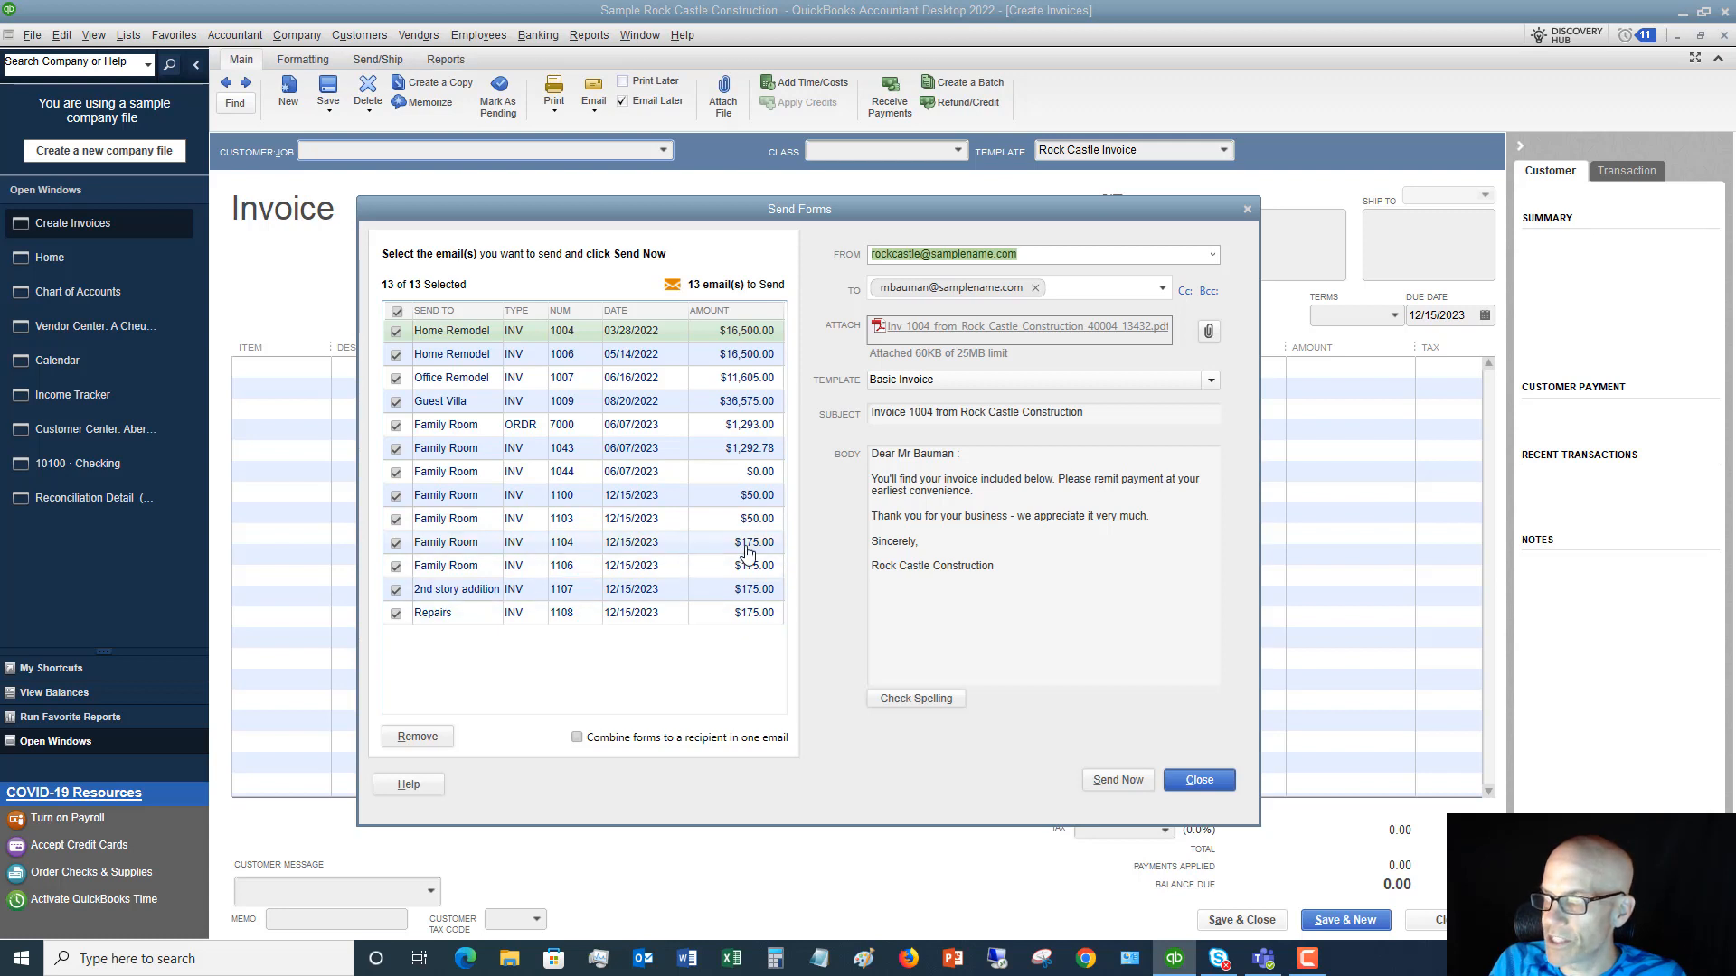
pyautogui.moveTo(738, 378)
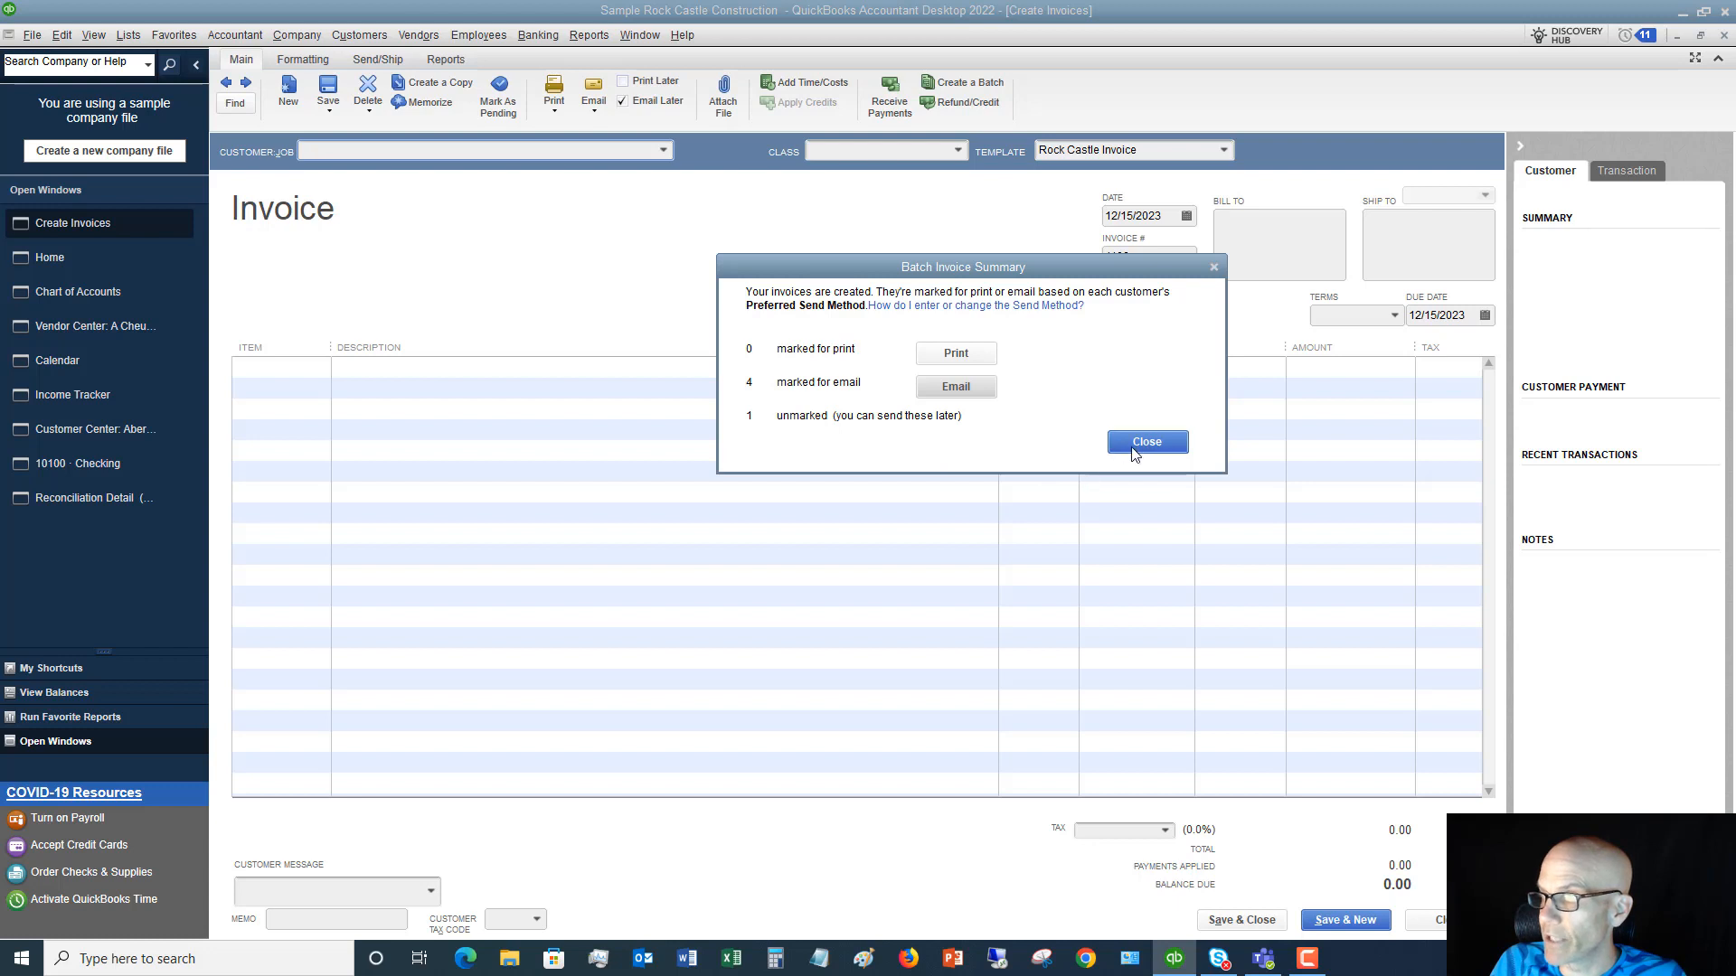
# - Close the Batch Invoice Summary, returning to blank invoice 1109 dated 12/15/2023
pyautogui.click(1146, 441)
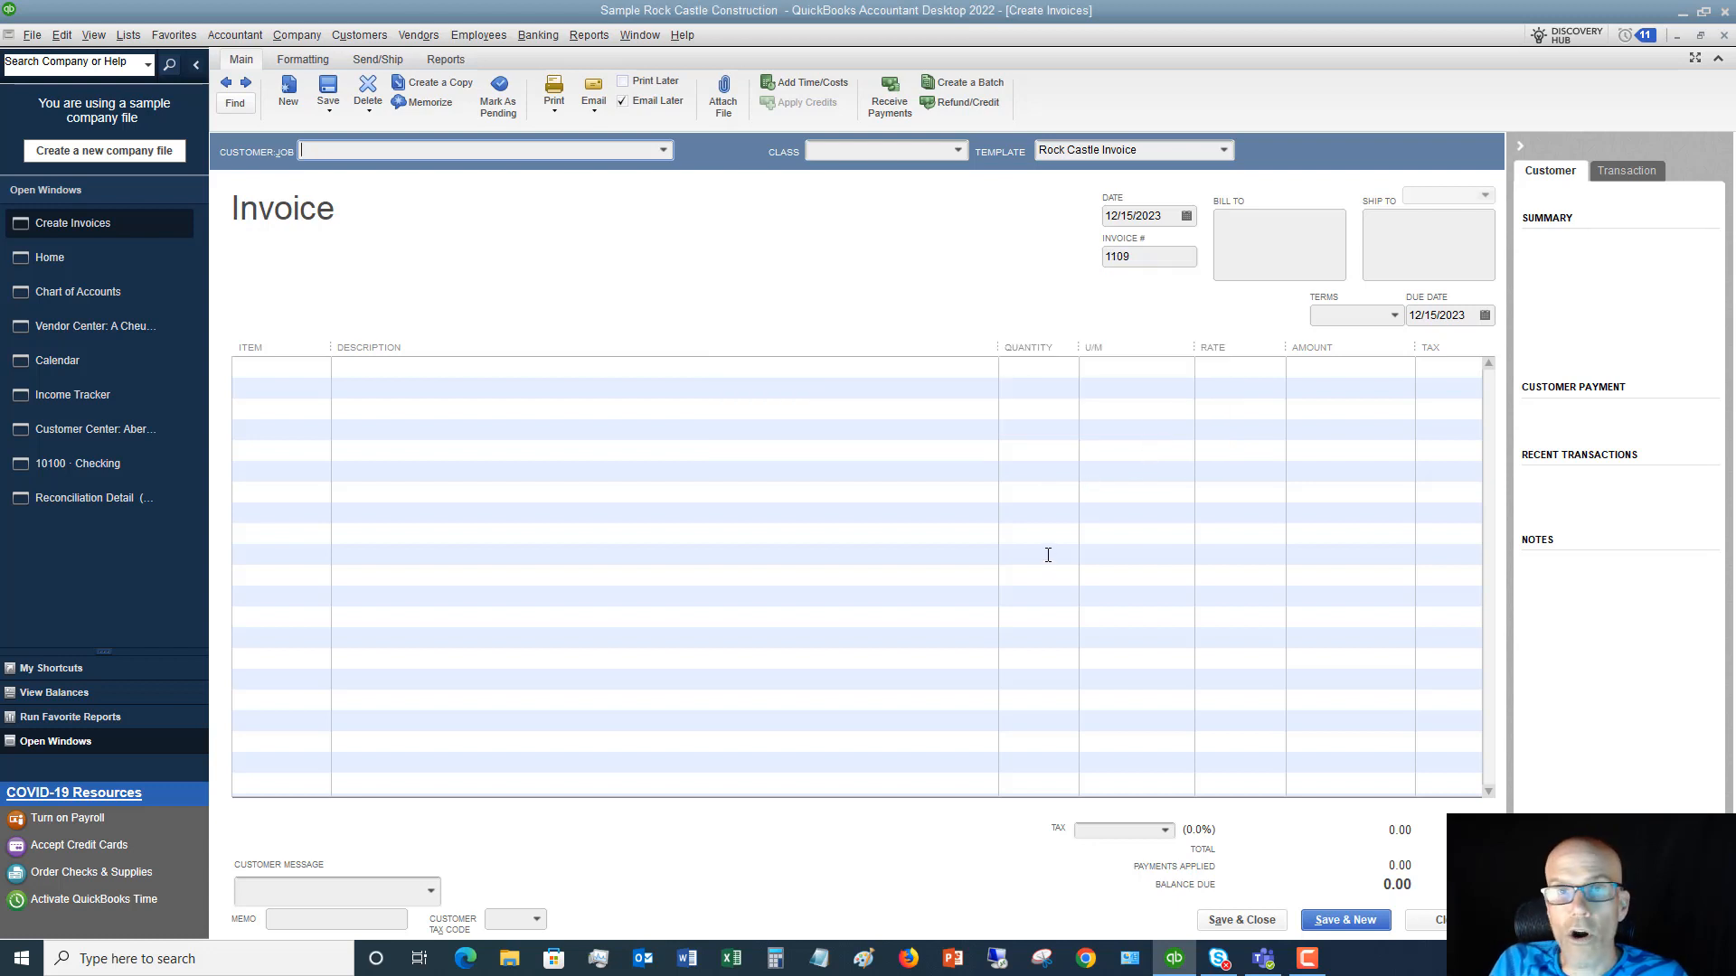
pyautogui.moveTo(1041, 548)
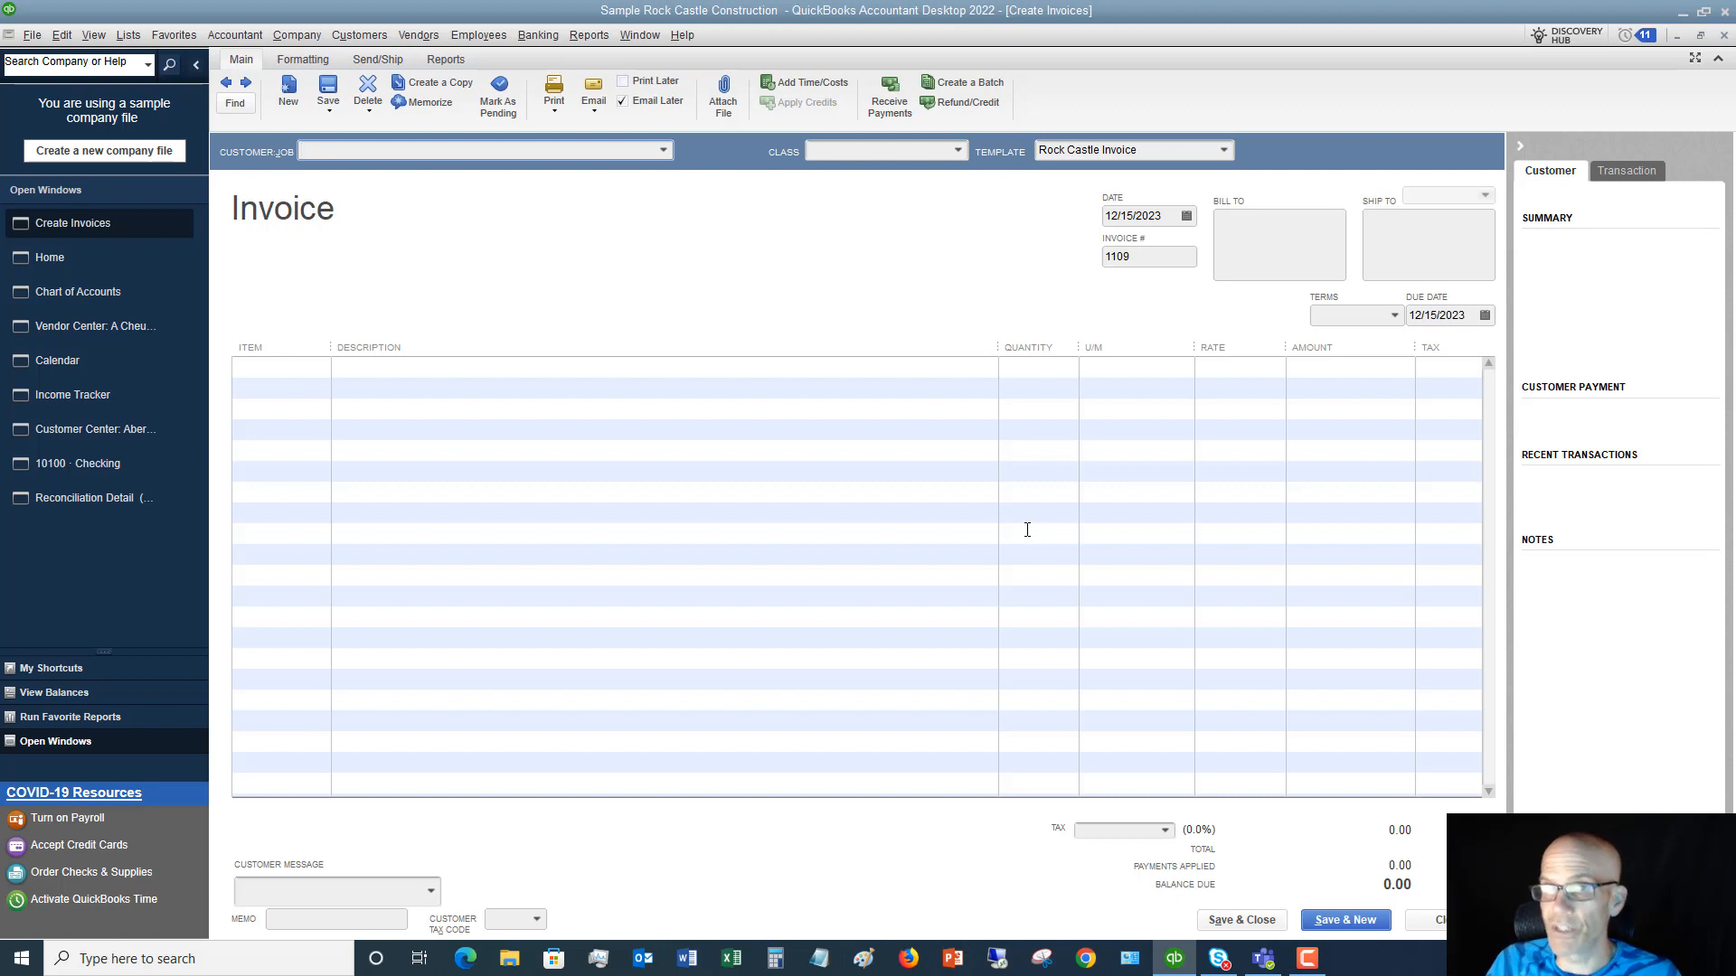
pyautogui.click(481, 150)
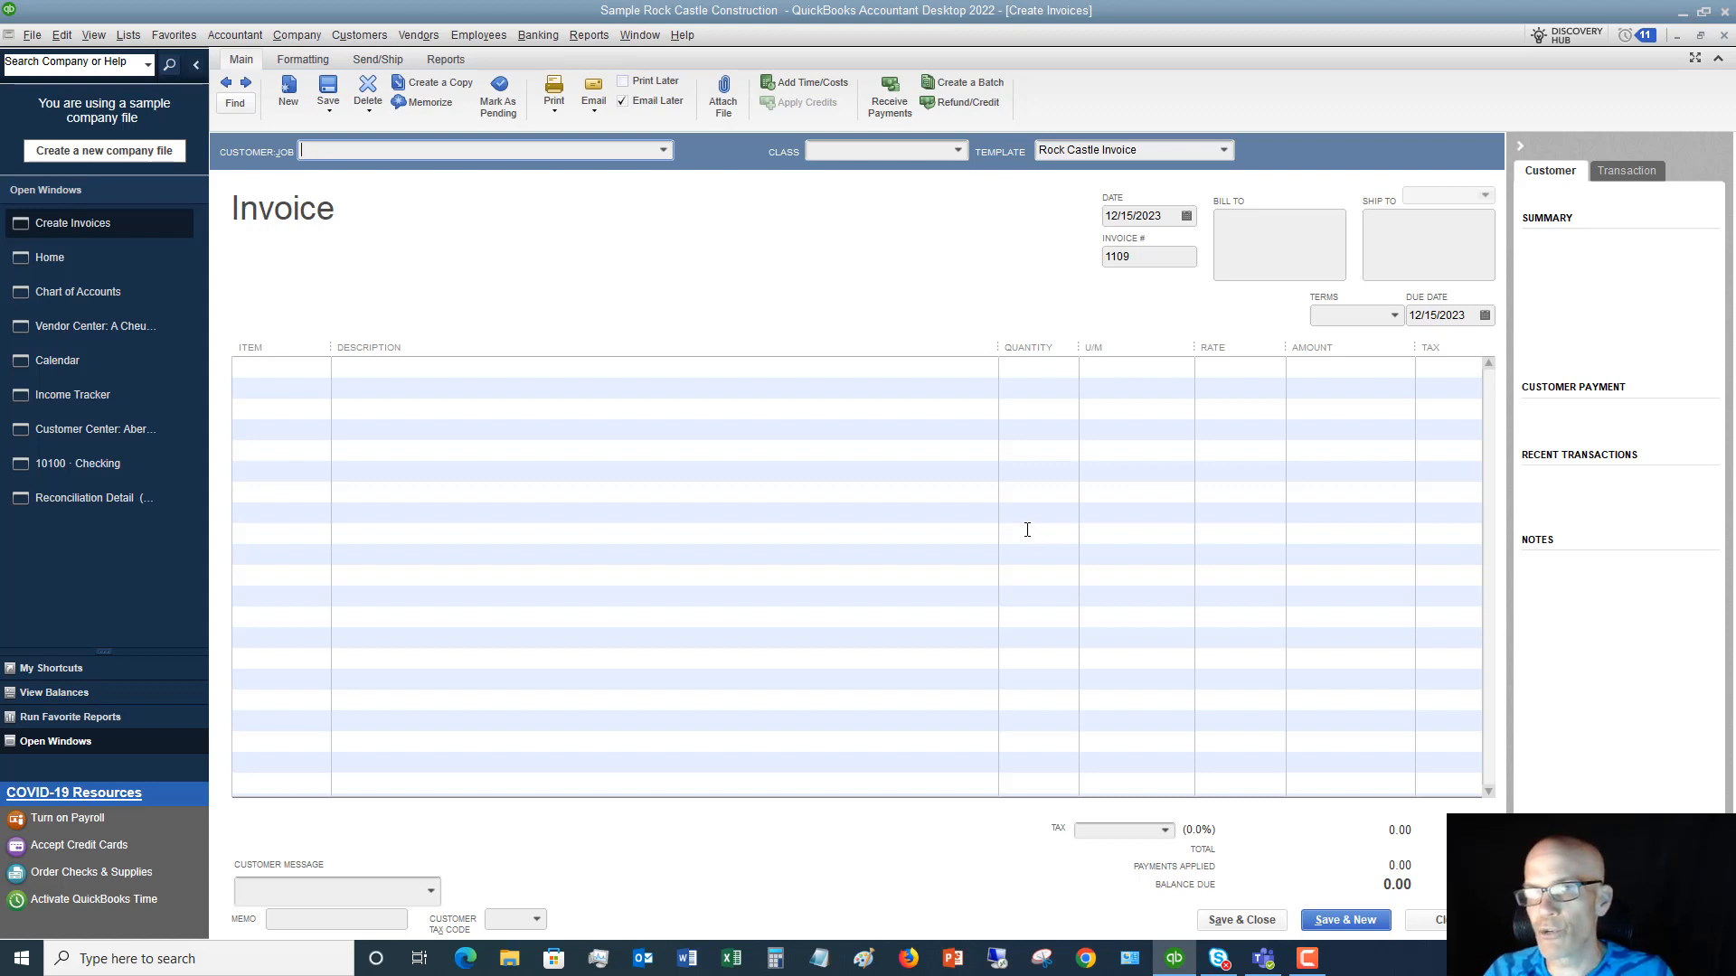